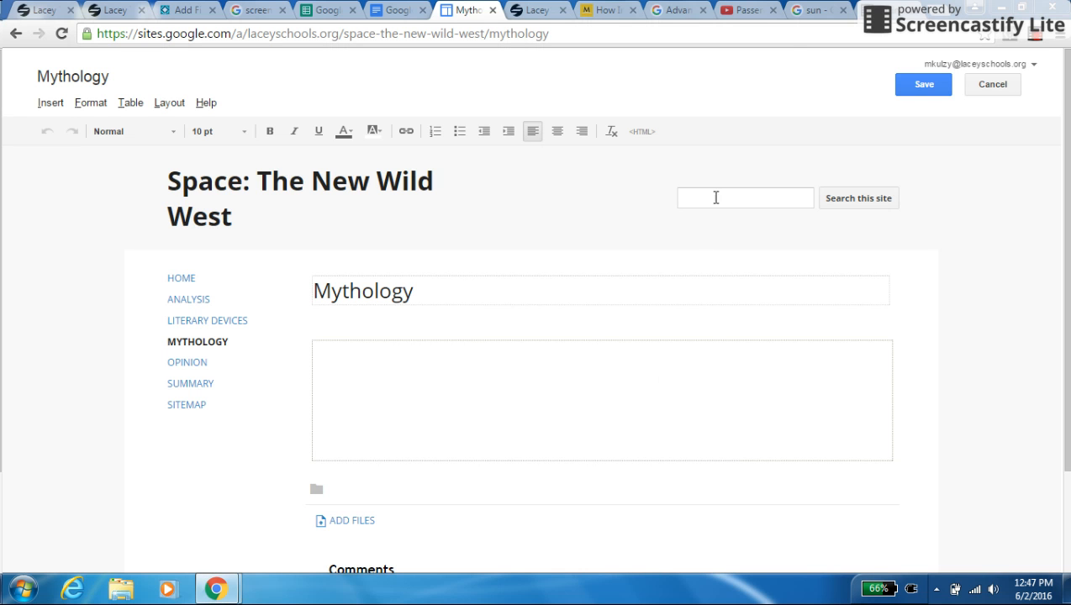
Save the Mythology page and return to its published view.
left_click(923, 84)
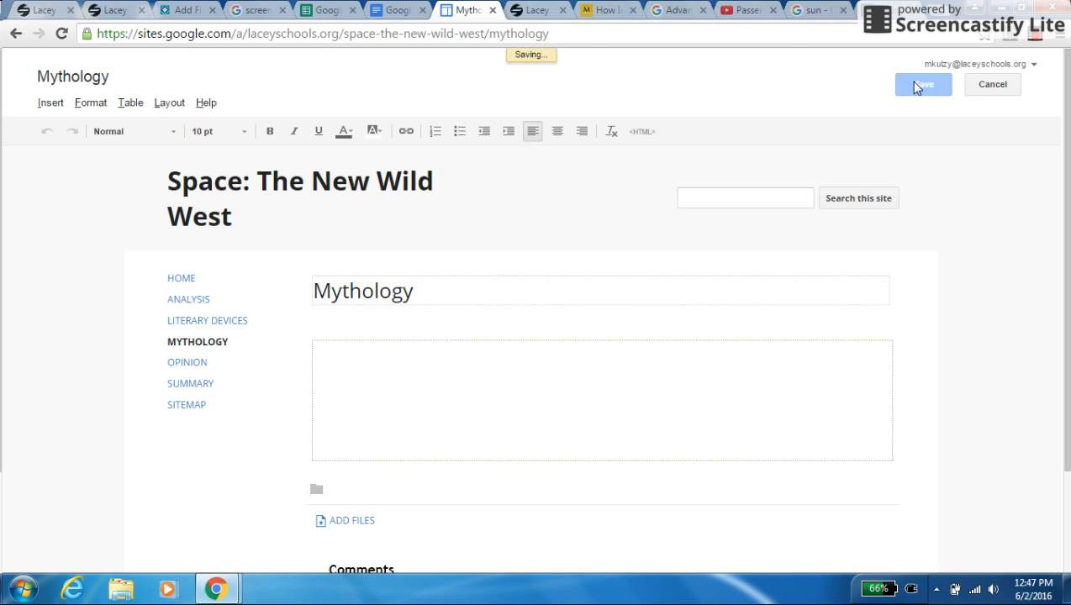
left_click(921, 84)
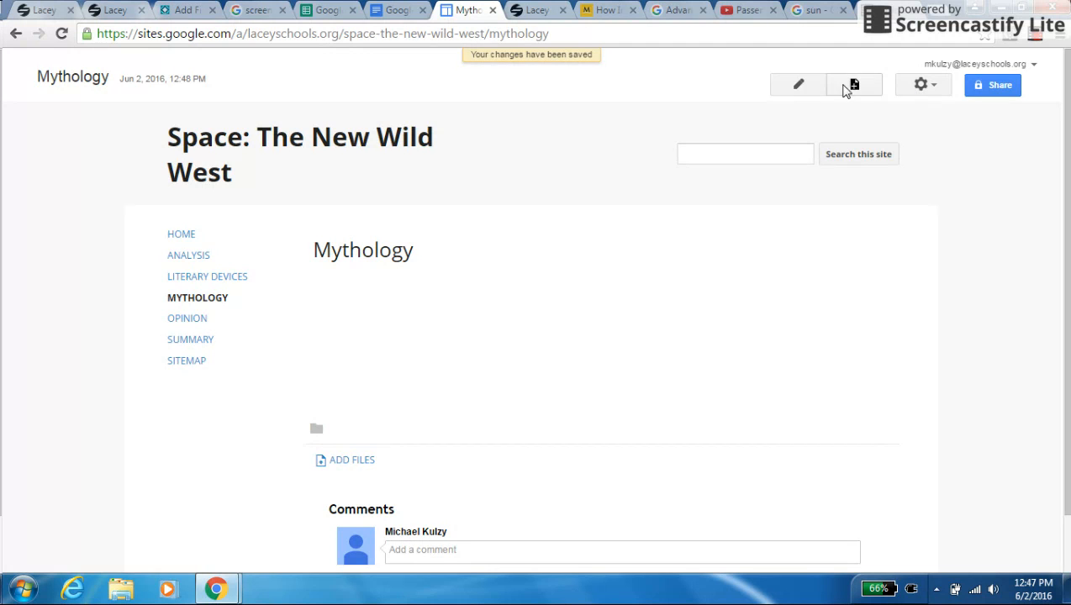
mouse_move(852, 84)
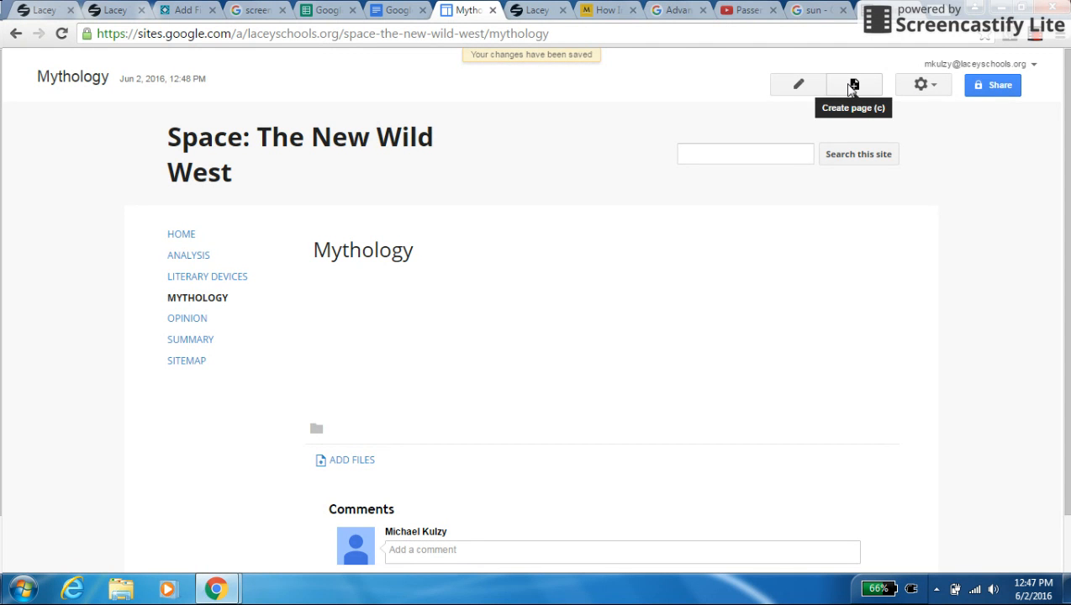
Create a new top-level web page named Modernization in the site.
left_click(853, 84)
type("Mo")
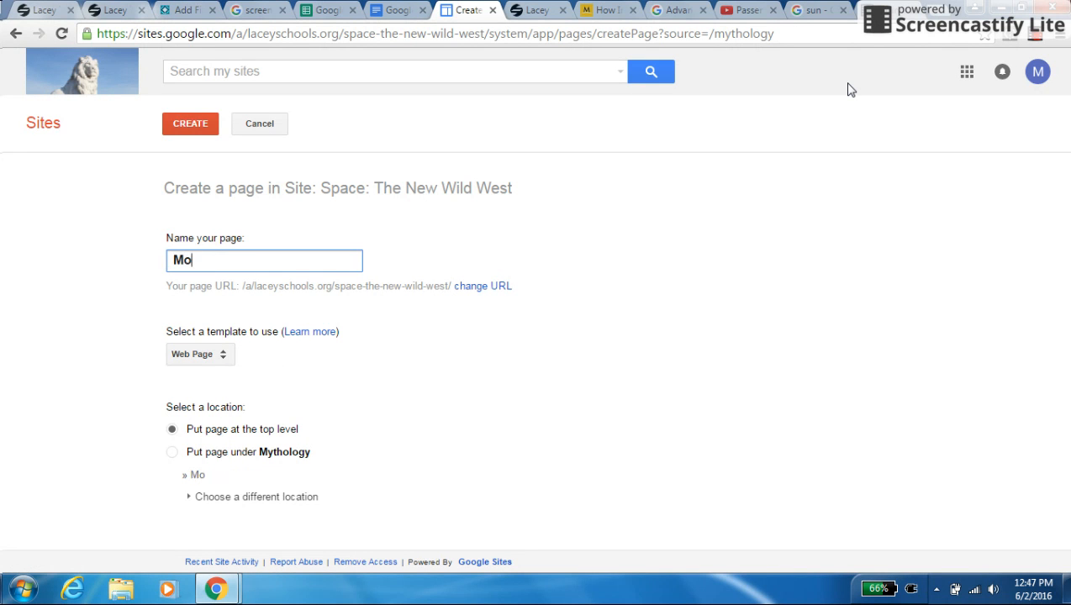
type("dernizat")
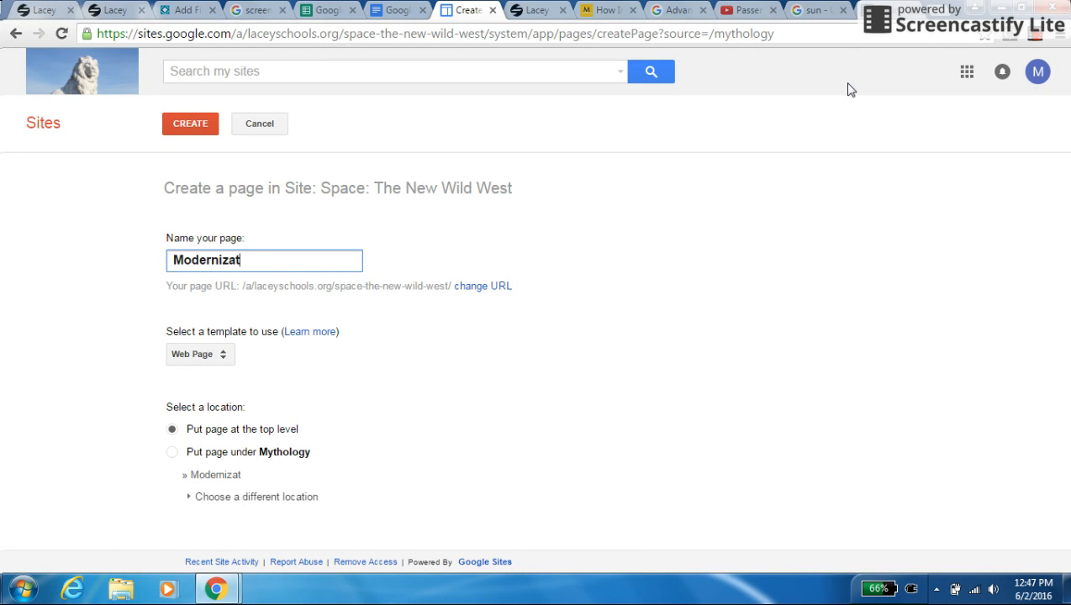
type("ion")
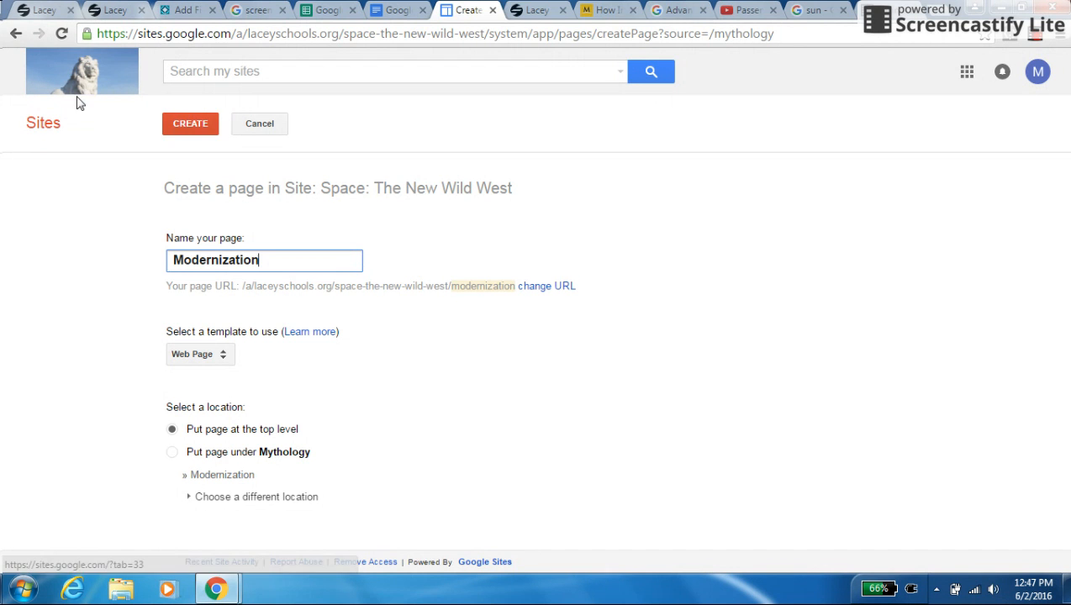
left_click(190, 124)
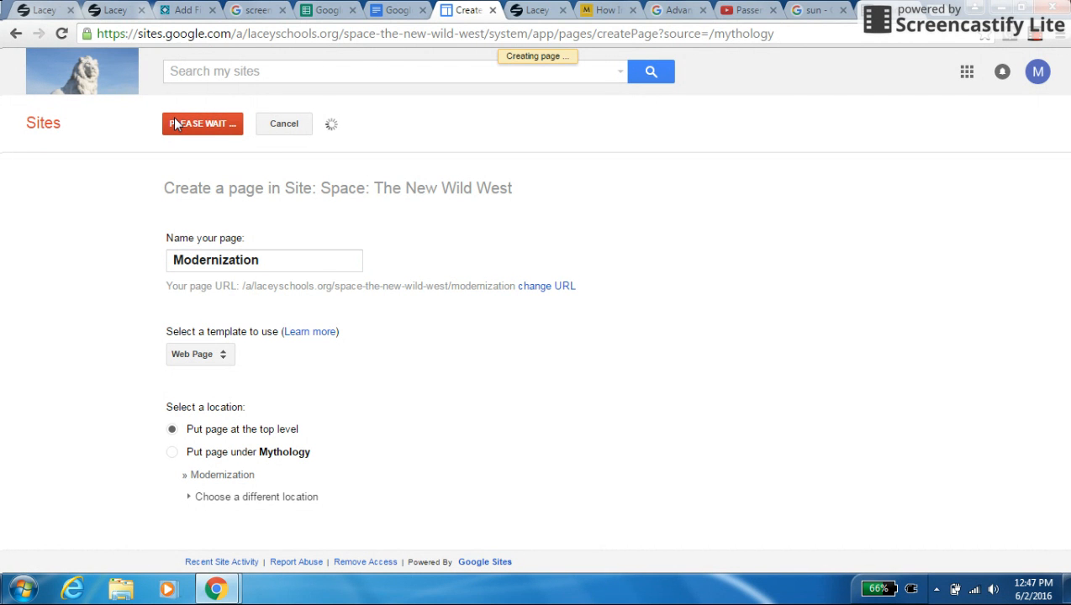
left_click(202, 124)
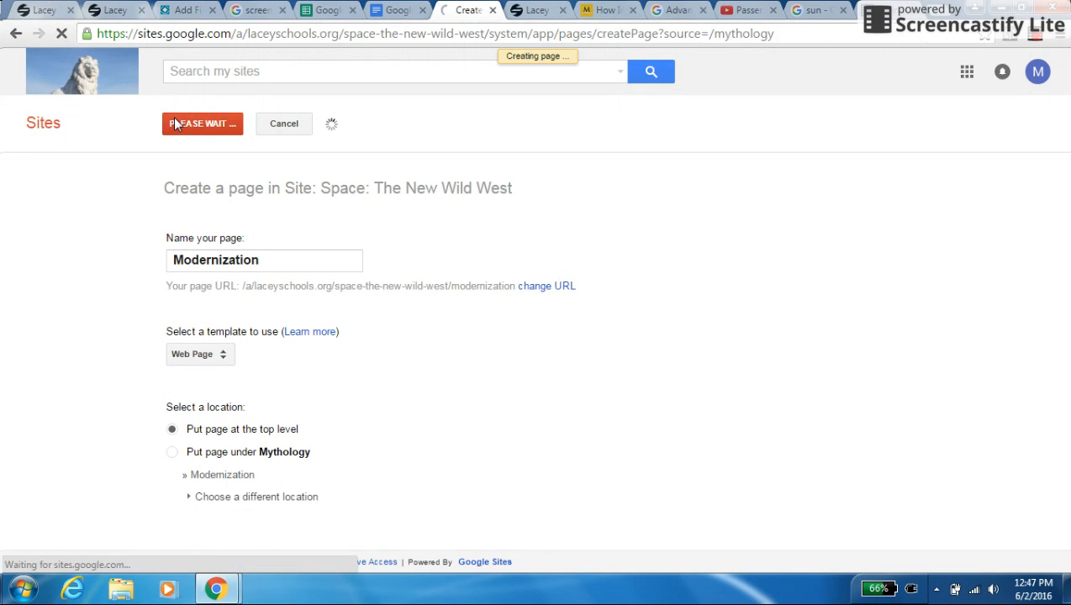
left_click(202, 124)
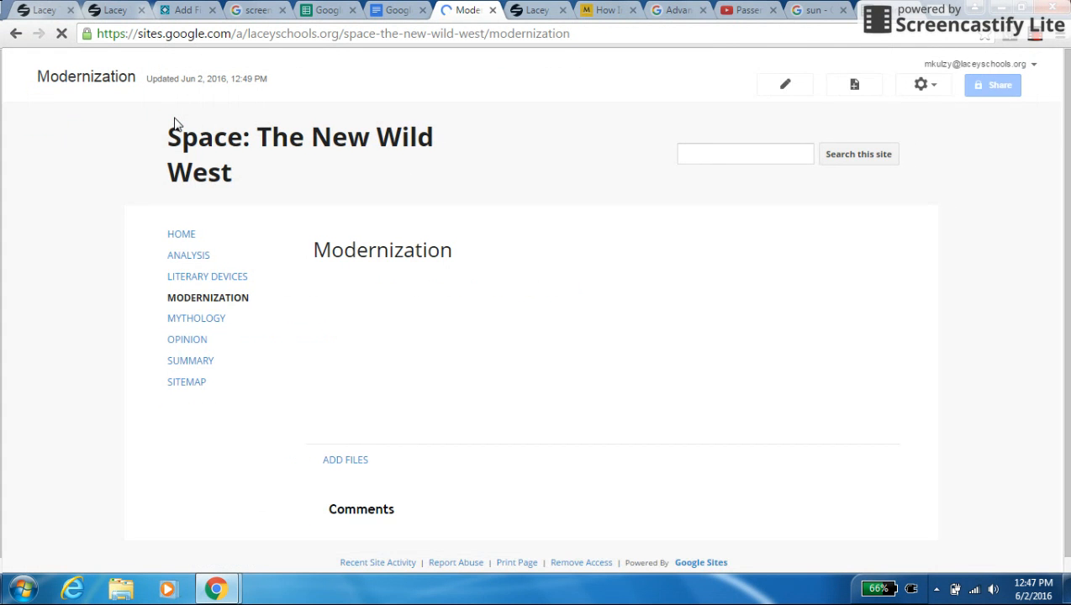
left_click(798, 84)
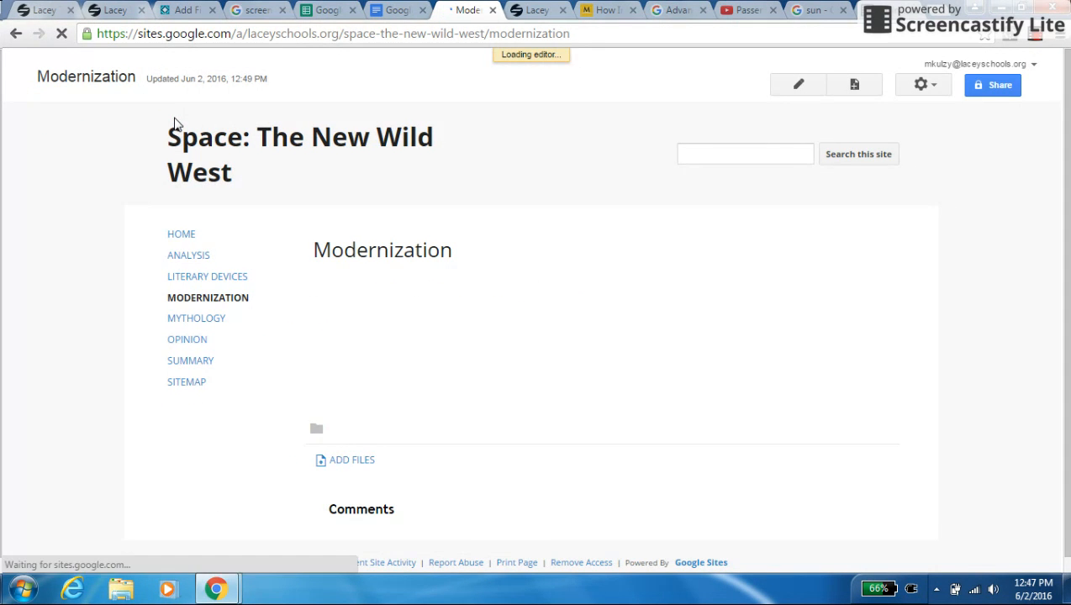
left_click(797, 84)
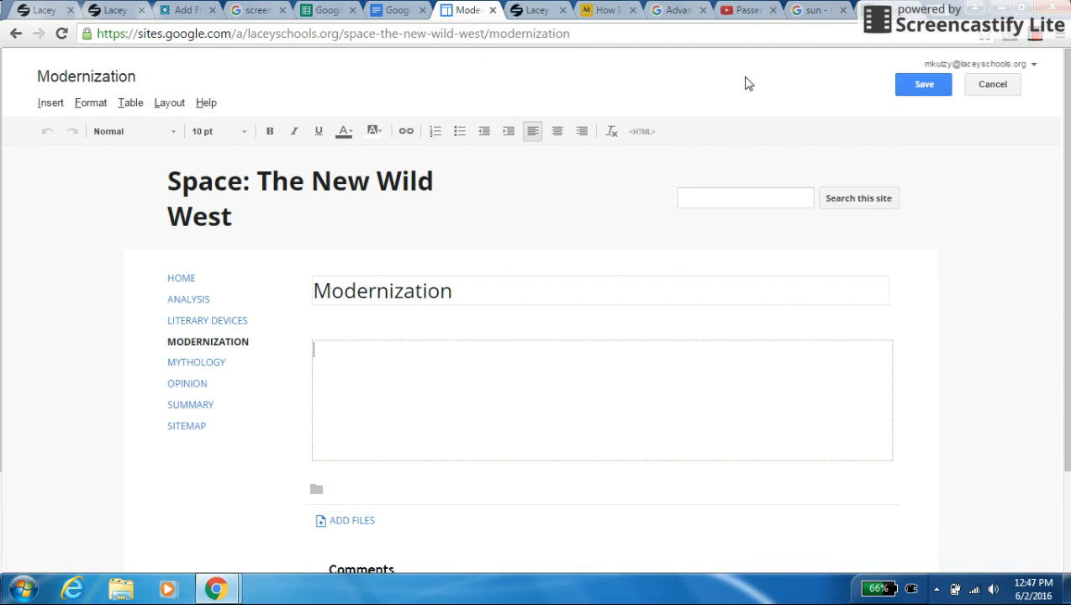
left_click(923, 84)
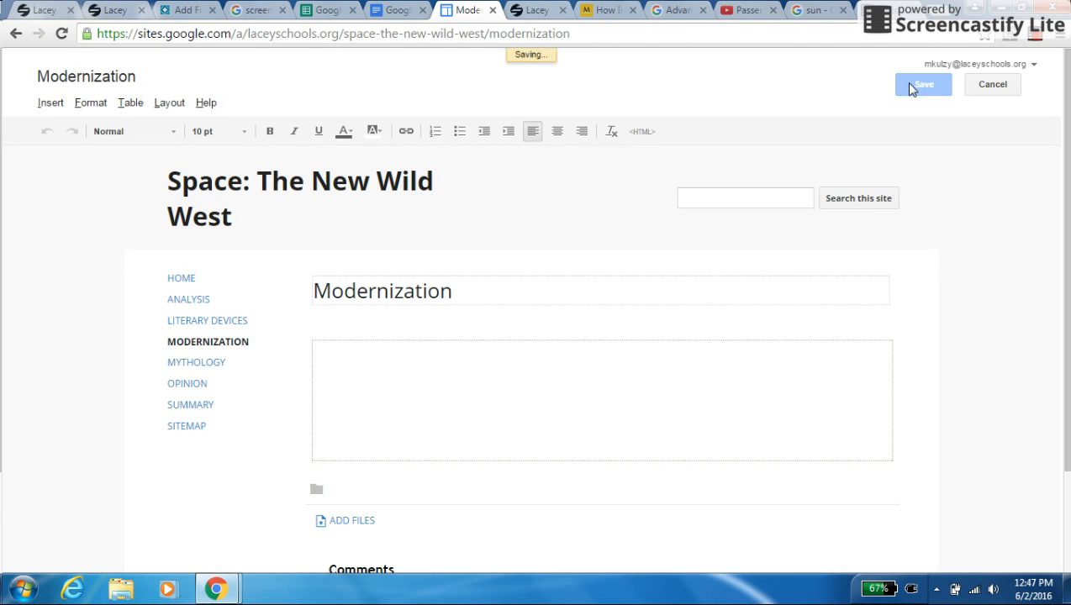
left_click(921, 84)
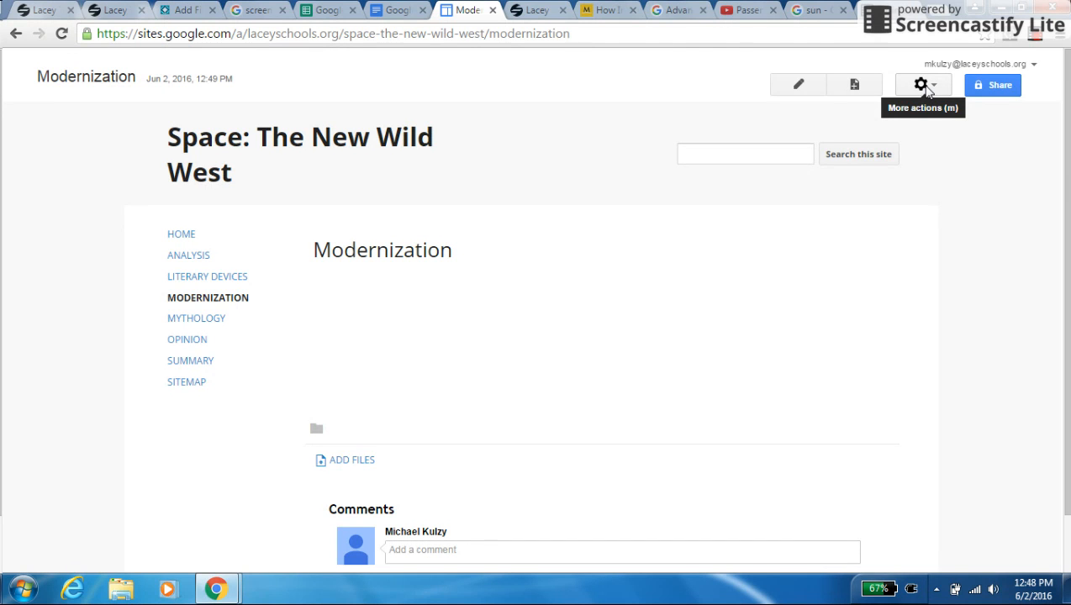
Choose Edit site layout from the More actions menu.
left_click(922, 84)
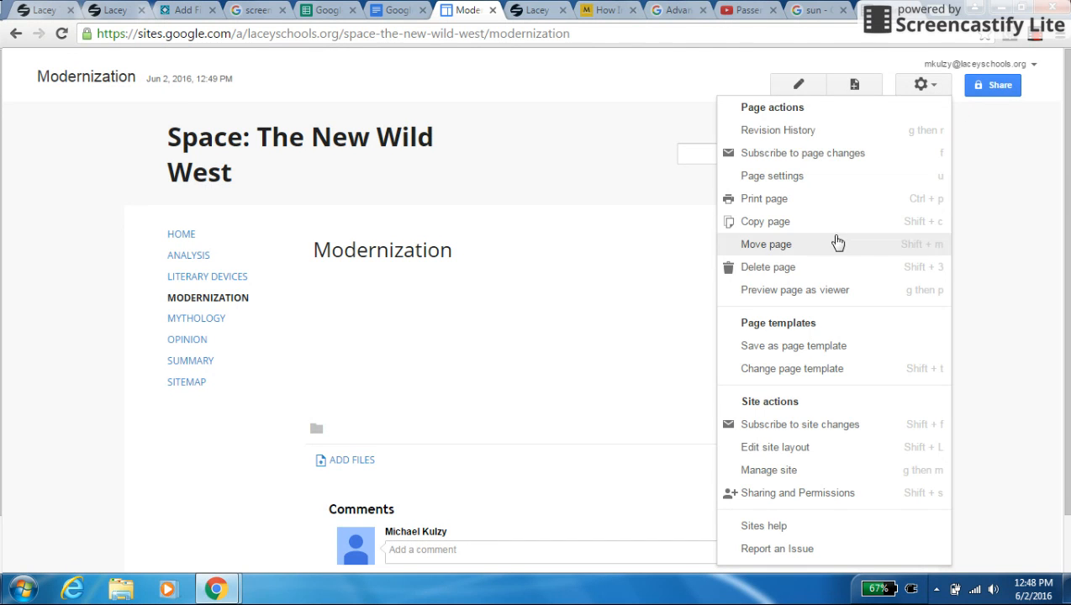
mouse_move(782, 447)
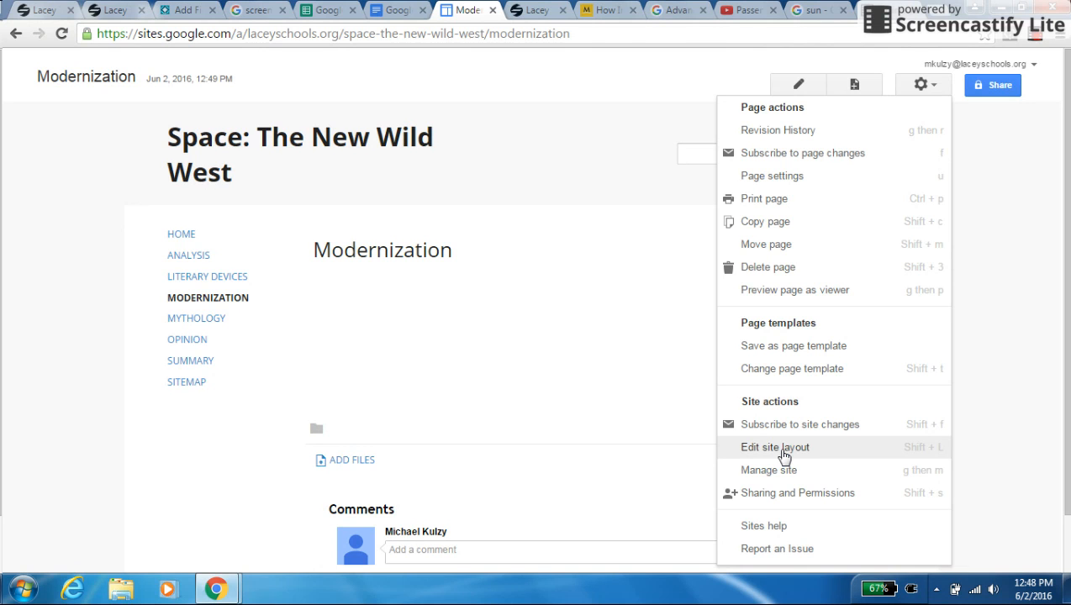
left_click(773, 447)
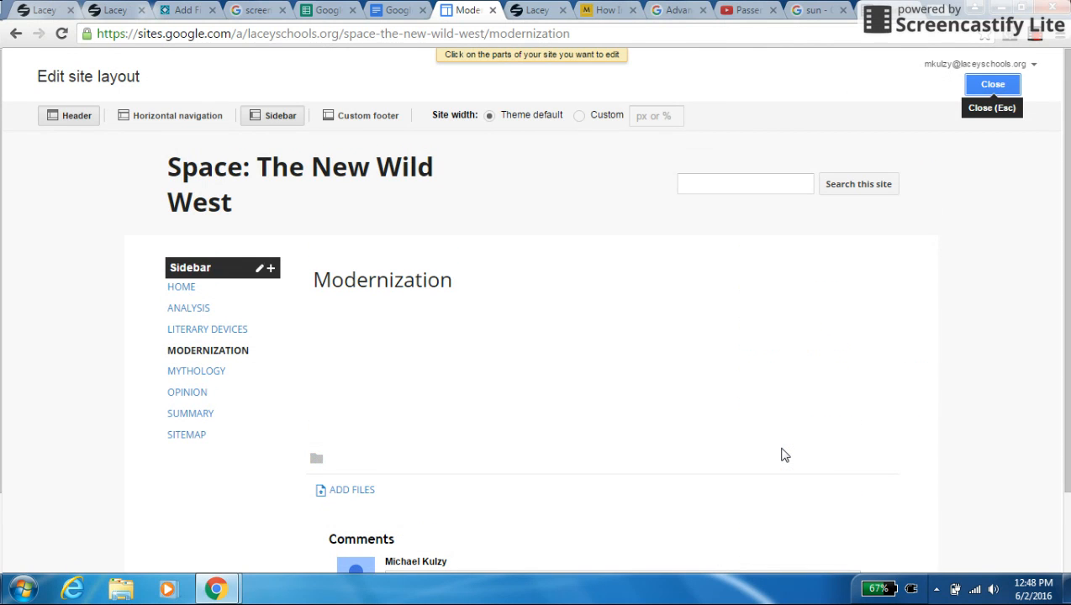
mouse_move(376, 405)
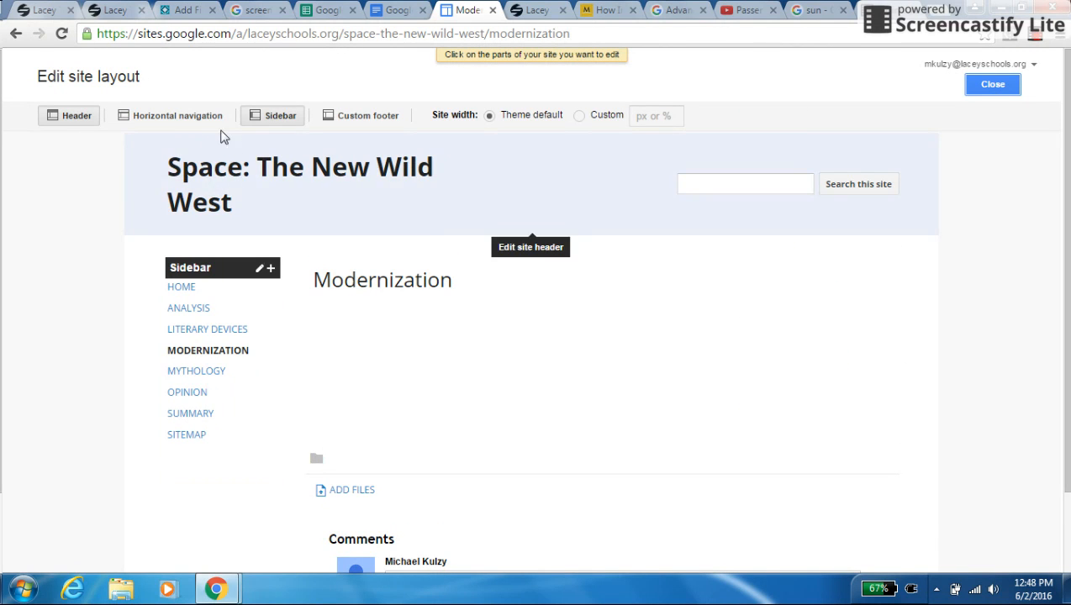
mouse_move(273, 114)
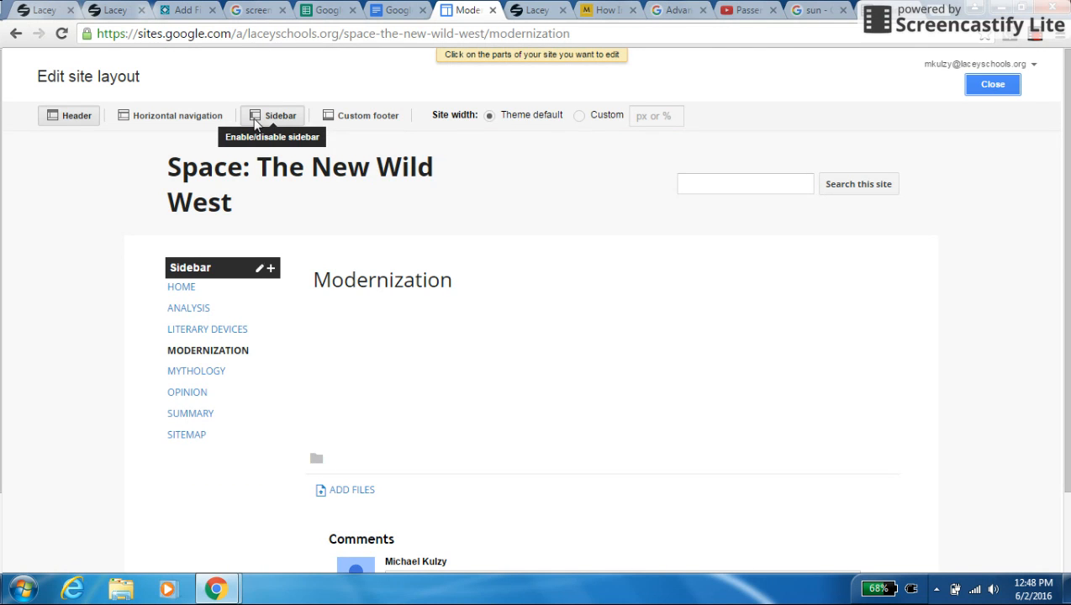
Turn the Sidebar off and Horizontal navigation on in the site layout.
left_click(273, 114)
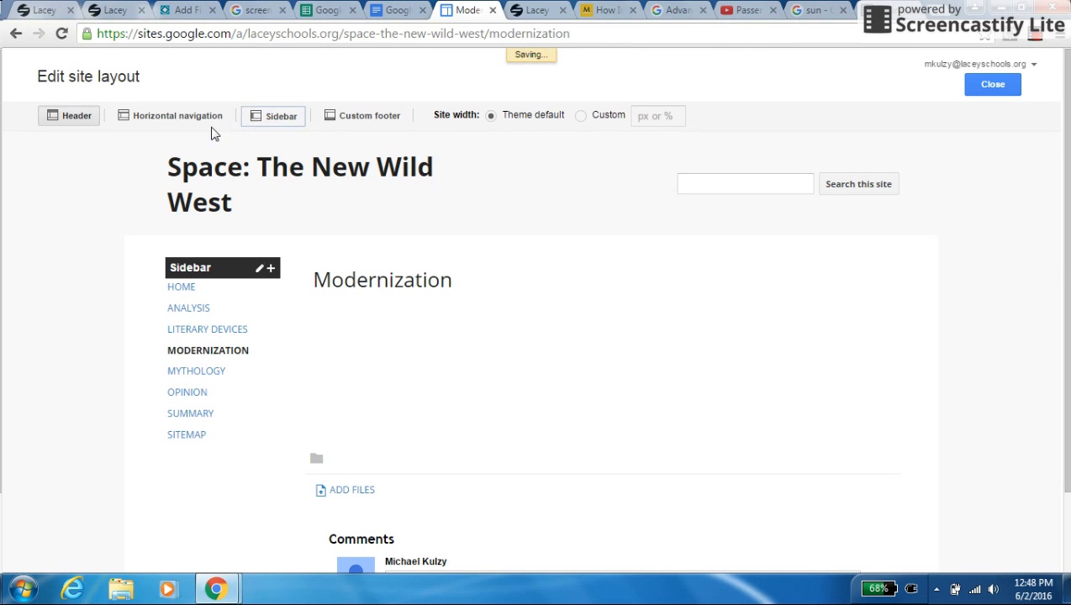
left_click(273, 114)
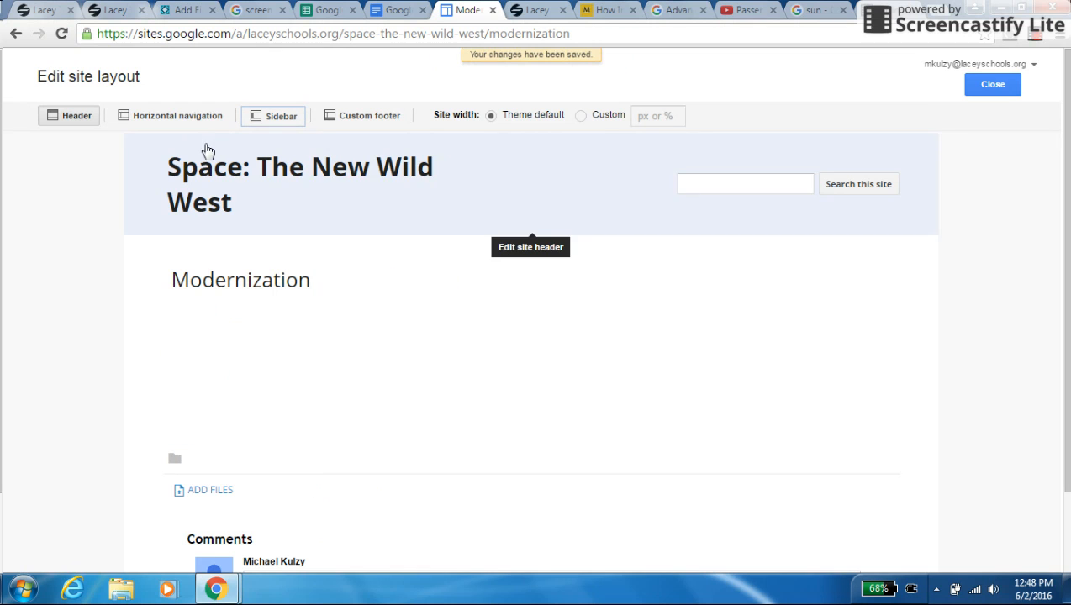
mouse_move(176, 115)
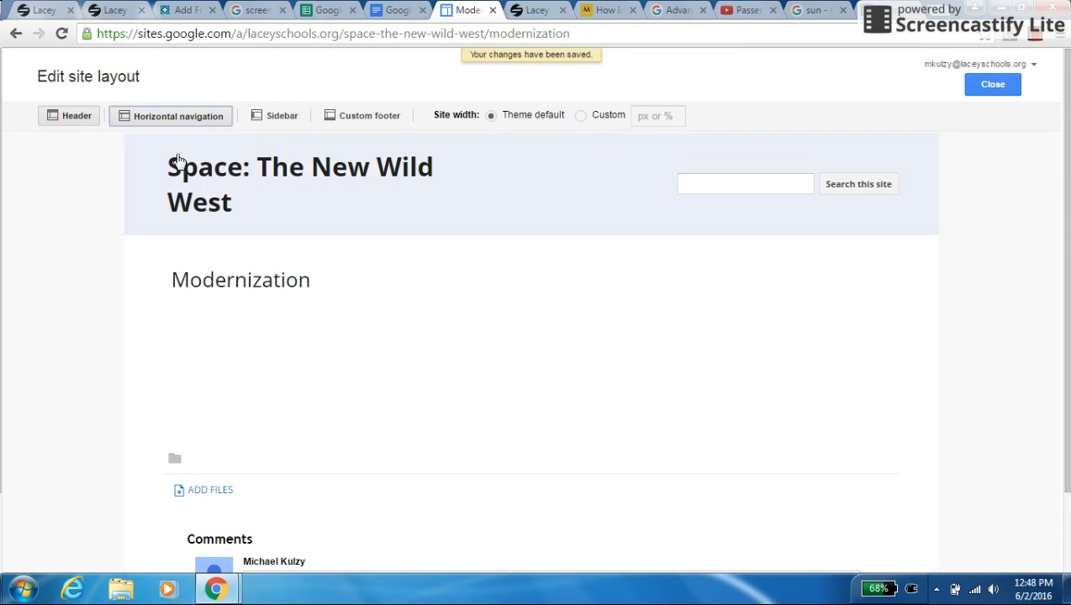
left_click(171, 115)
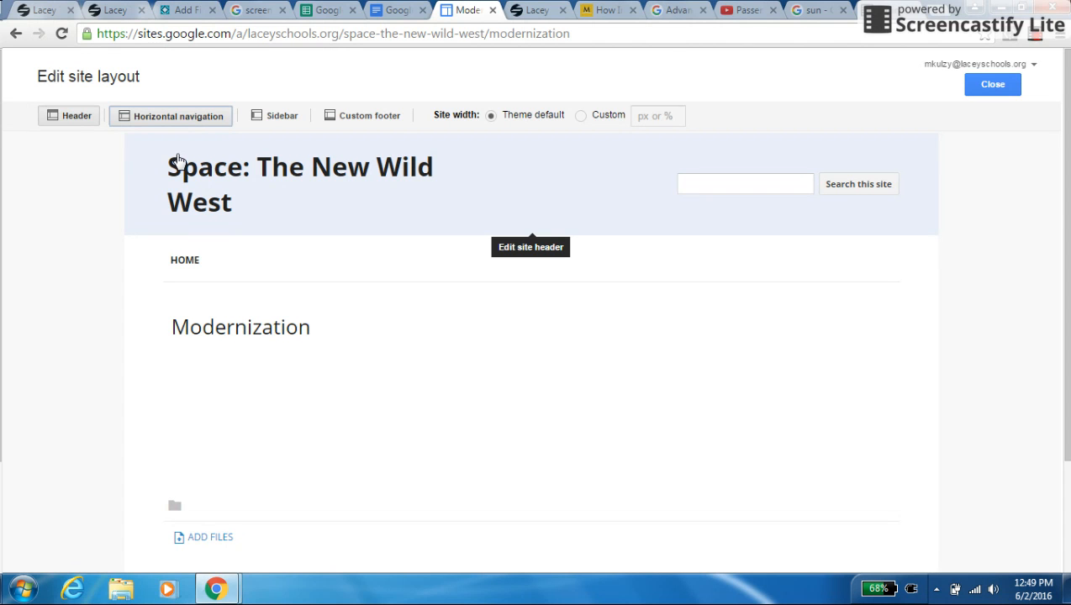
mouse_move(172, 291)
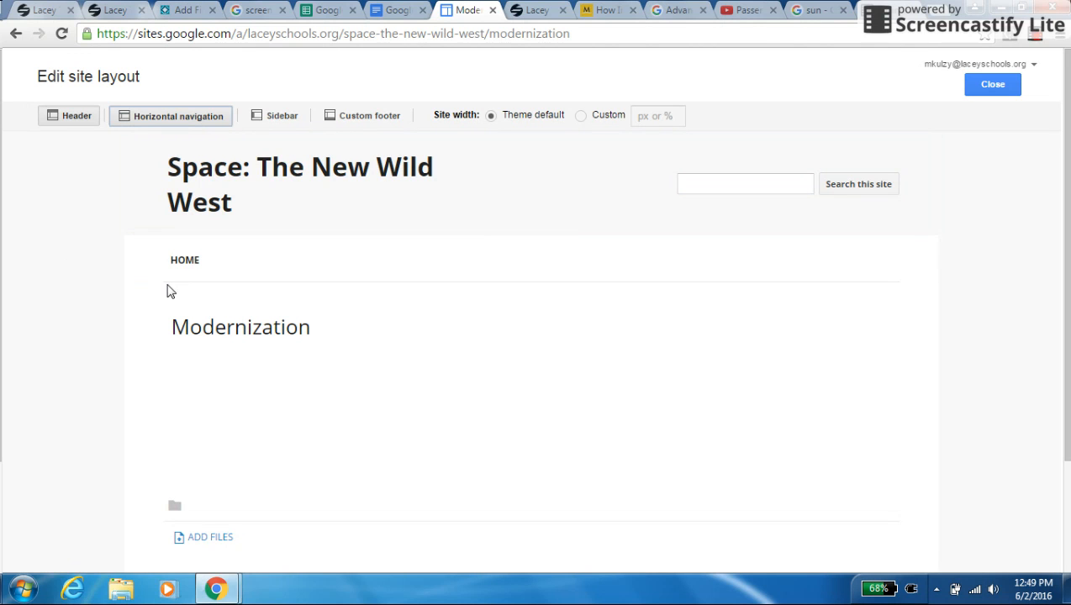
mouse_move(182, 259)
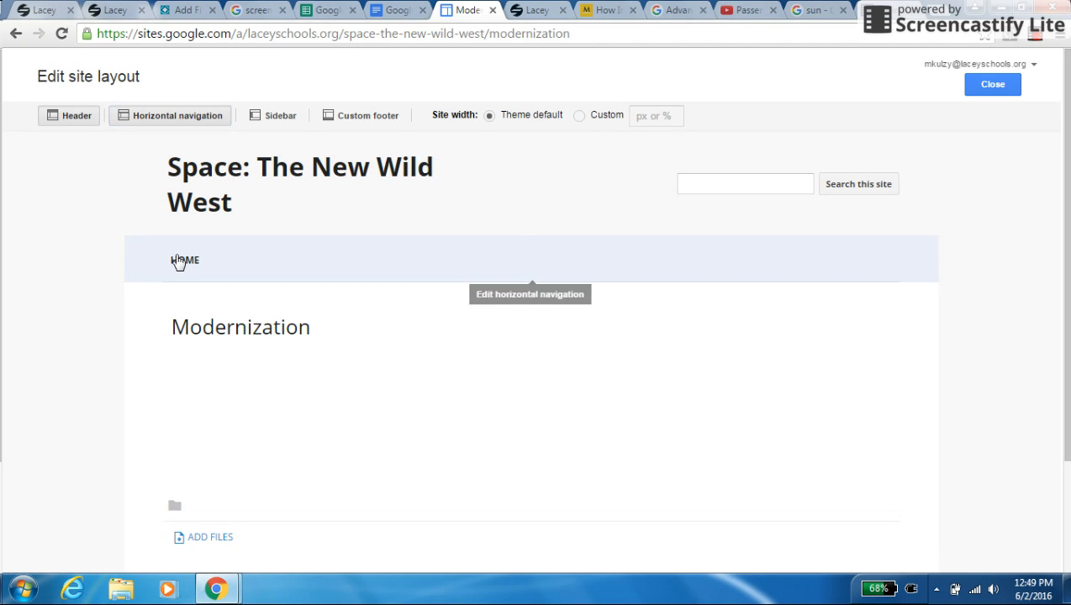
In the horizontal navigation settings, add the Summary and Analysis pages.
left_click(530, 294)
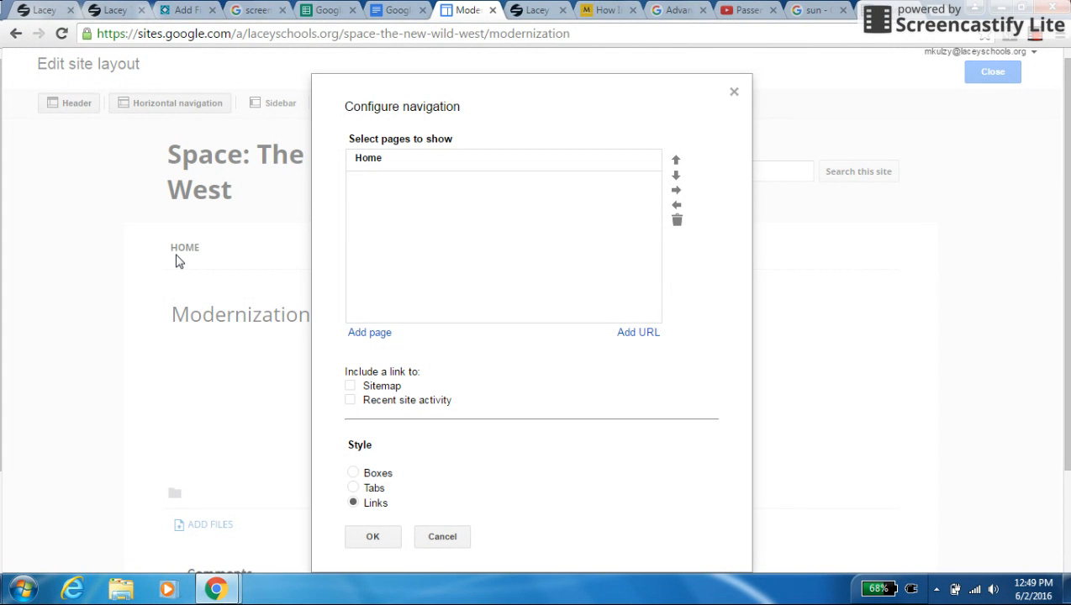
mouse_move(343, 314)
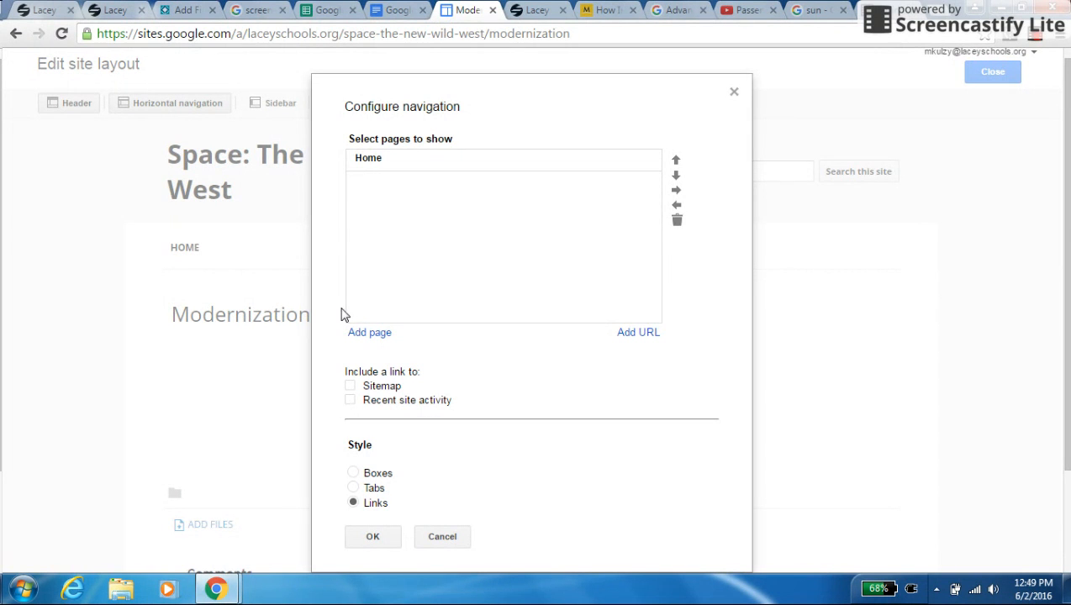
mouse_move(370, 333)
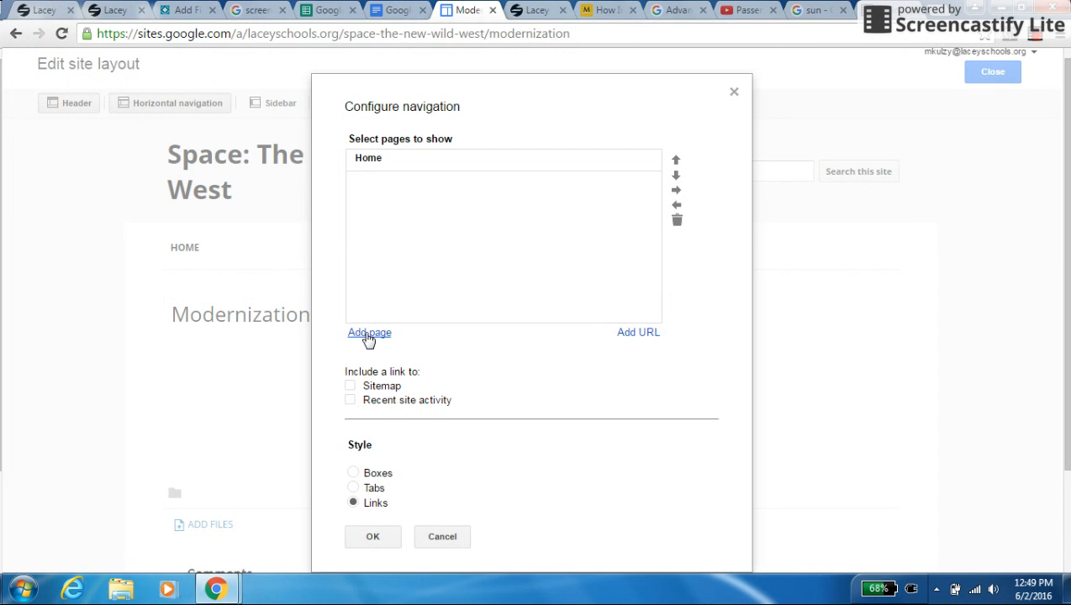
left_click(370, 333)
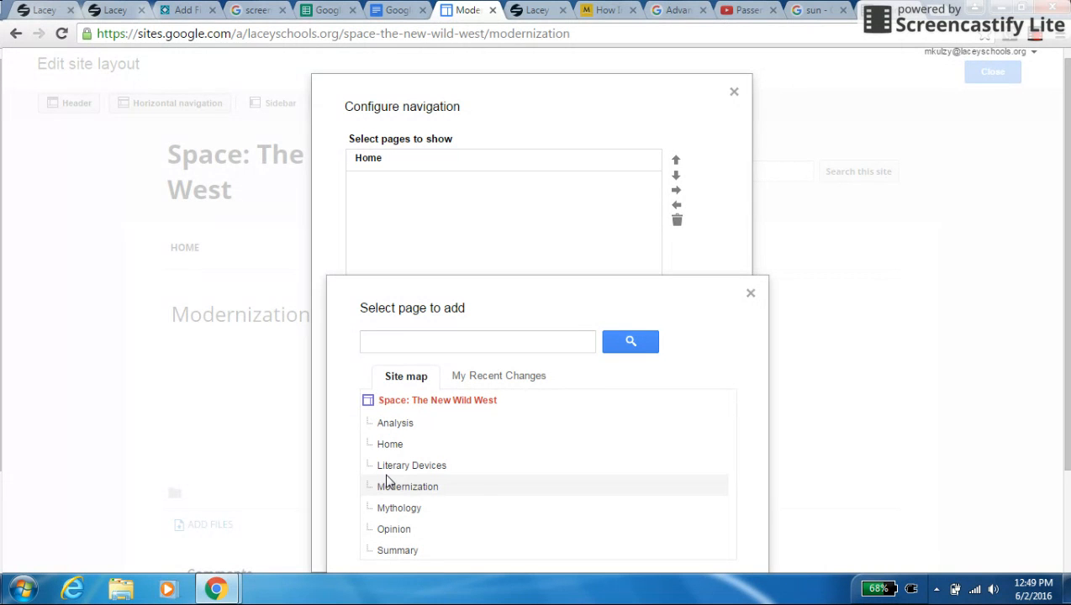
mouse_move(726, 481)
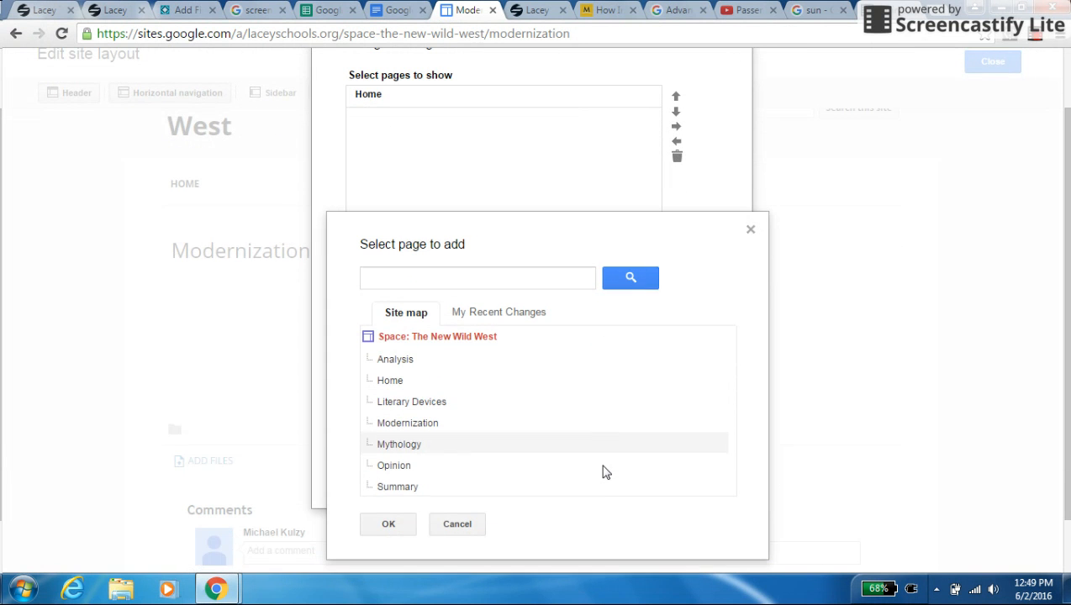
left_click(397, 486)
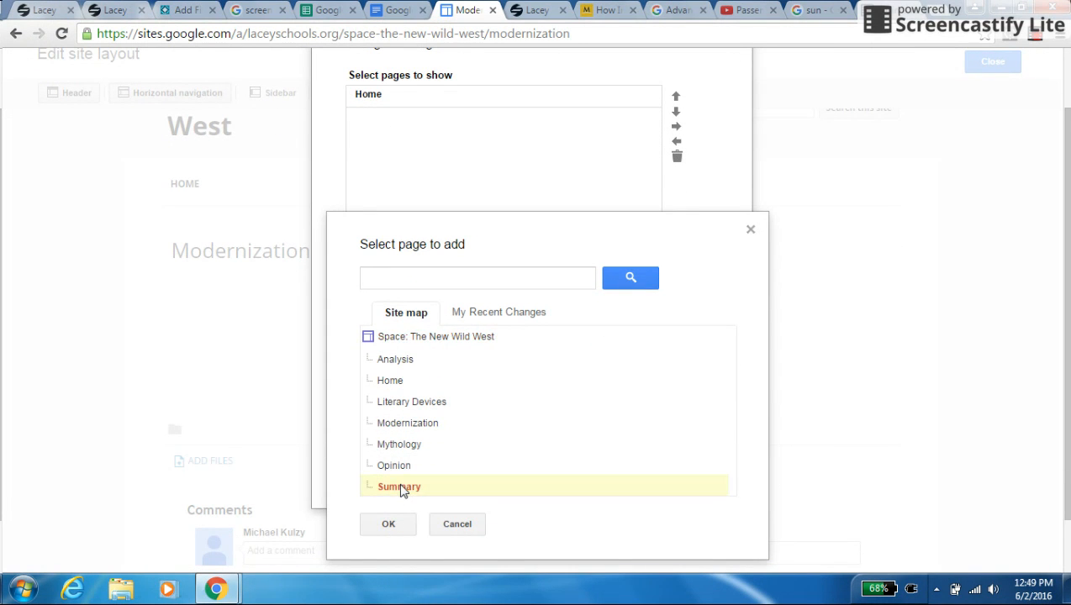
left_click(389, 525)
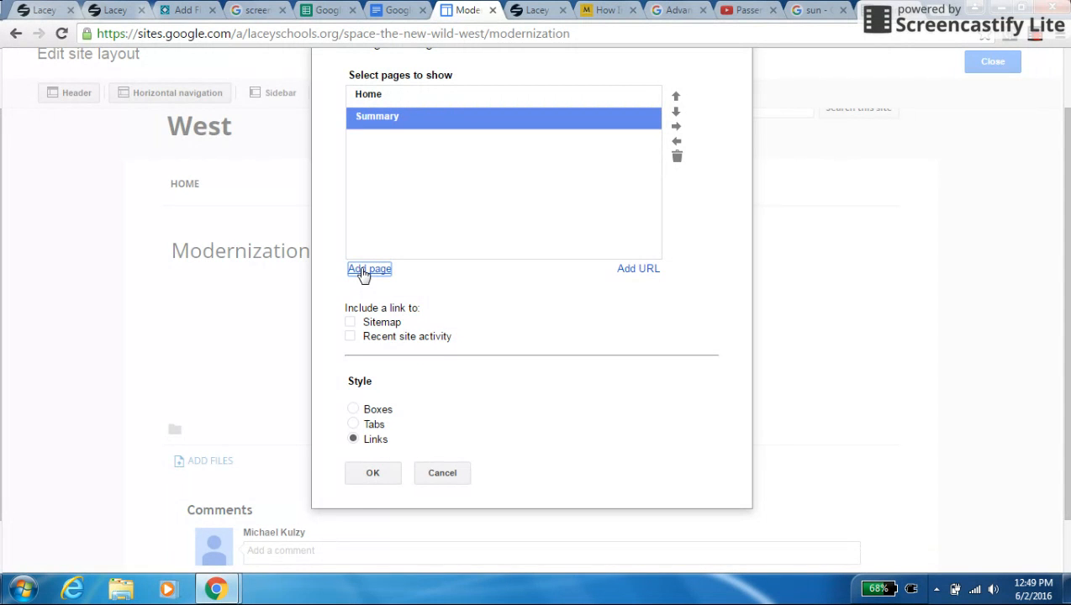
left_click(370, 269)
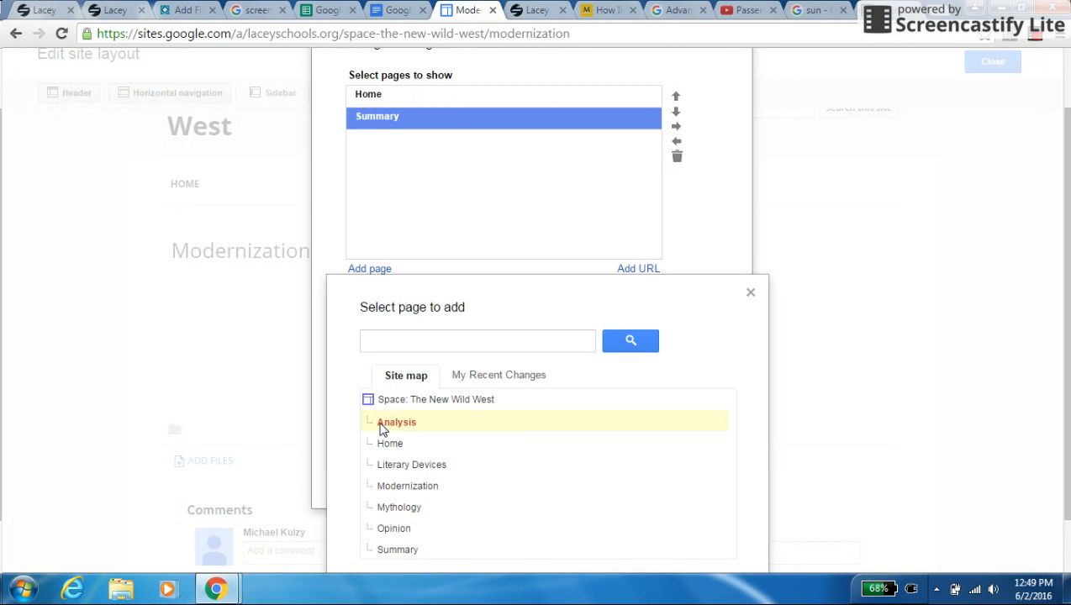
mouse_move(765, 524)
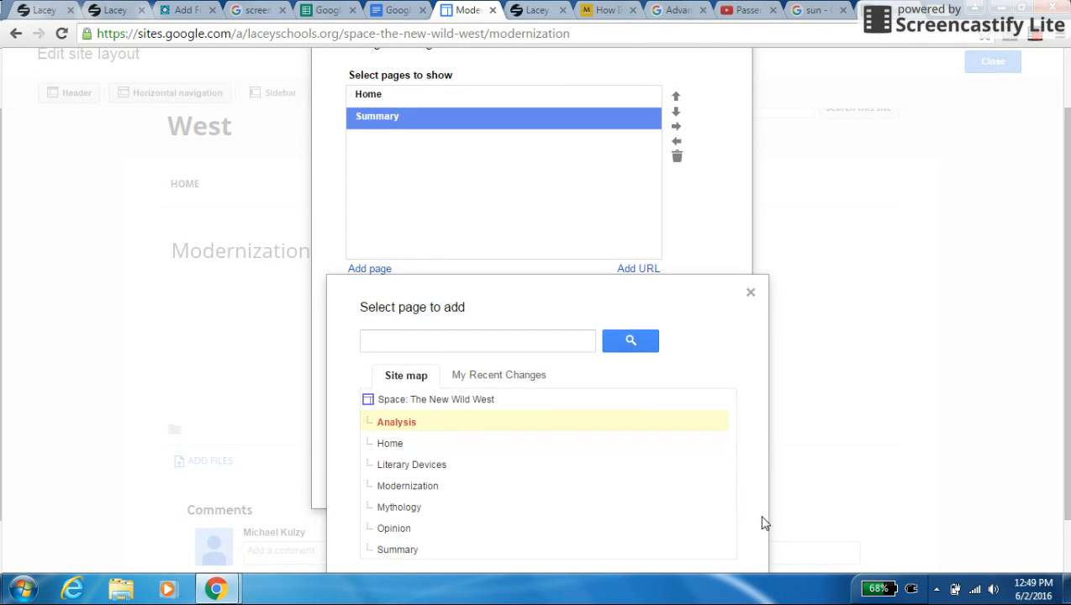
mouse_move(585, 450)
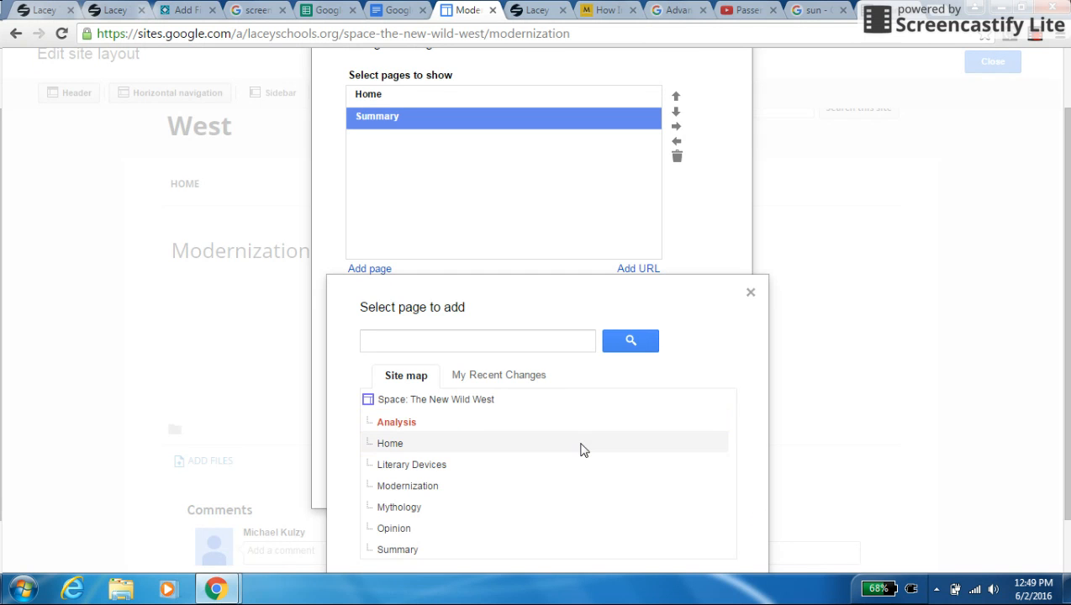
scroll("down", 3)
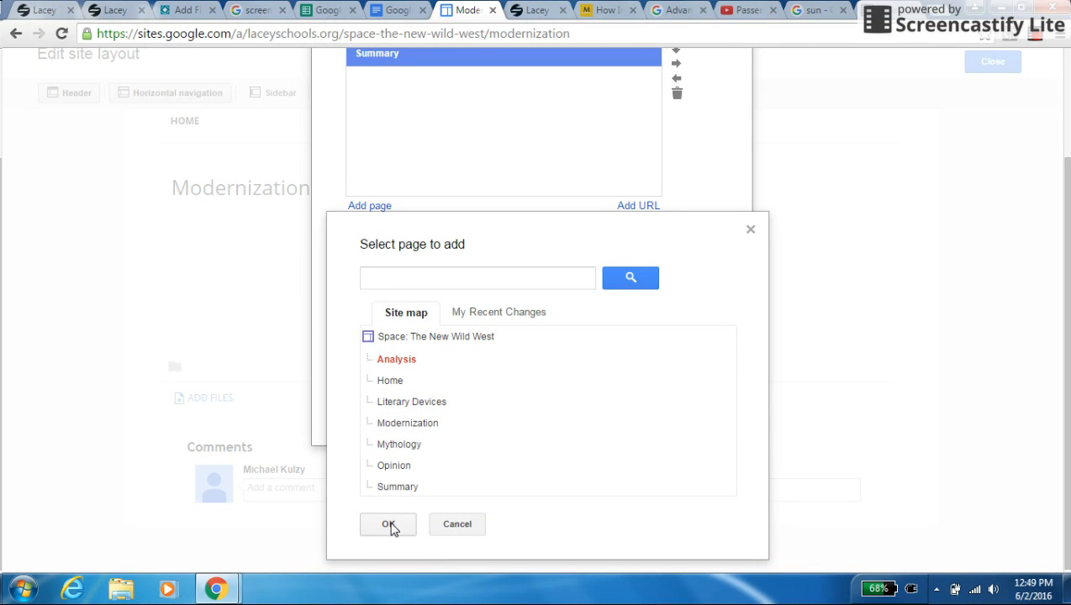
left_click(387, 524)
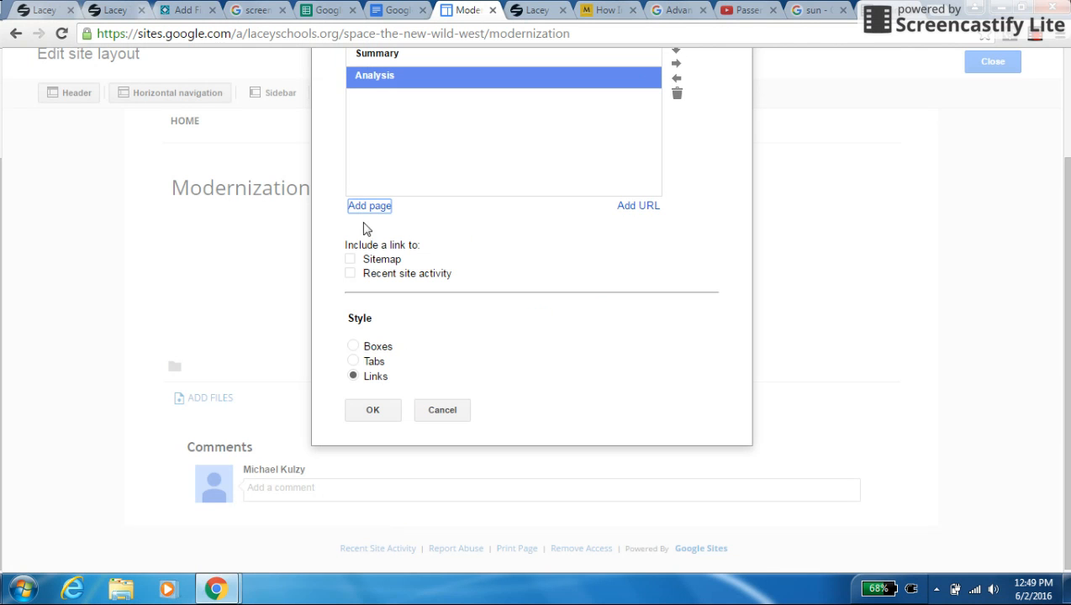
Add the Opinion and Literary Devices pages to the navigation.
left_click(370, 205)
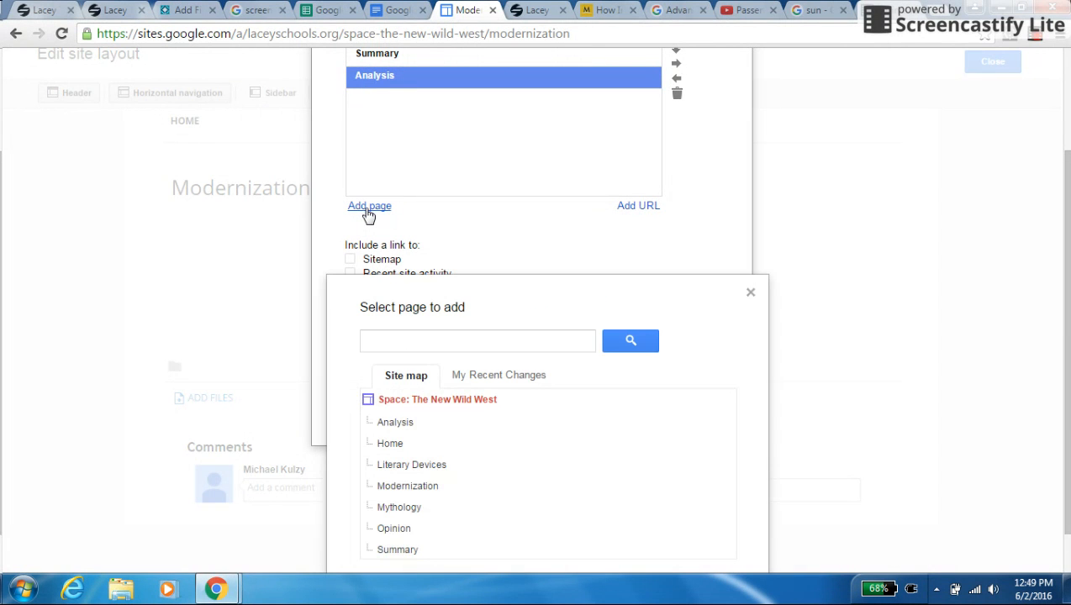
mouse_move(398, 507)
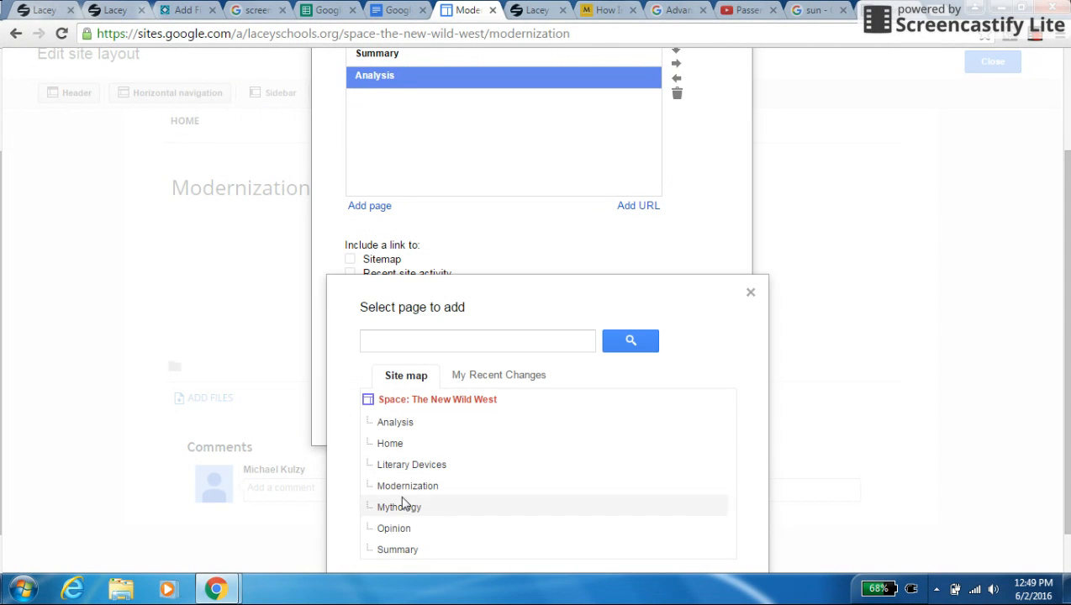
left_click(394, 528)
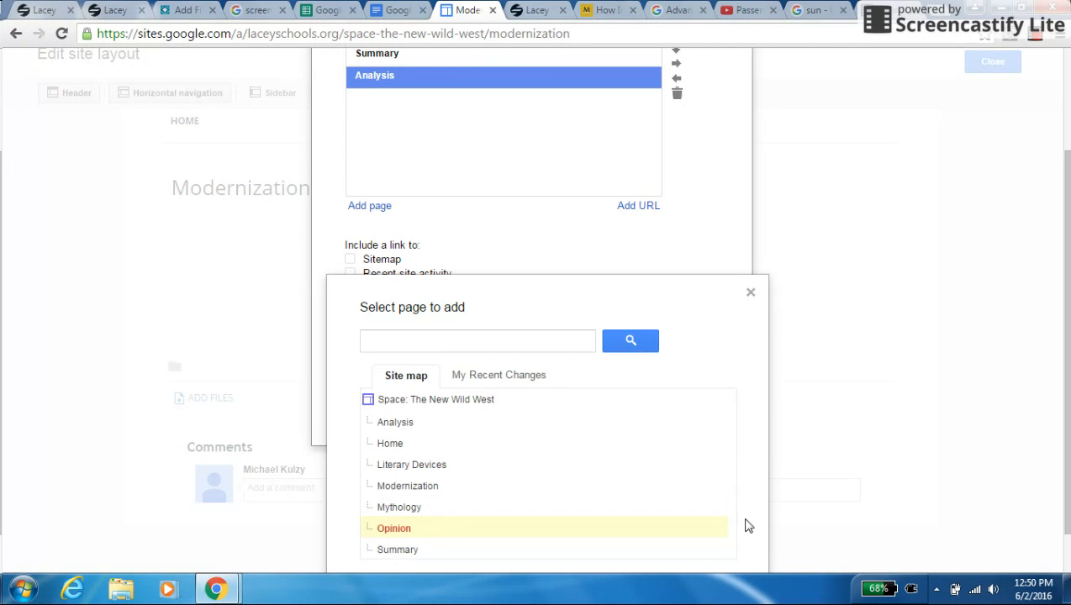
mouse_move(720, 558)
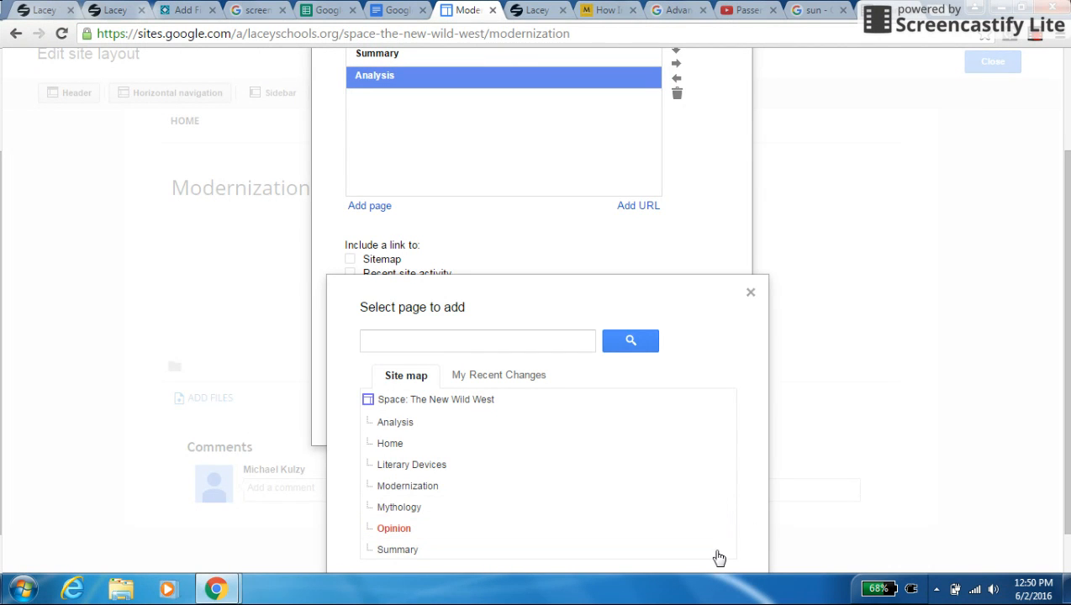
mouse_move(412, 531)
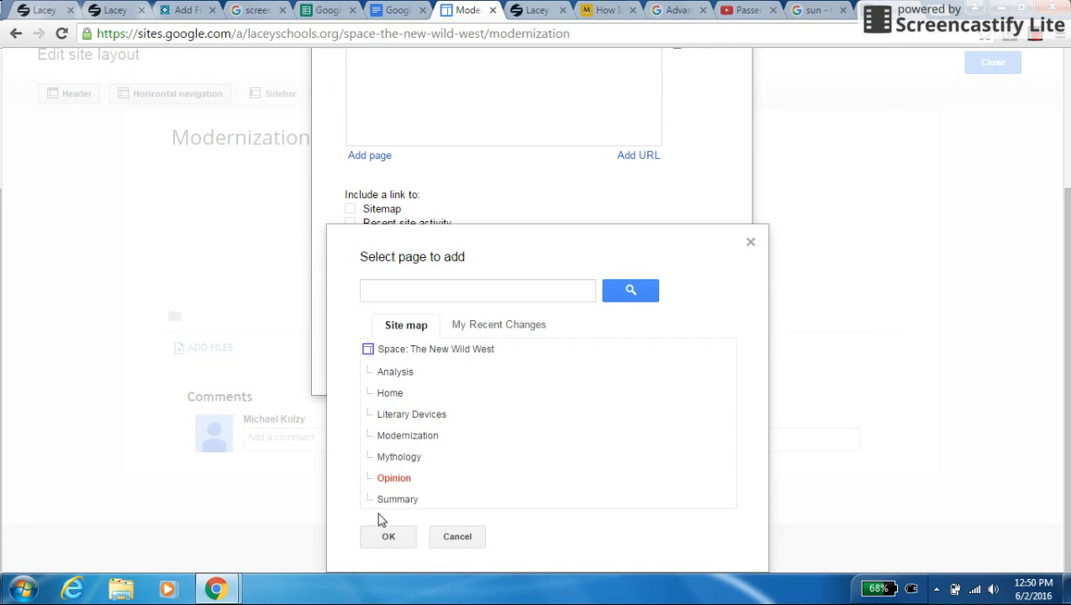
left_click(389, 536)
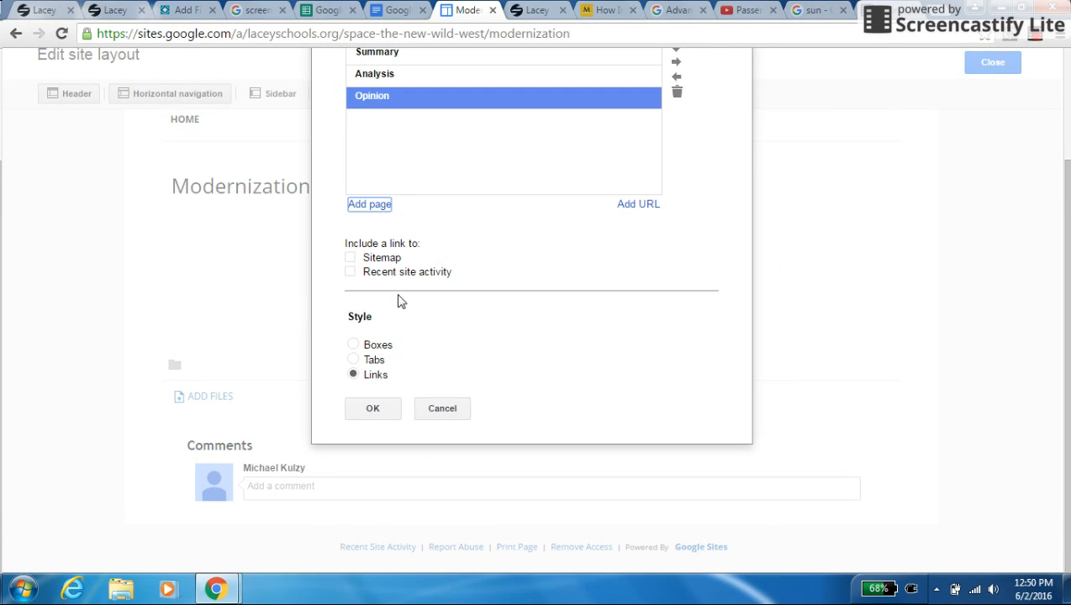
left_click(370, 205)
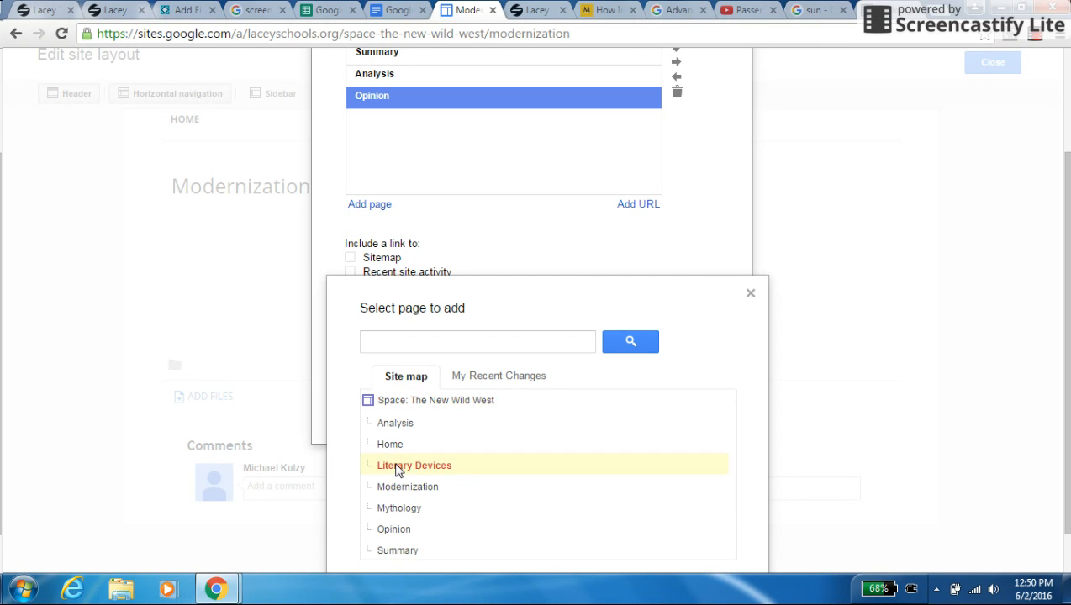
mouse_move(579, 514)
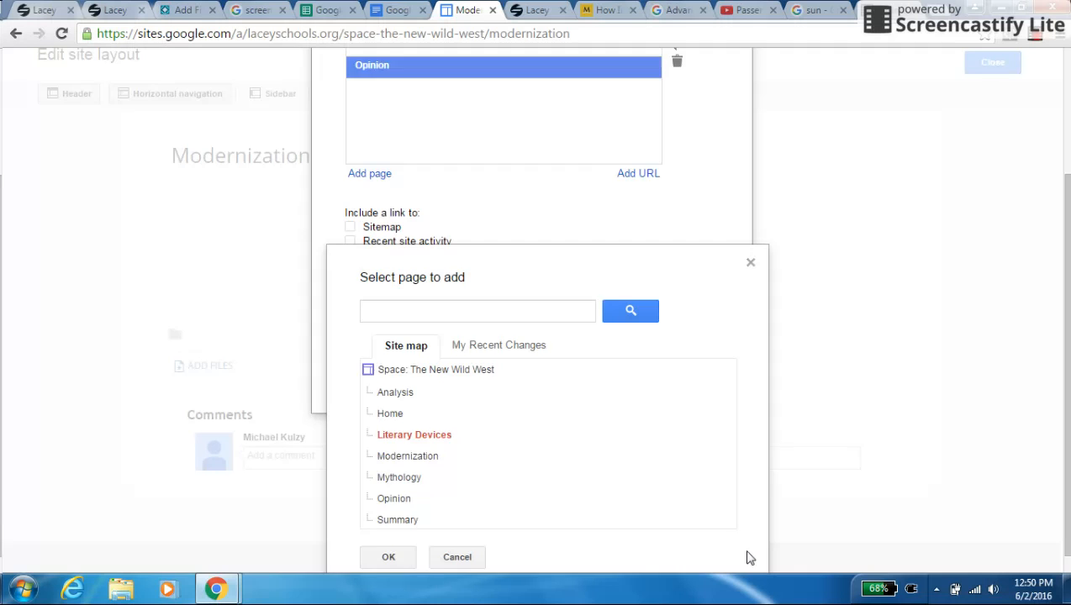
left_click(388, 557)
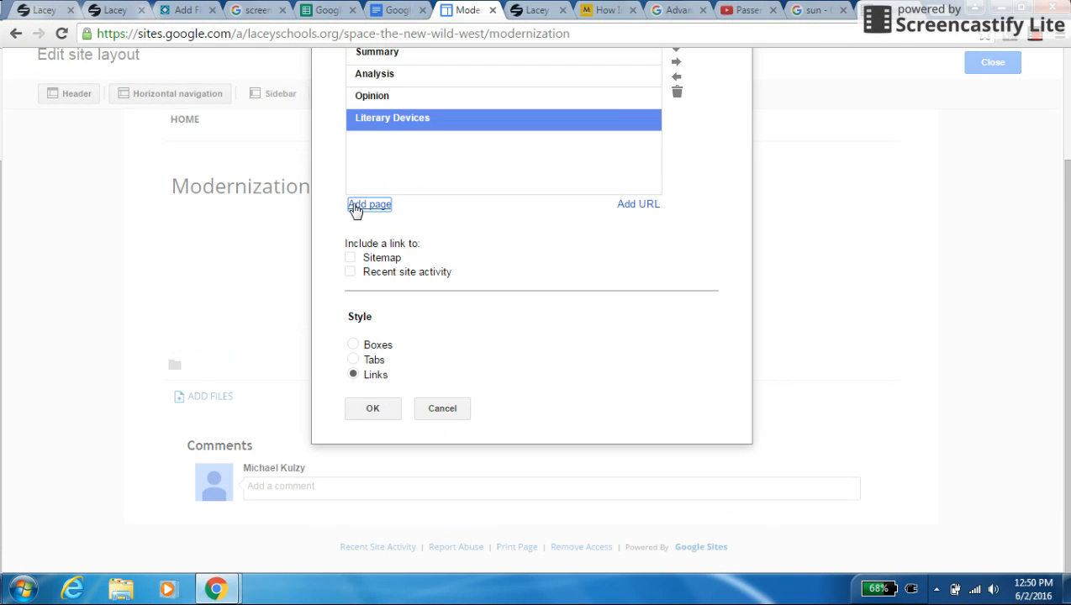
Add Mythology and pick Modernization from the site map for the navigation.
left_click(370, 205)
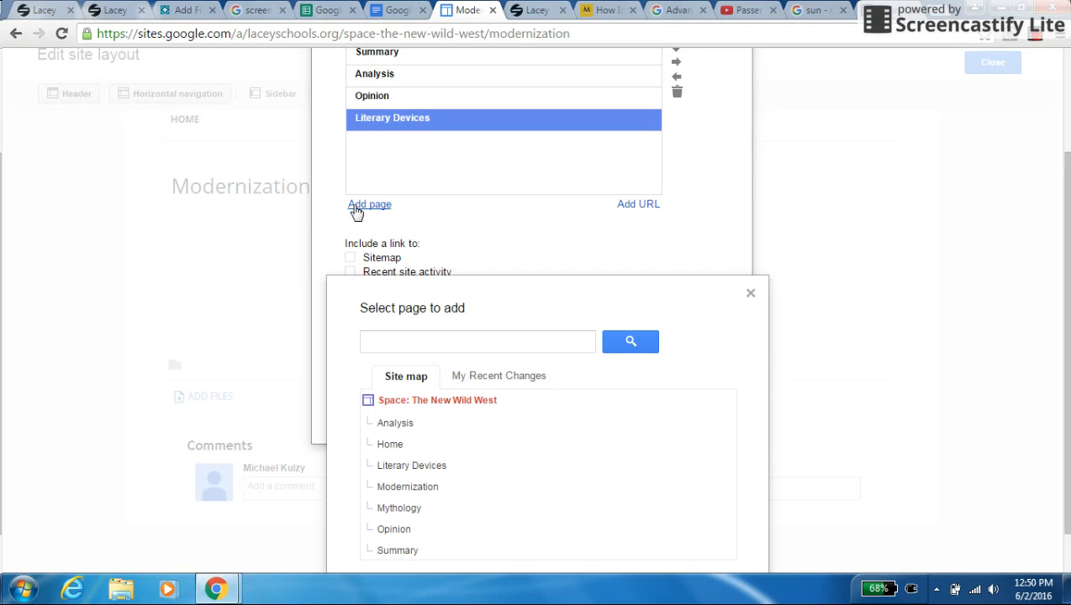
mouse_move(397, 549)
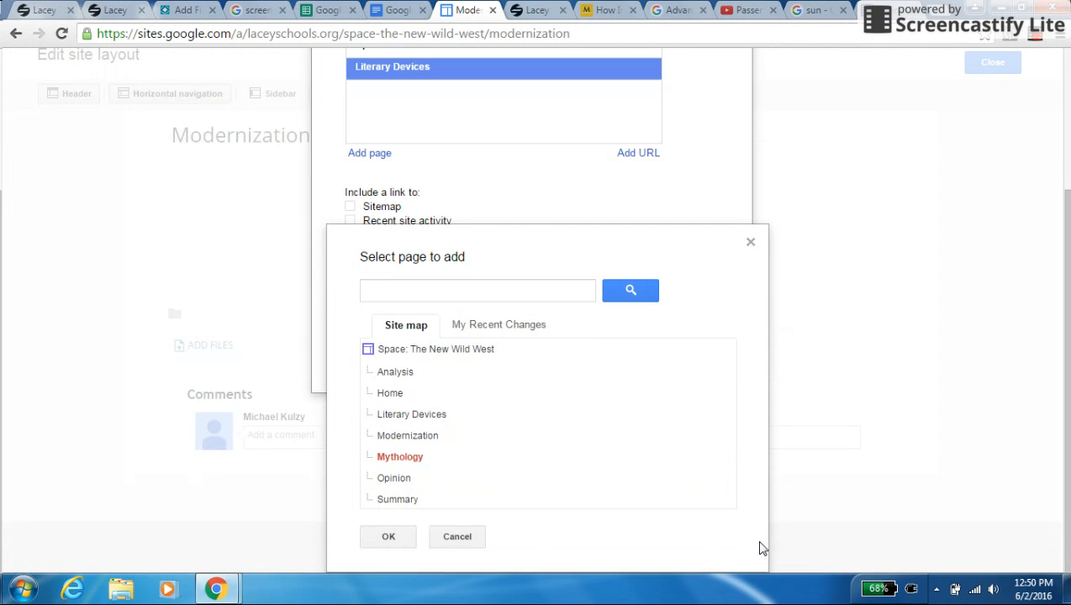
left_click(388, 537)
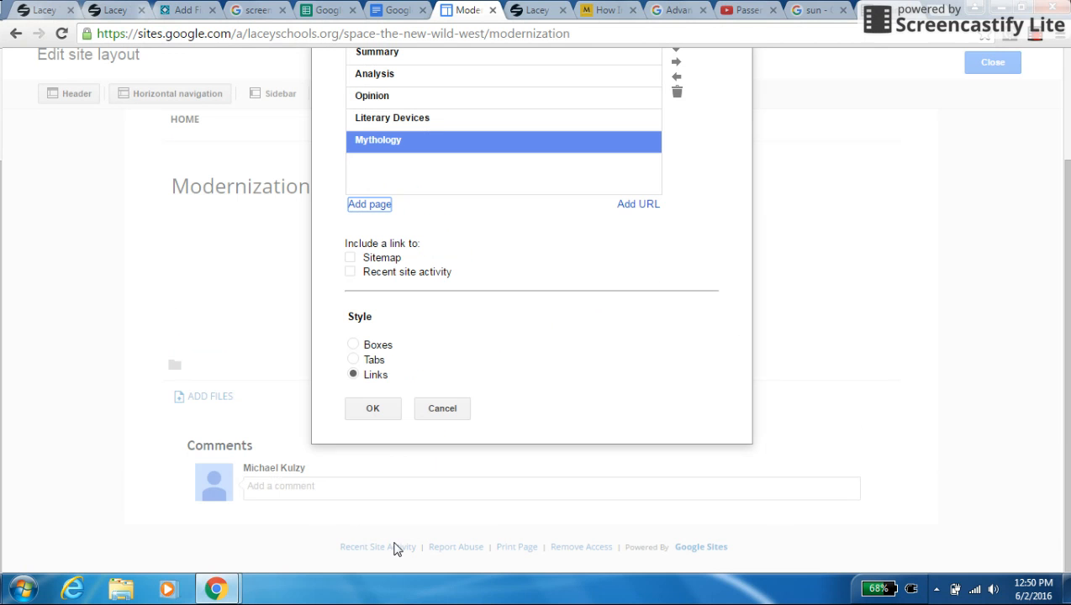
mouse_move(368, 205)
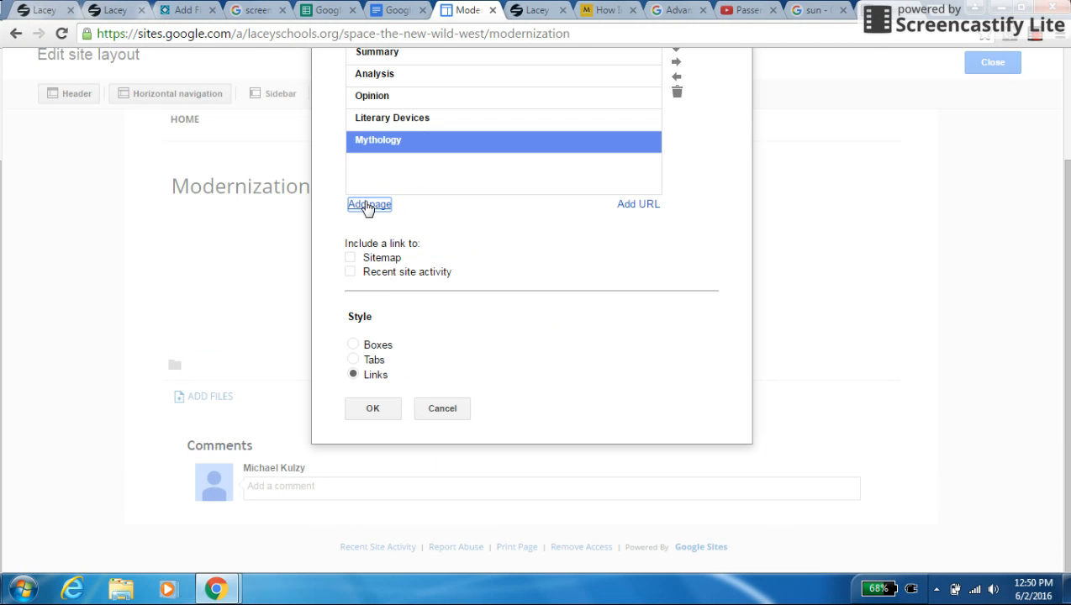
left_click(368, 205)
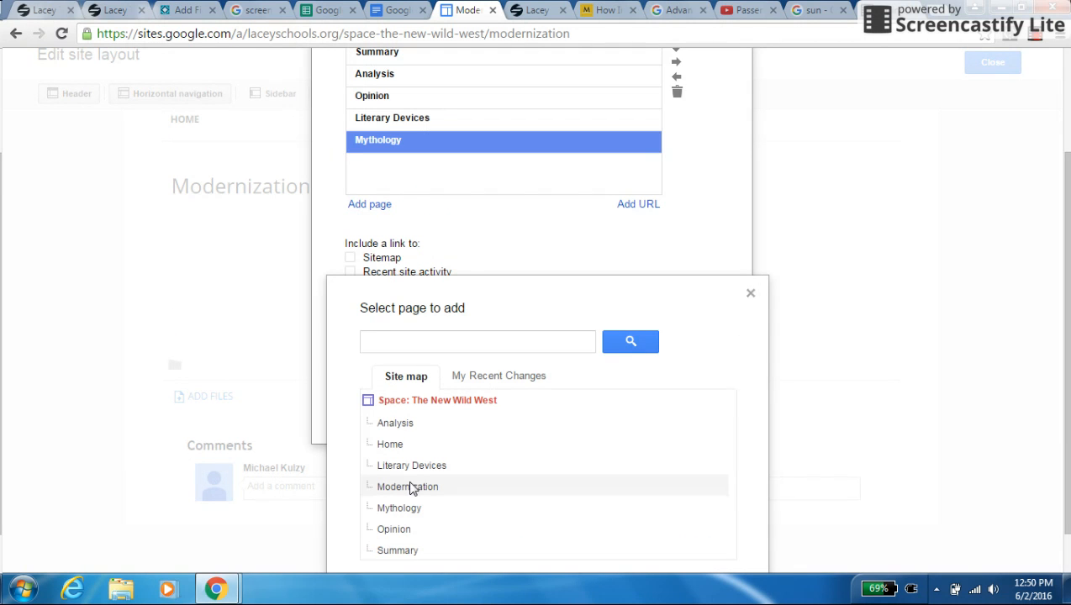
left_click(407, 486)
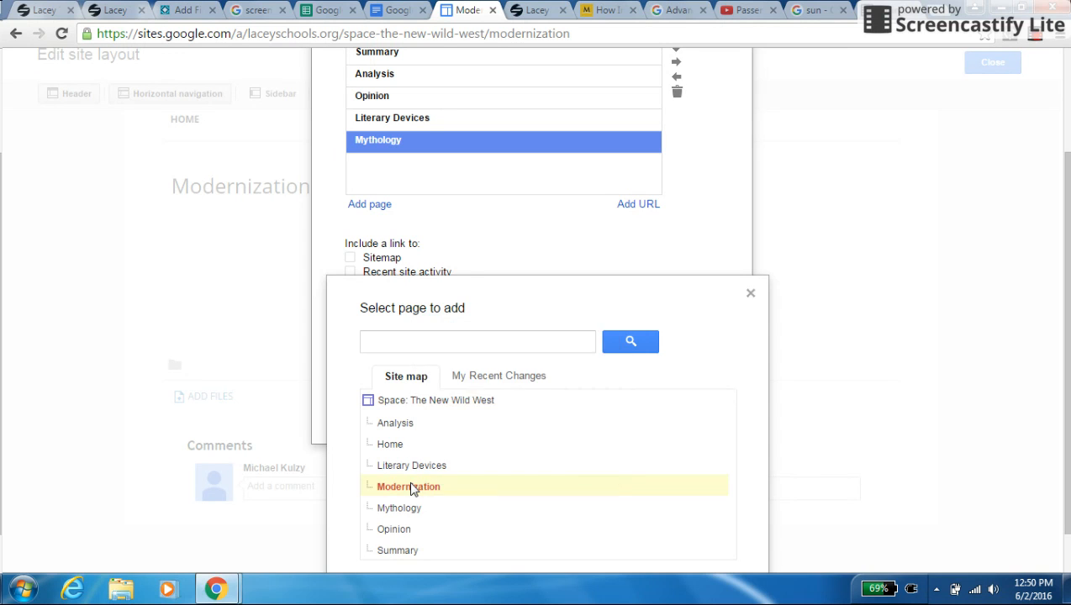
mouse_move(407, 393)
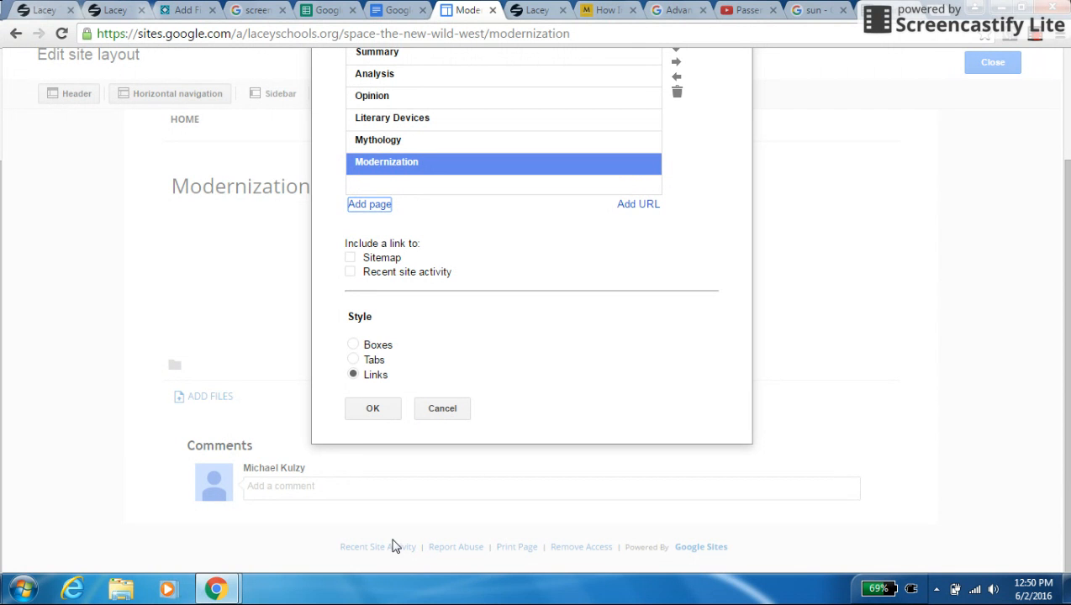
mouse_move(356, 374)
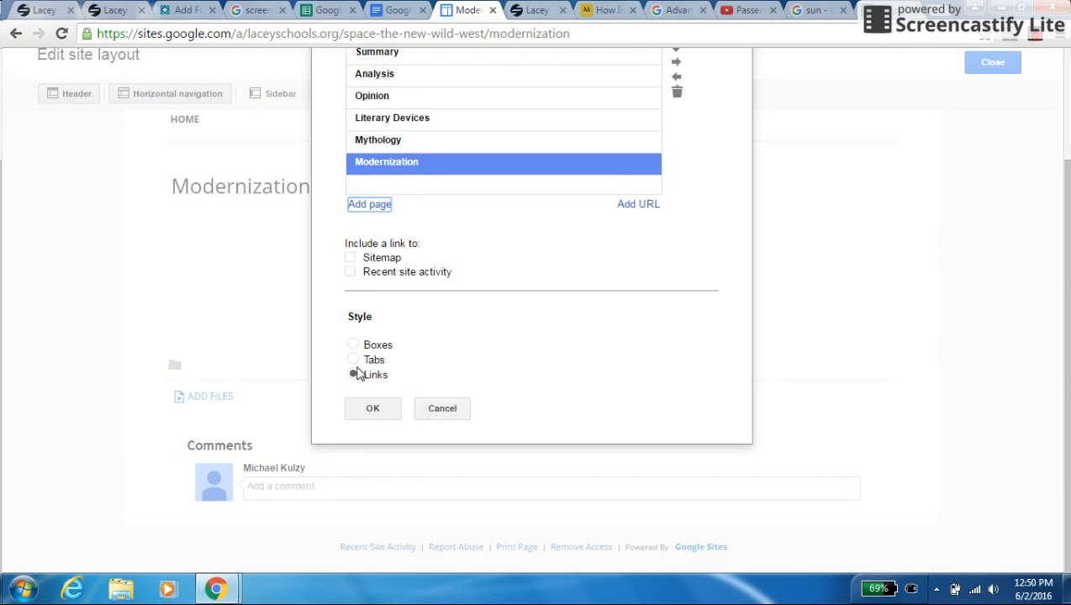
Set the navigation style to Tabs and apply the settings with OK.
left_click(353, 359)
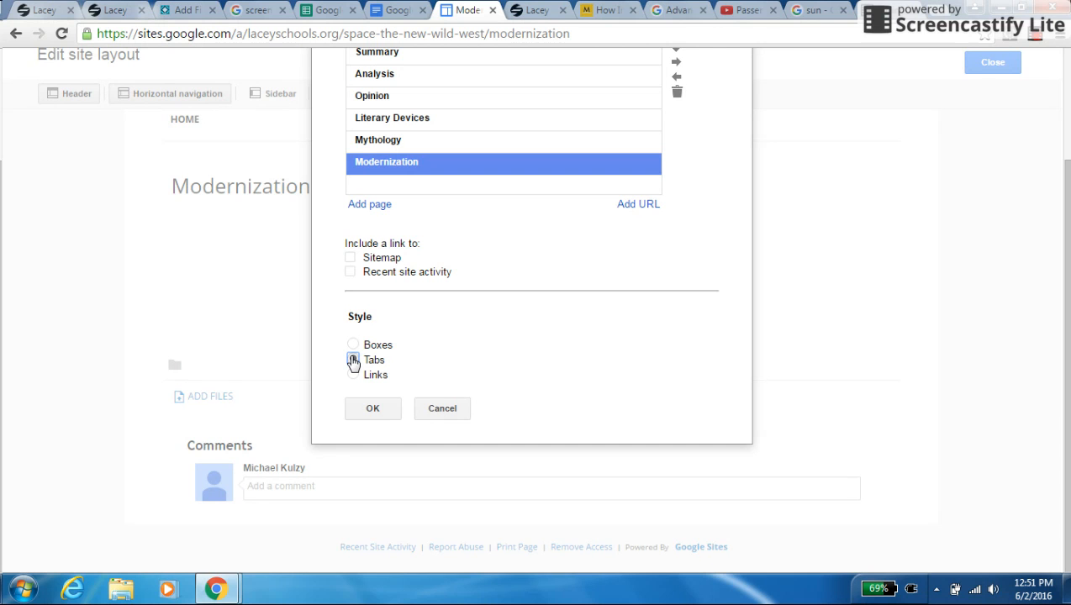
left_click(353, 360)
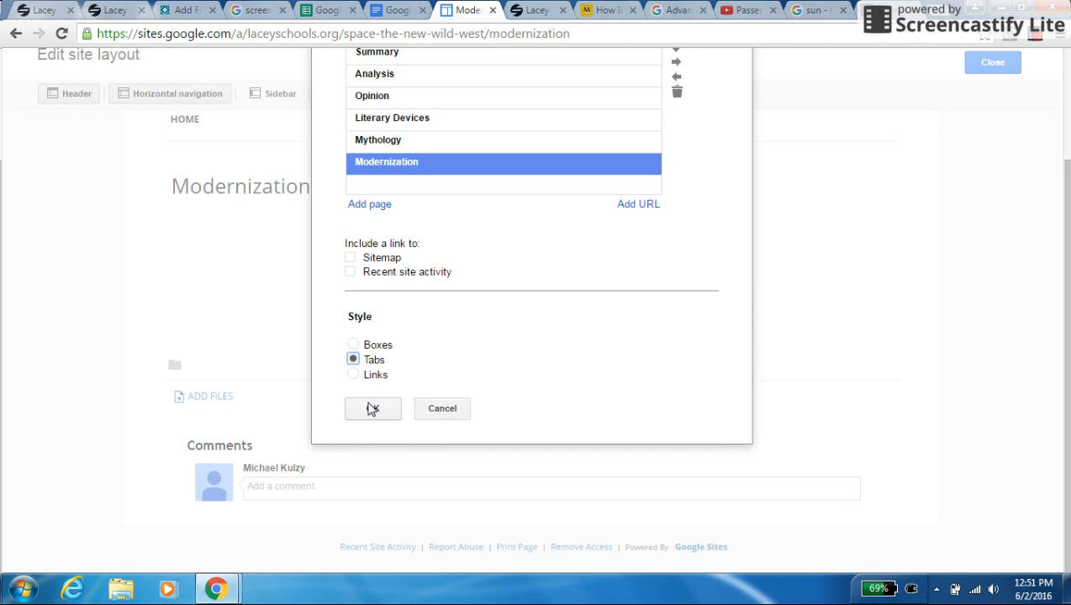
left_click(374, 408)
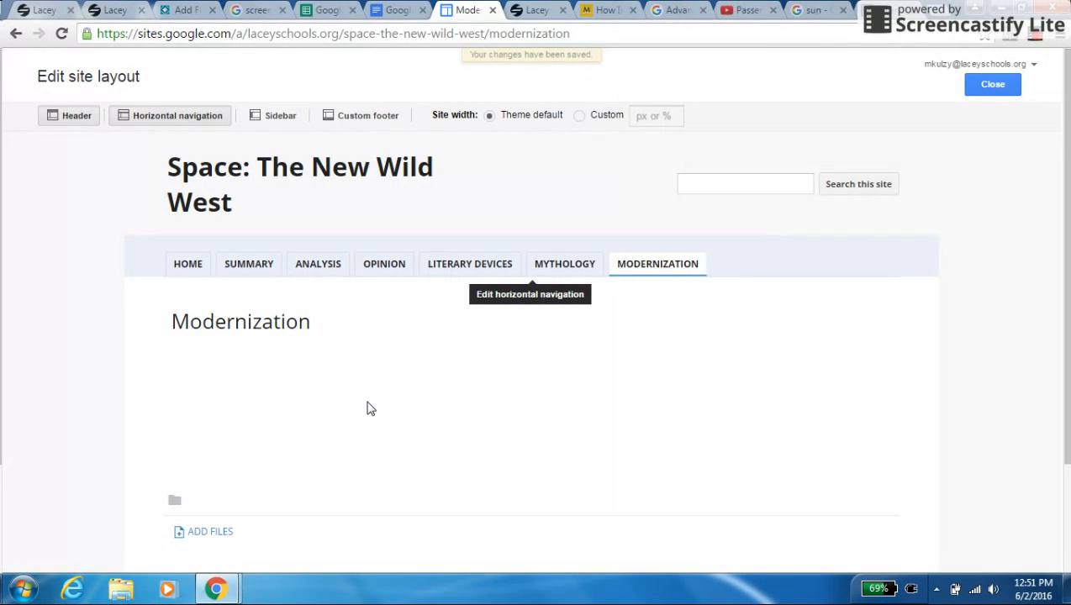
mouse_move(631, 301)
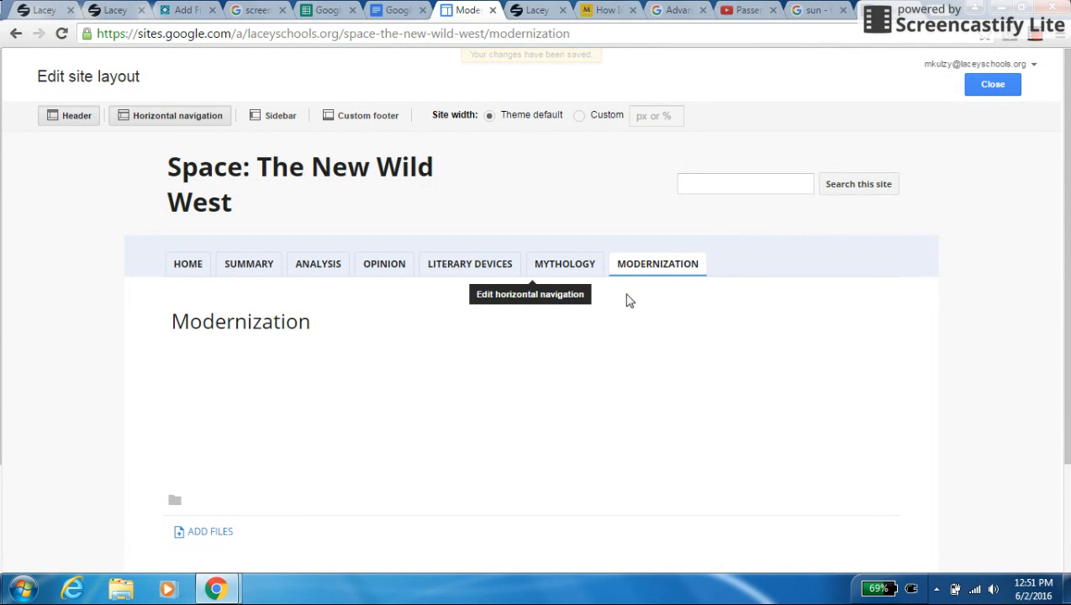
mouse_move(992, 84)
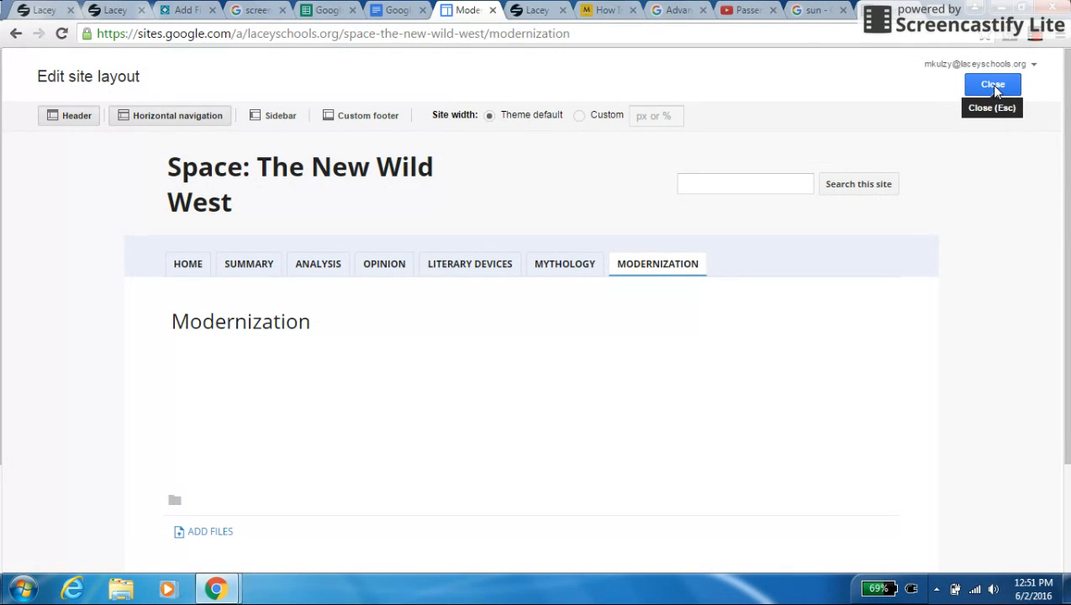
Leave layout editing and visit the Home, Summary and Analysis tabs.
left_click(992, 84)
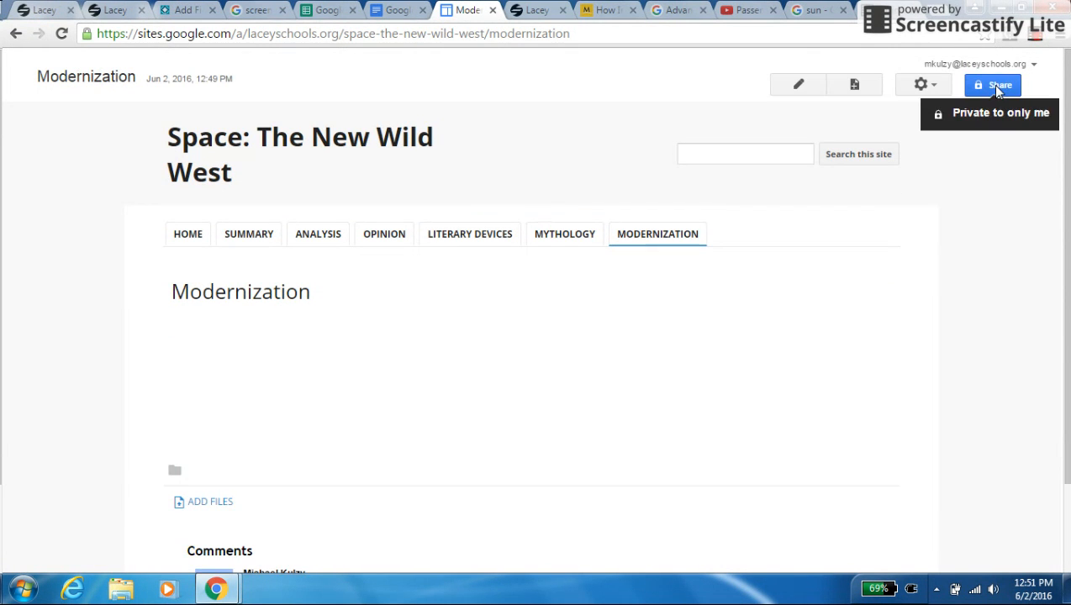
mouse_move(339, 222)
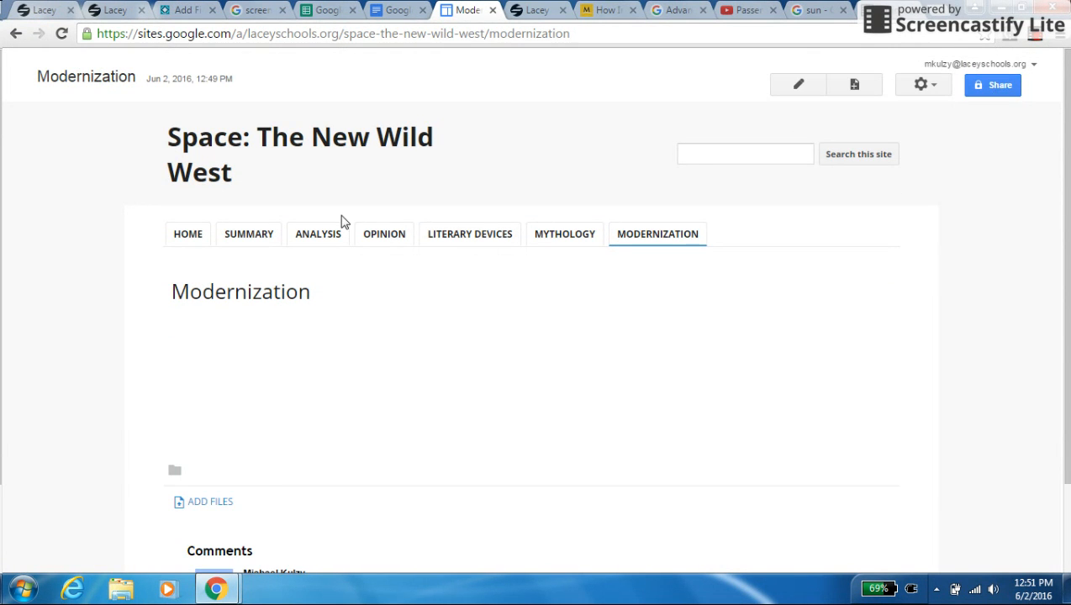
left_click(189, 233)
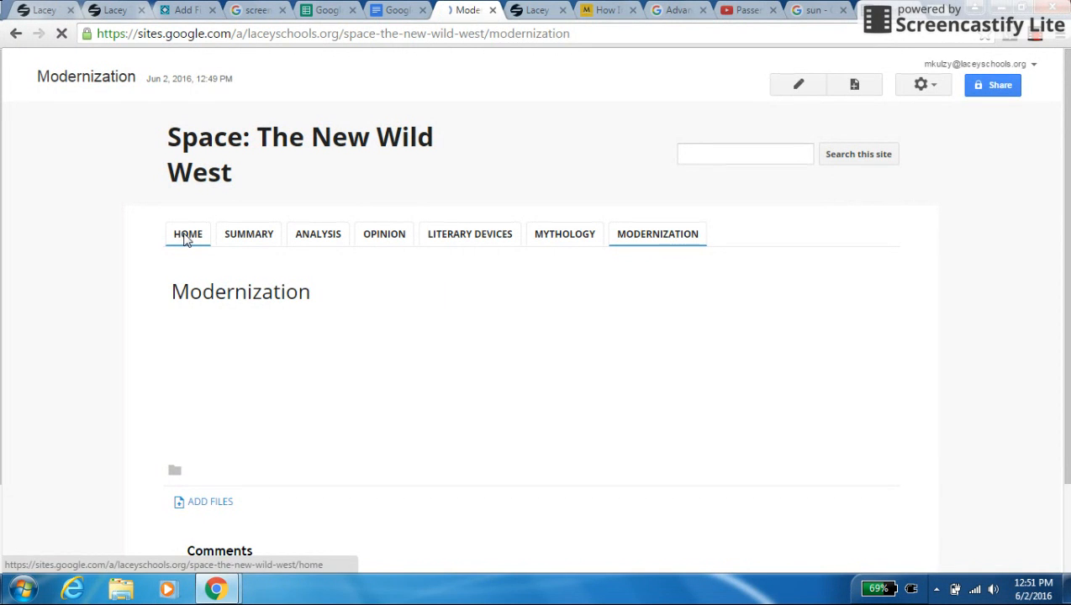
left_click(188, 234)
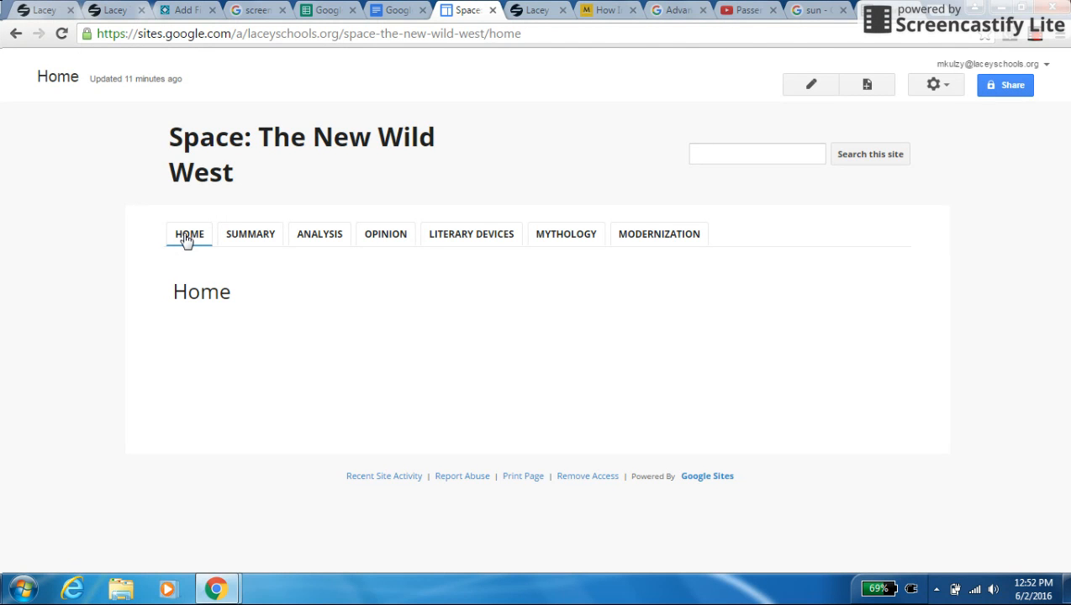
mouse_move(251, 234)
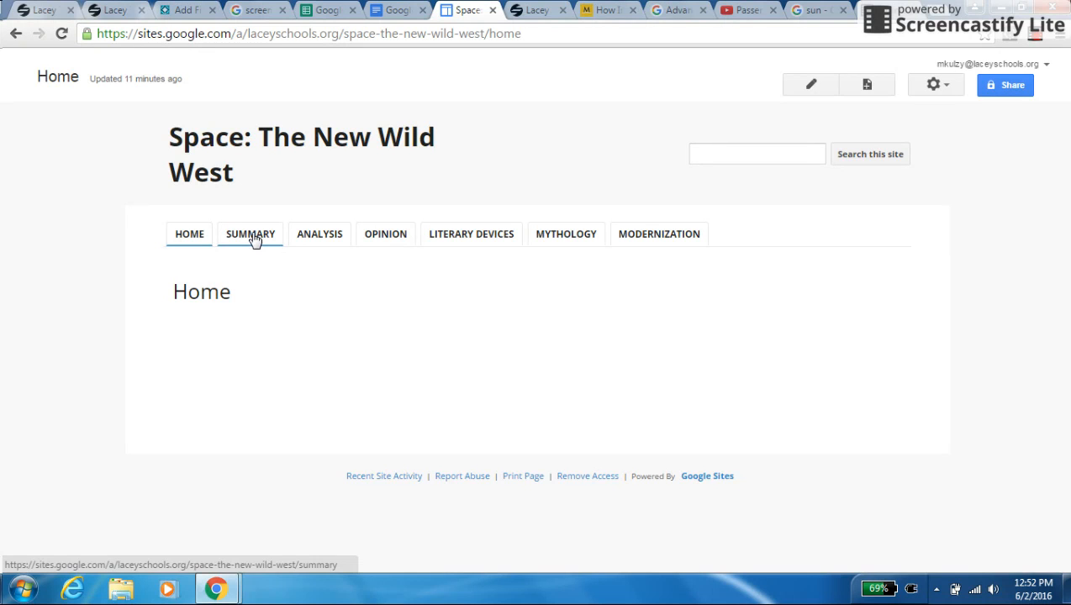
left_click(249, 234)
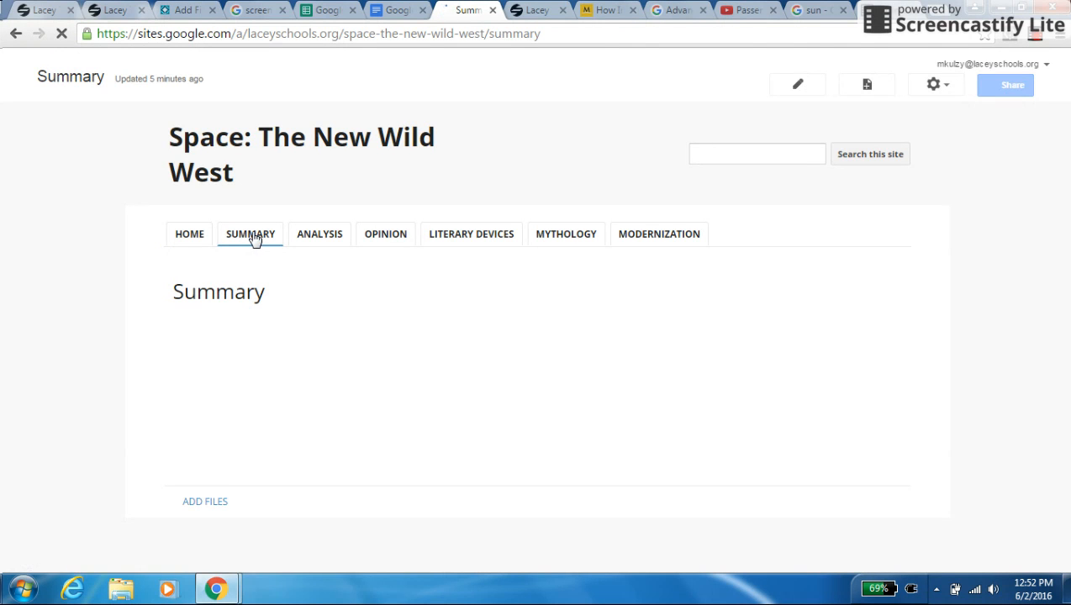
mouse_move(318, 234)
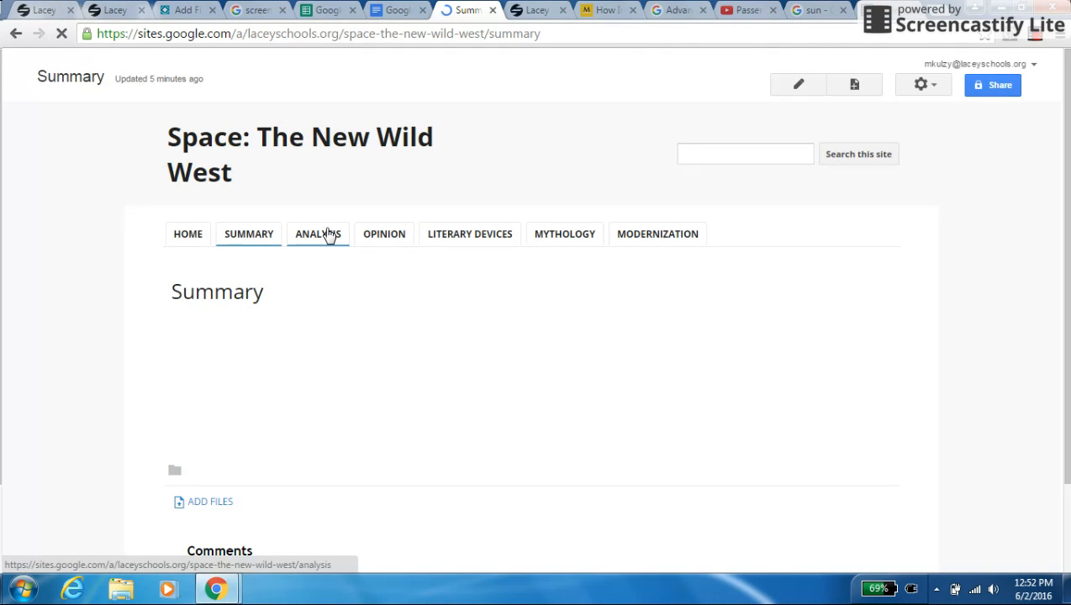
left_click(318, 234)
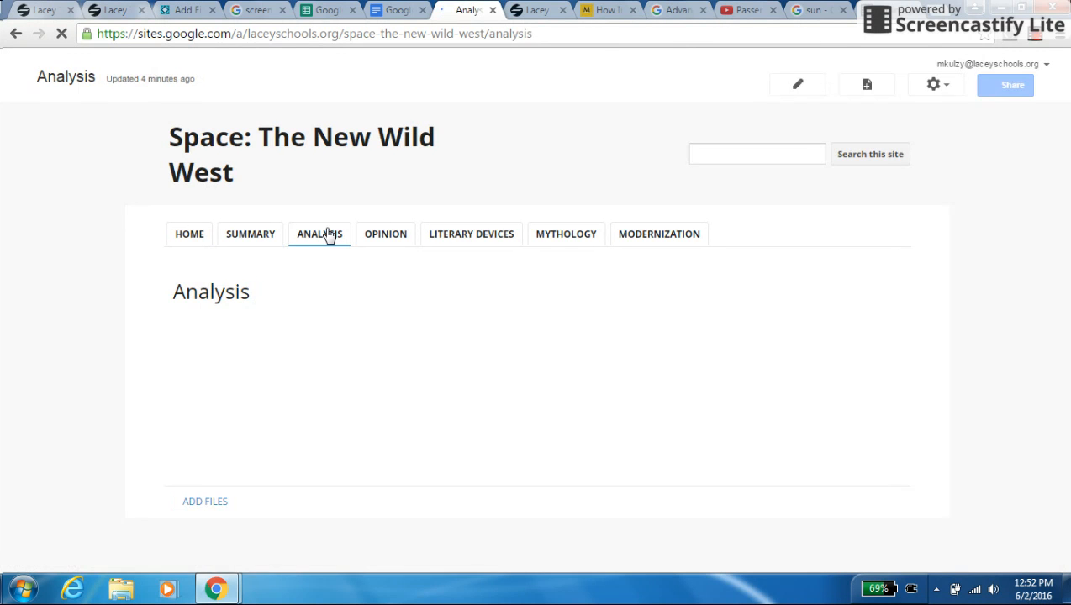
mouse_move(384, 234)
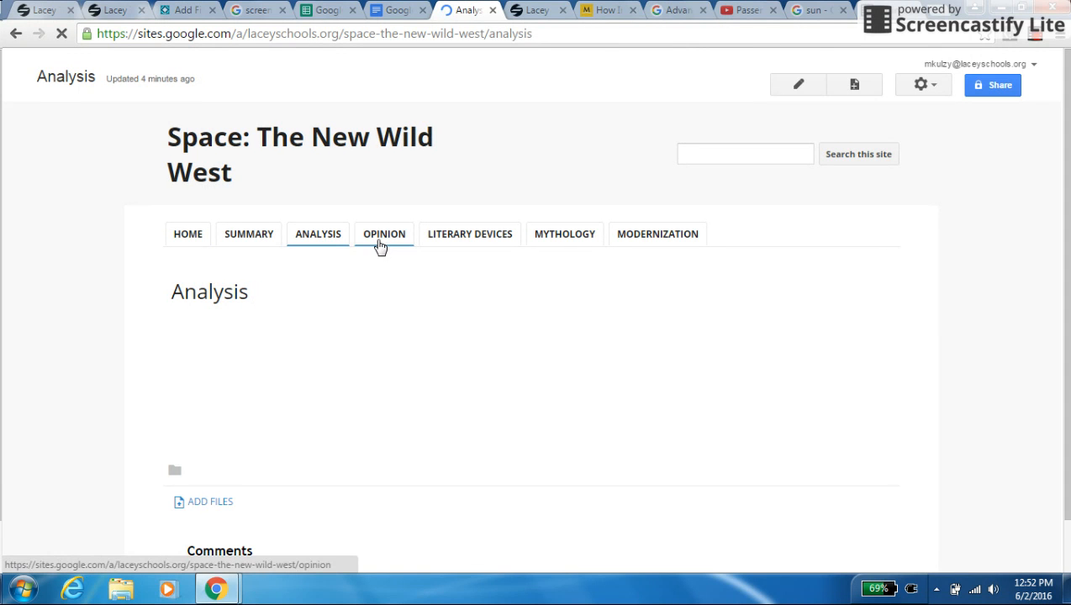
Visit the Opinion and Literary Devices tabs, then return to Home.
left_click(384, 234)
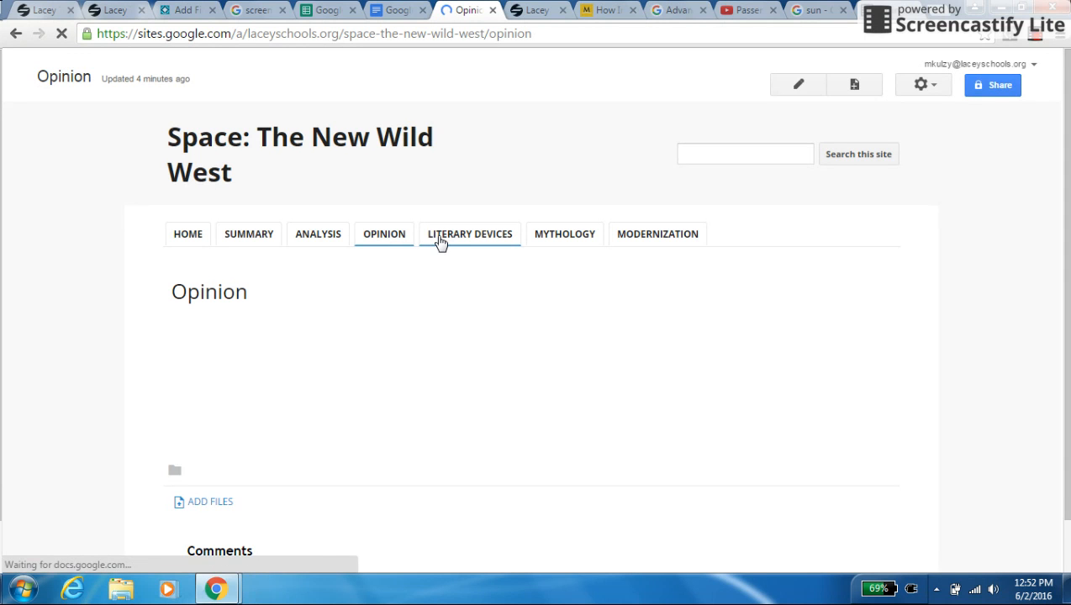
left_click(471, 234)
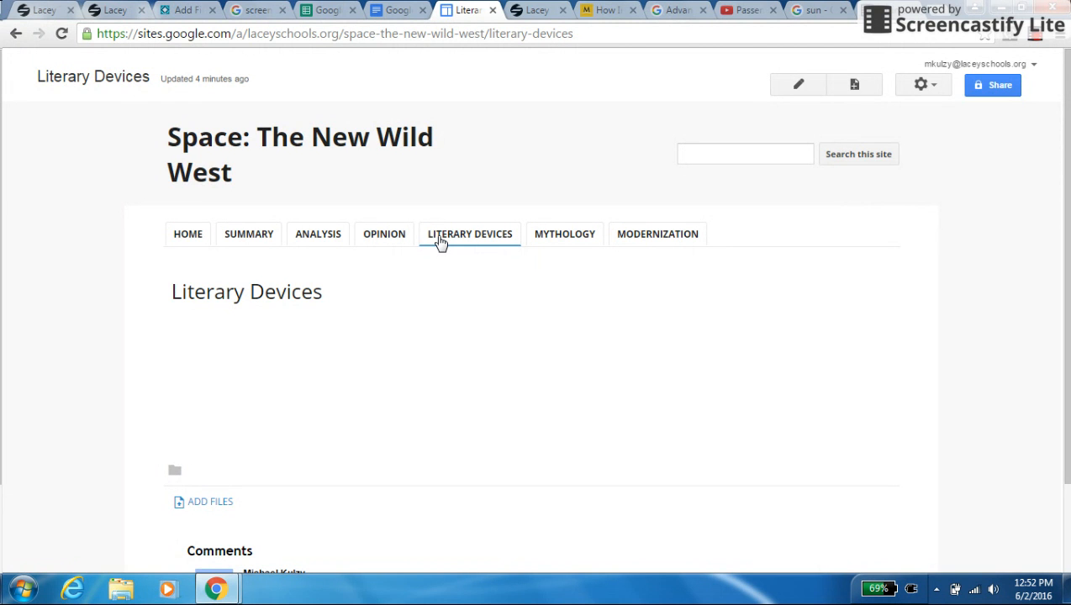
left_click(189, 234)
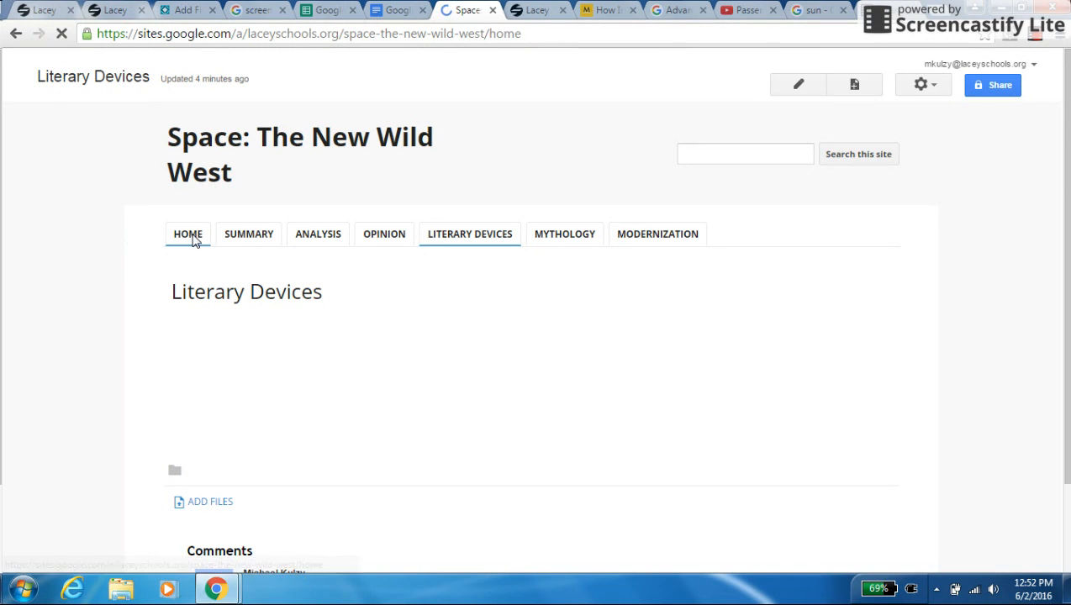
left_click(188, 234)
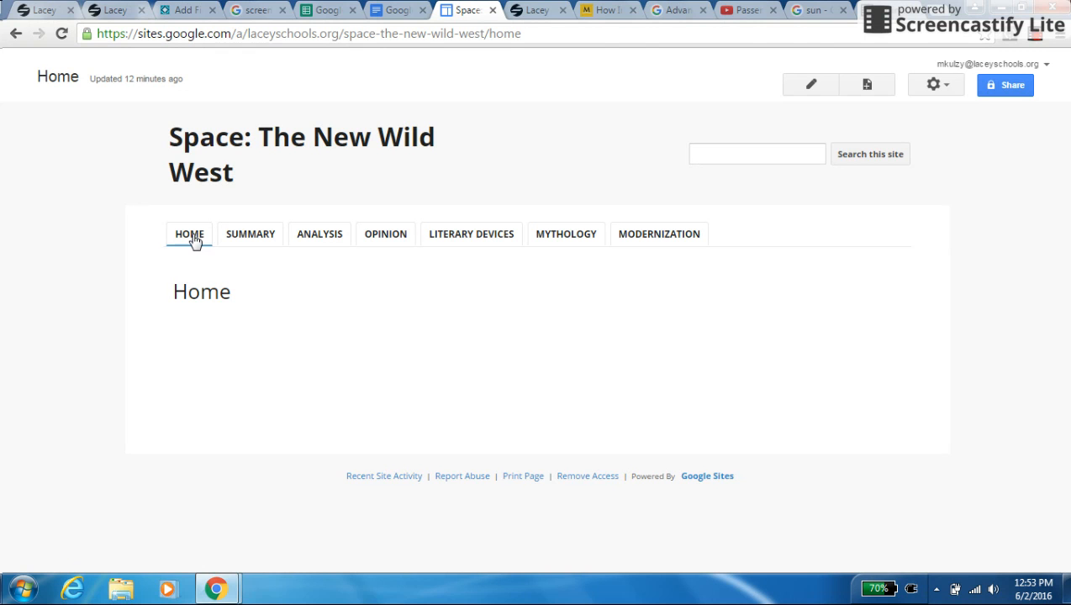
mouse_move(251, 233)
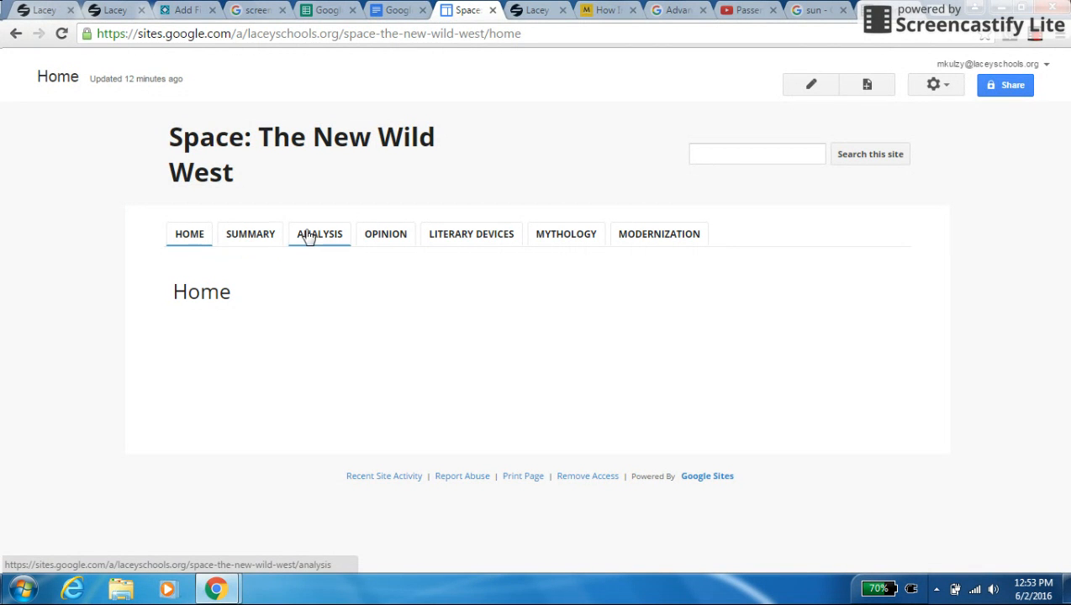
mouse_move(810, 84)
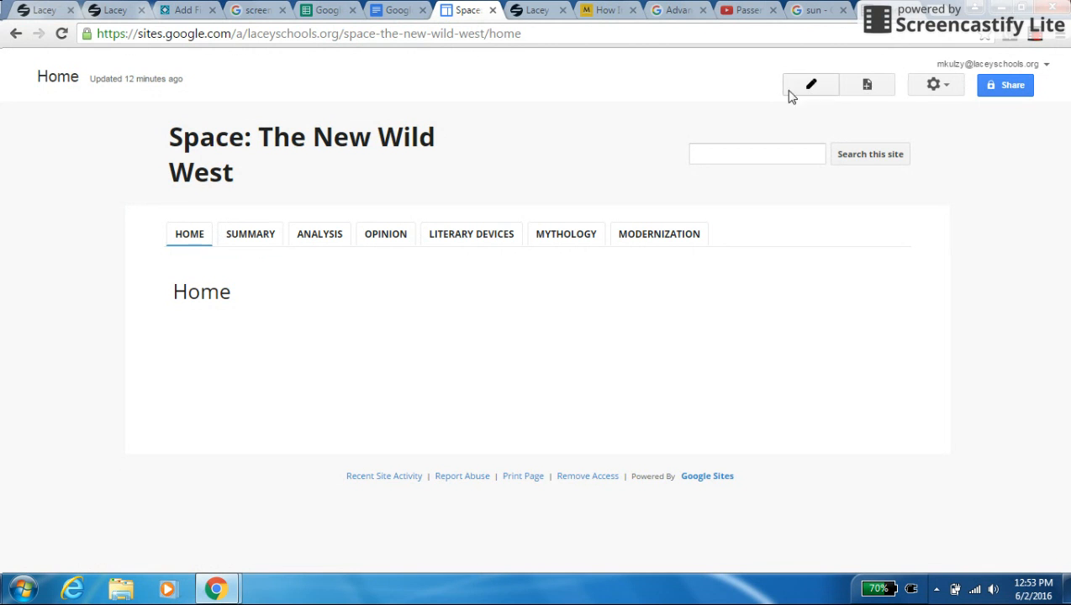
mouse_move(810, 84)
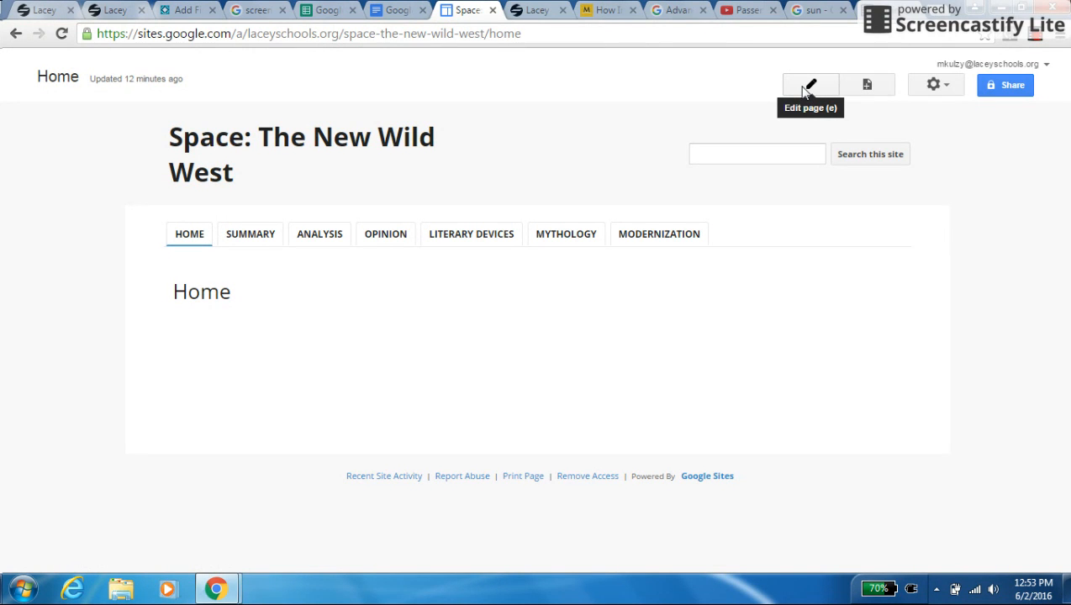
Open the Home page in the editor and bring up the Layout choices.
left_click(811, 84)
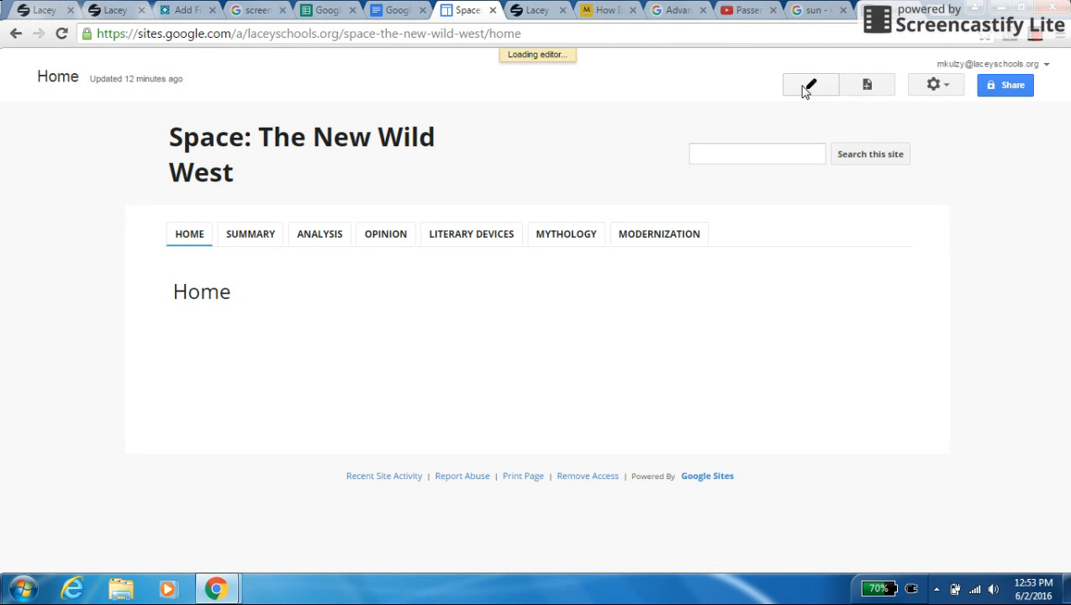
left_click(811, 84)
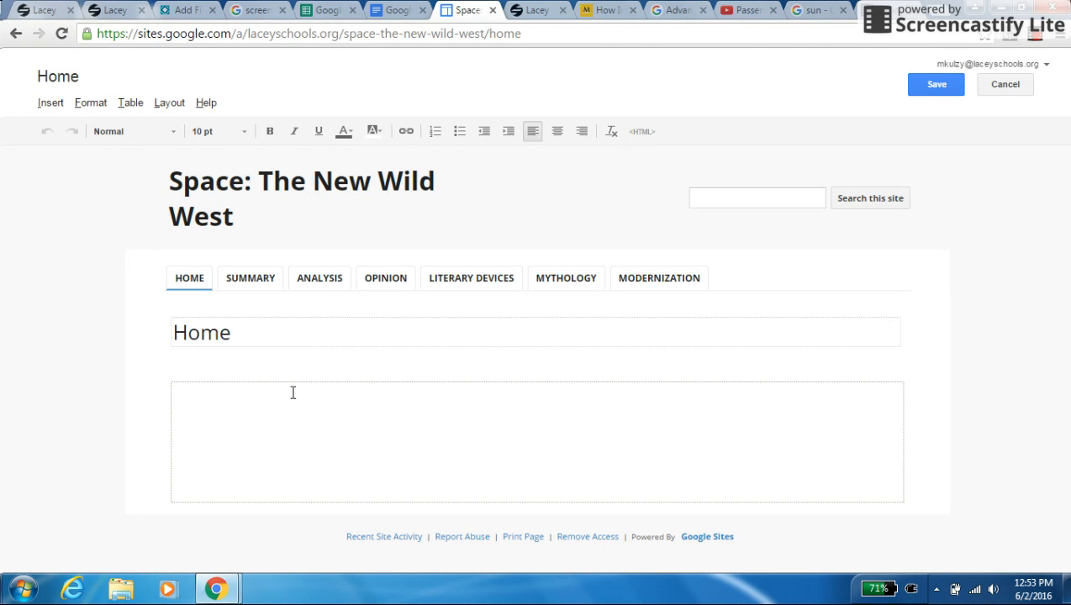
mouse_move(745, 424)
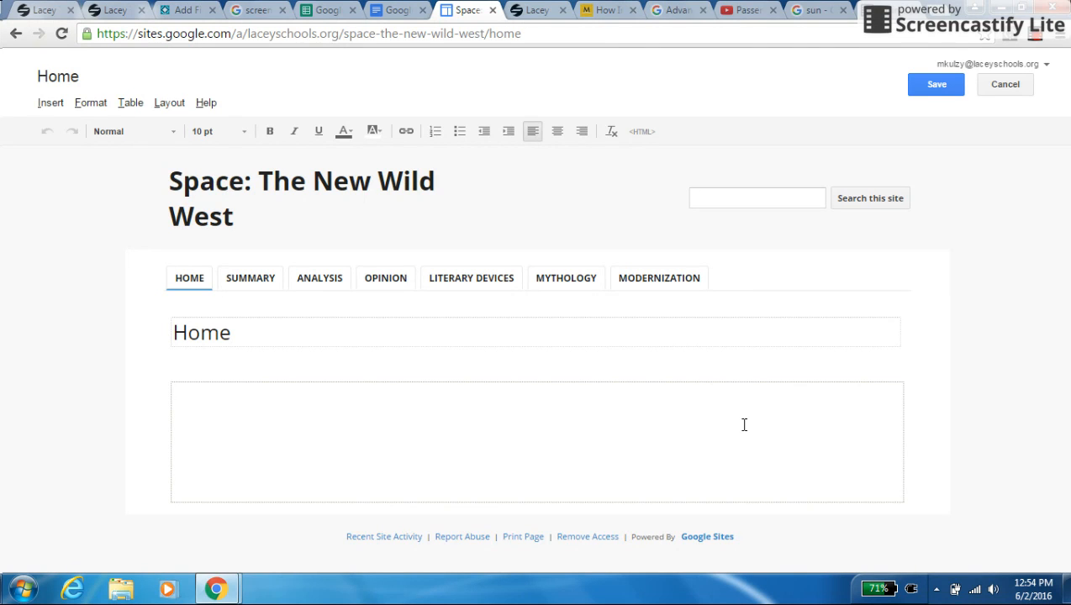
mouse_move(578, 410)
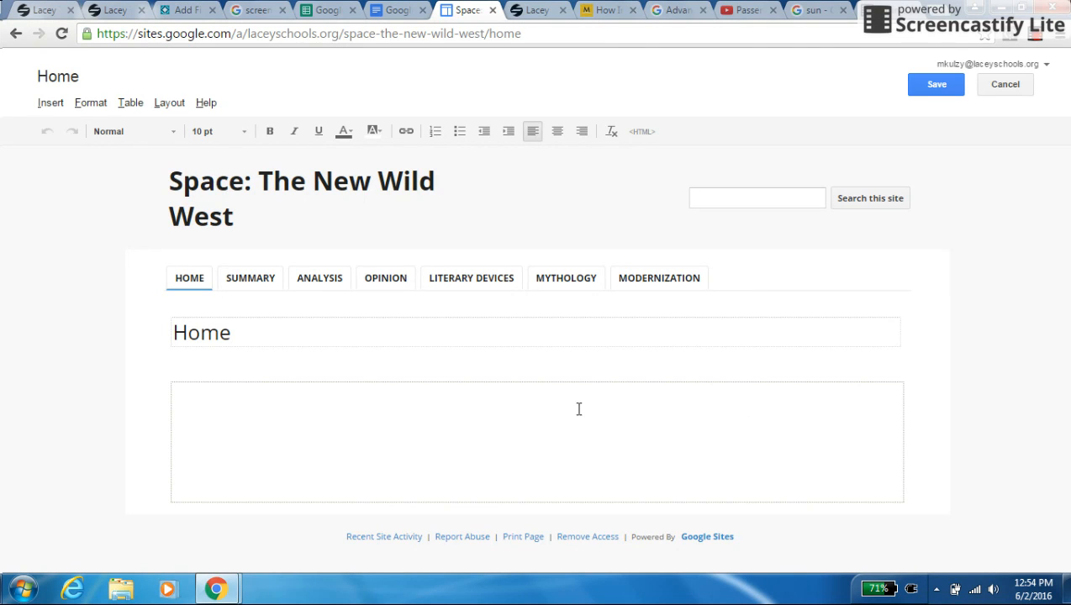
mouse_move(783, 366)
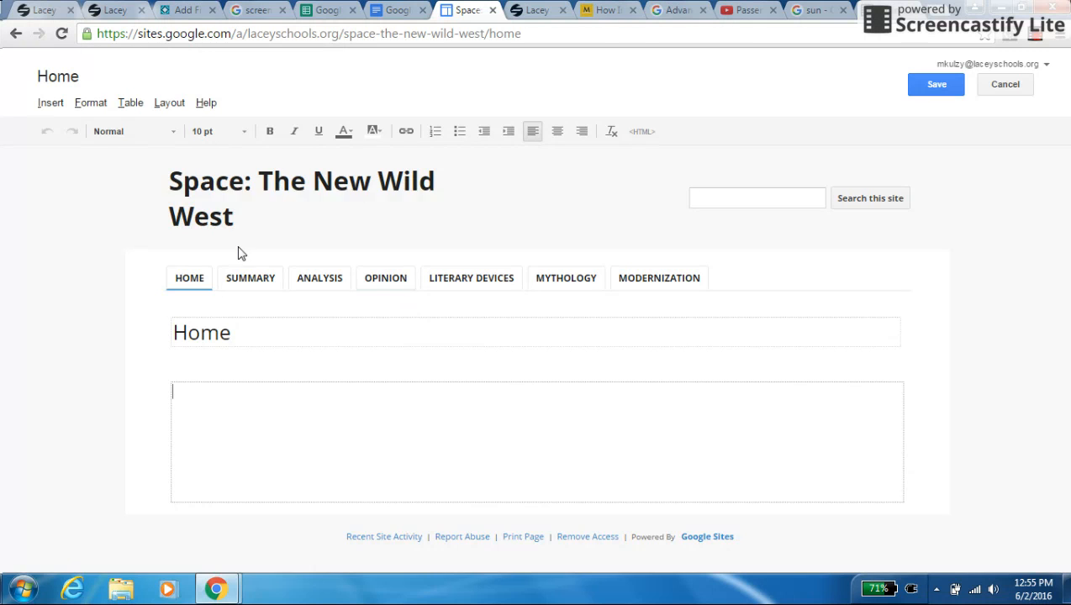
left_click(168, 103)
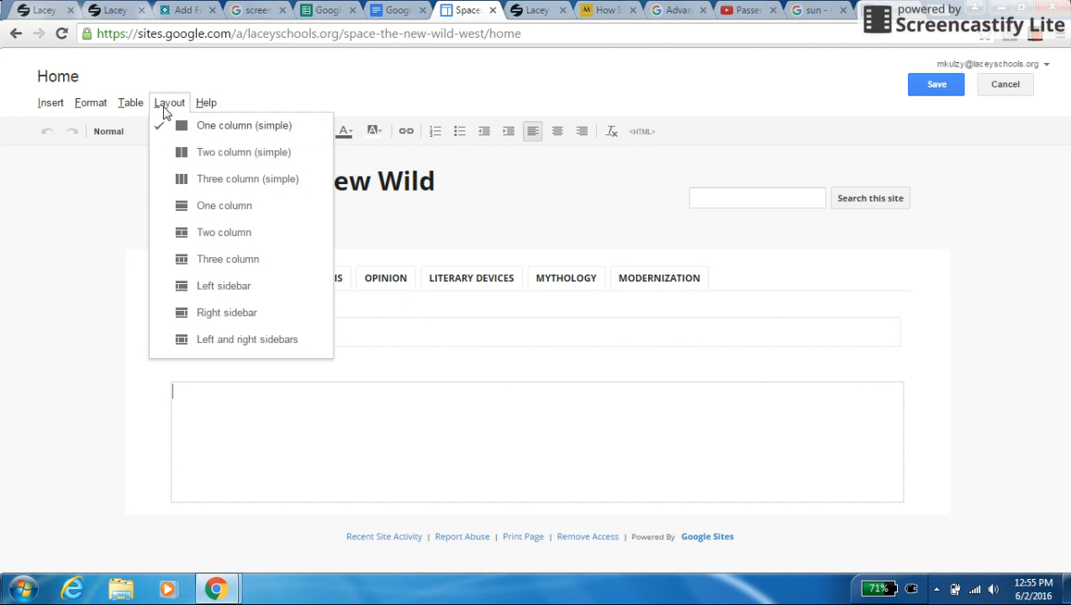
mouse_move(194, 152)
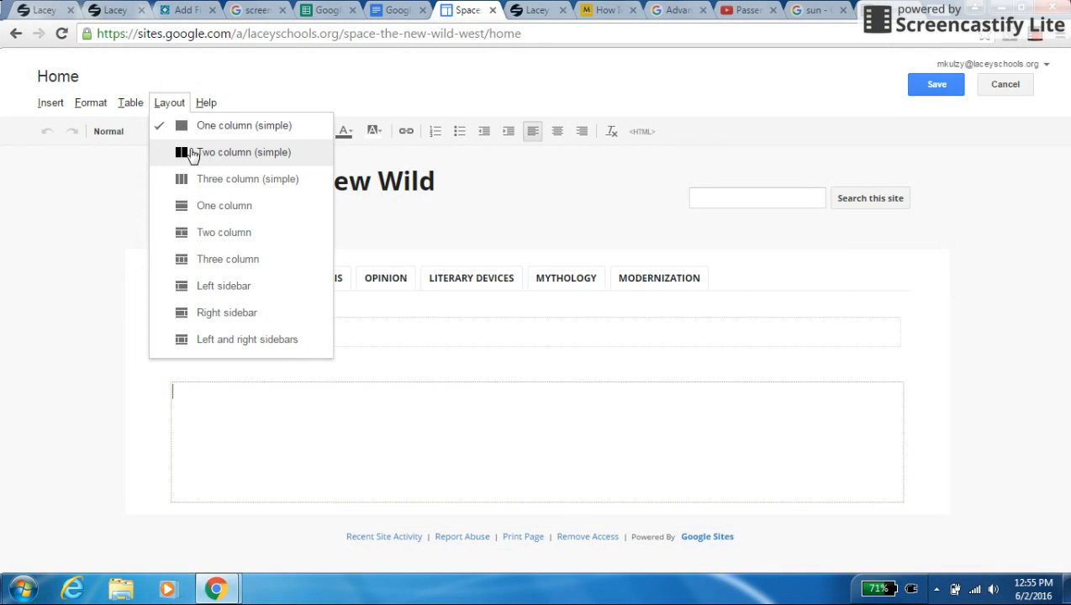
mouse_move(195, 159)
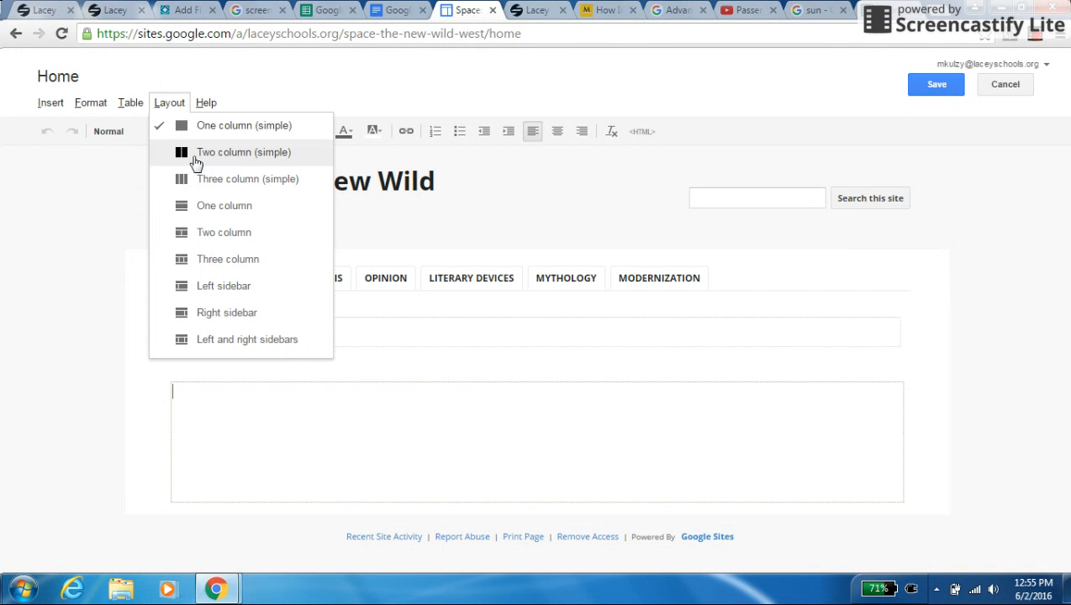
Apply the Two column (simple) layout to the Home page.
left_click(242, 151)
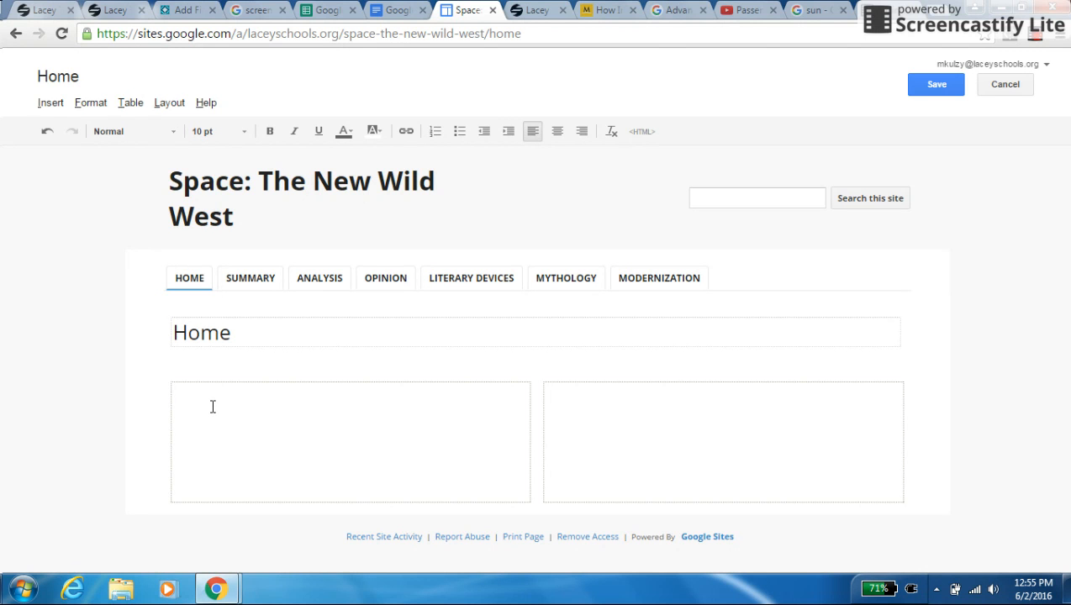
mouse_move(202, 215)
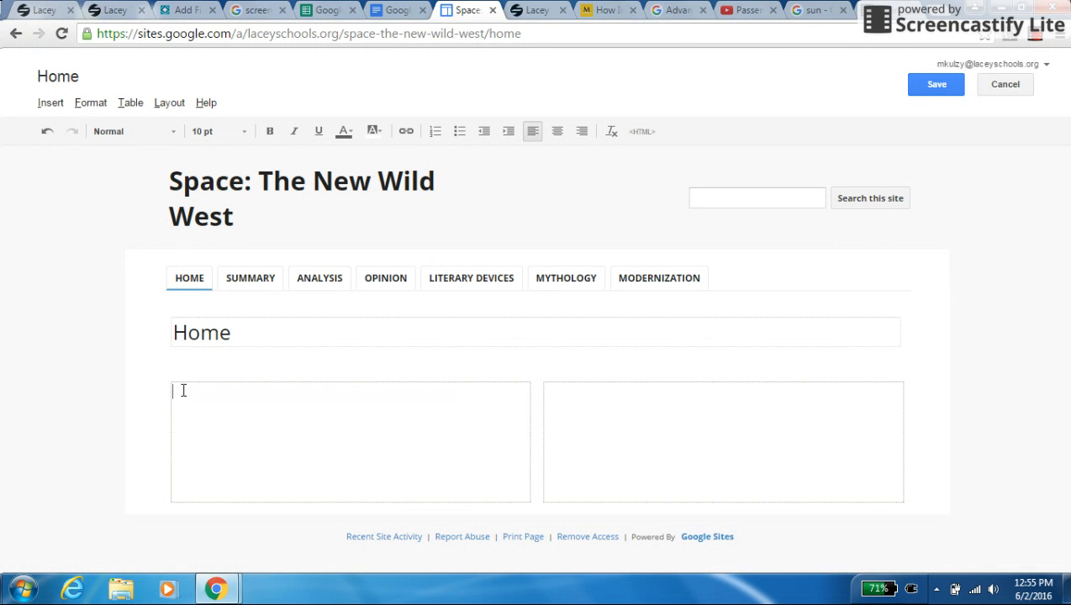
Type 'Space exploration is becoming very popular around the world. In fact India is developing an awesome space program.' in the left column.
type("Space")
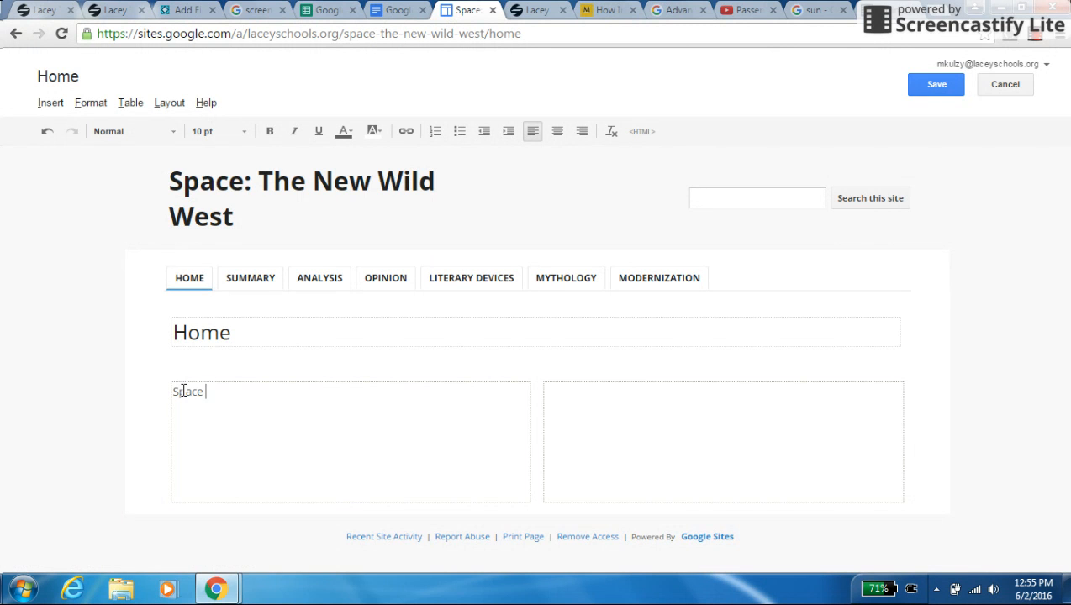
type("expl")
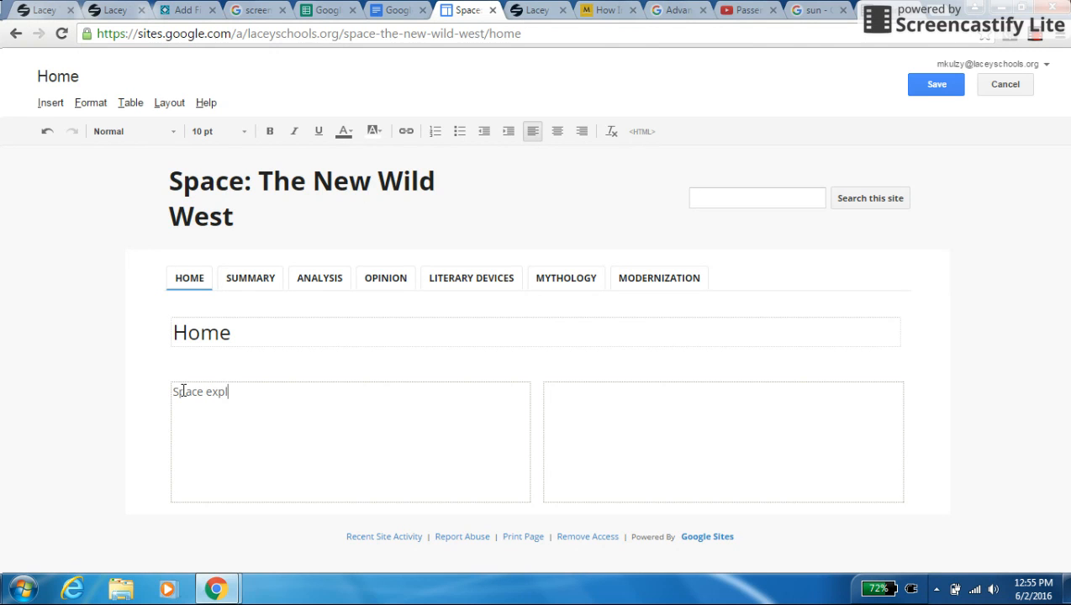
type("oration is")
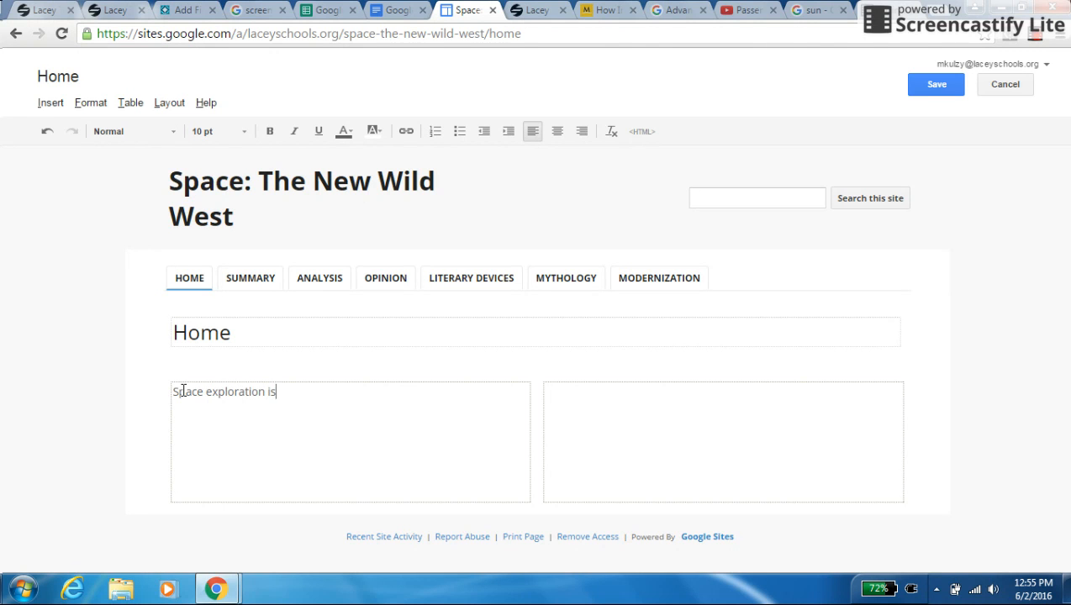
type("becoming")
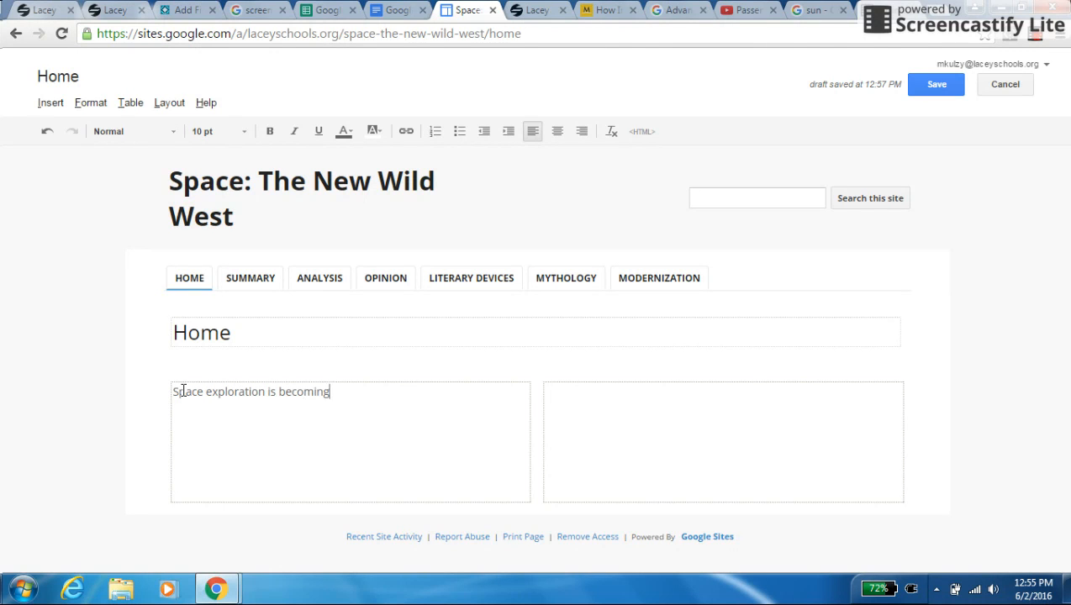
type("very pop")
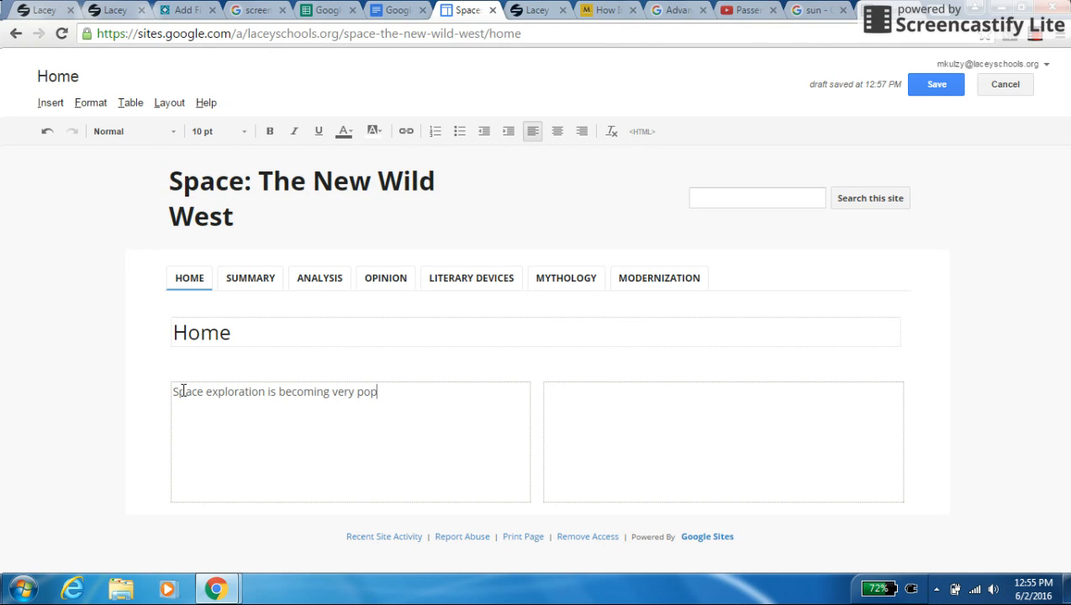
type("ular aroun")
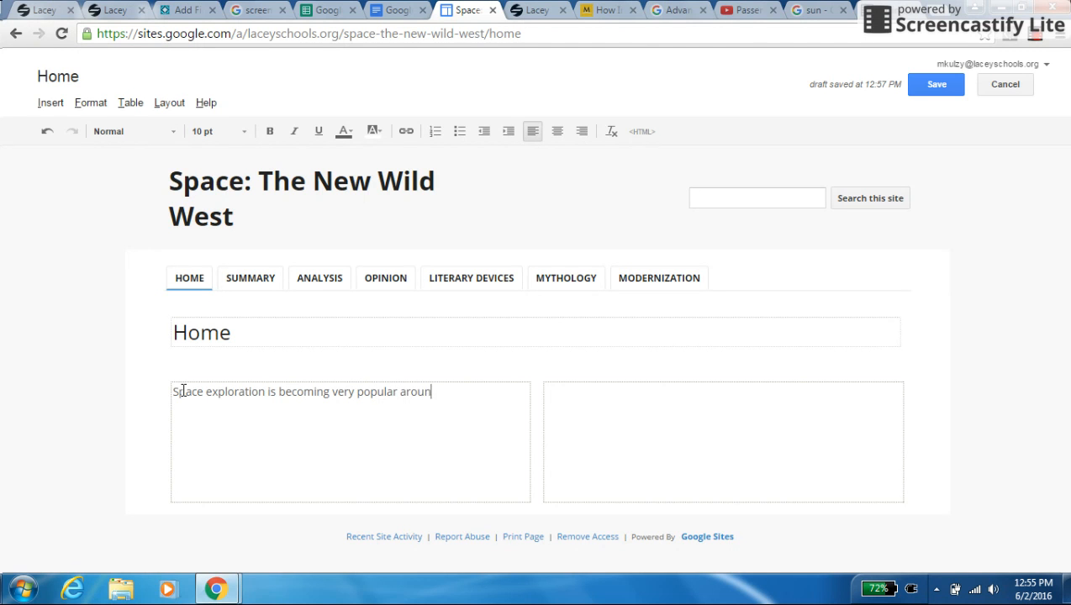
type("d the worl")
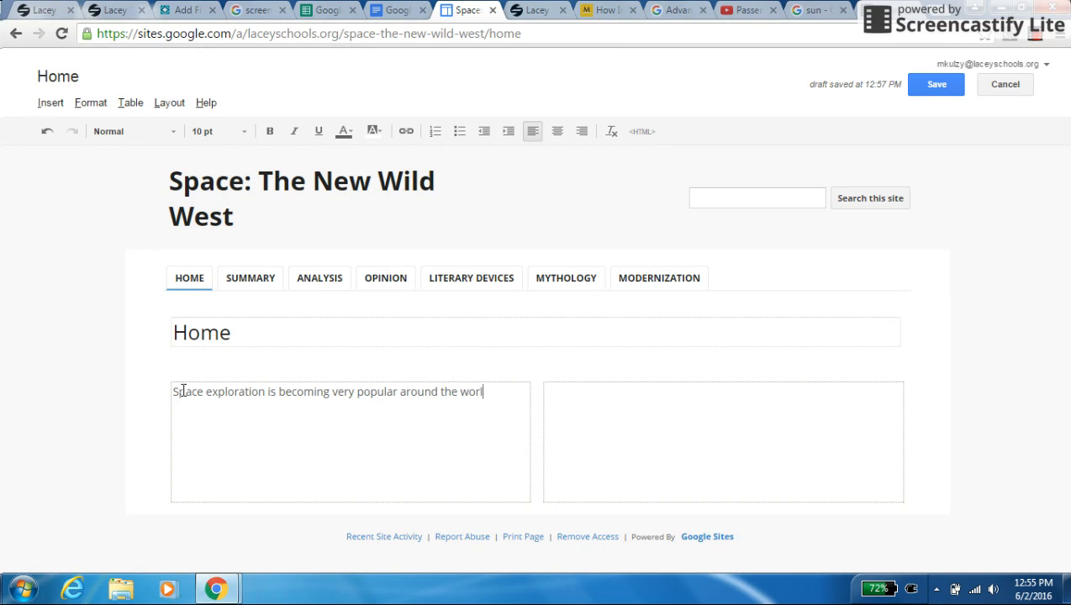
type("d. In")
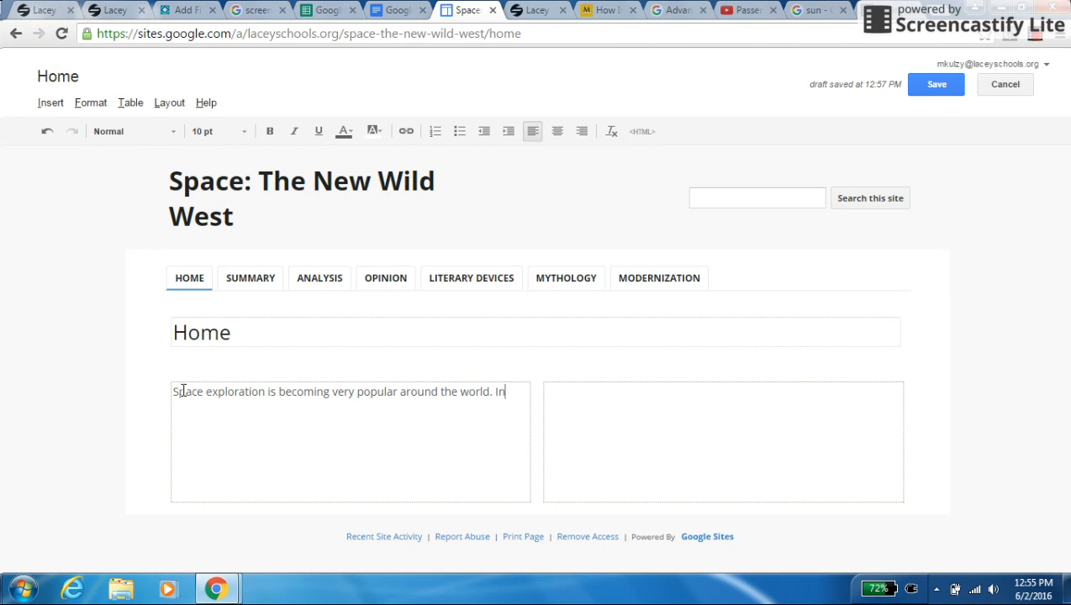
type("fact")
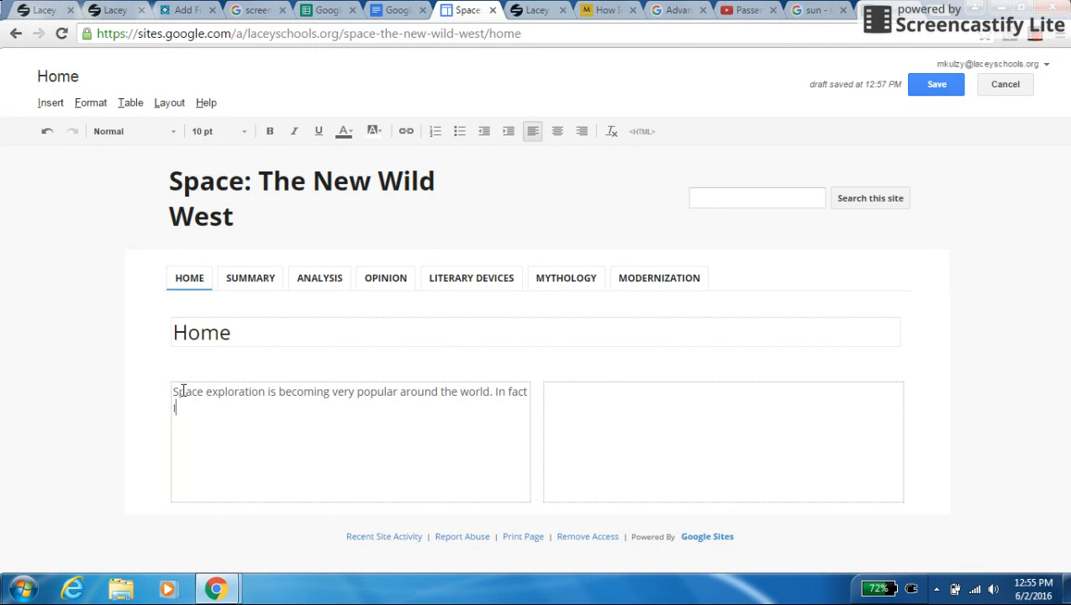
type("India is")
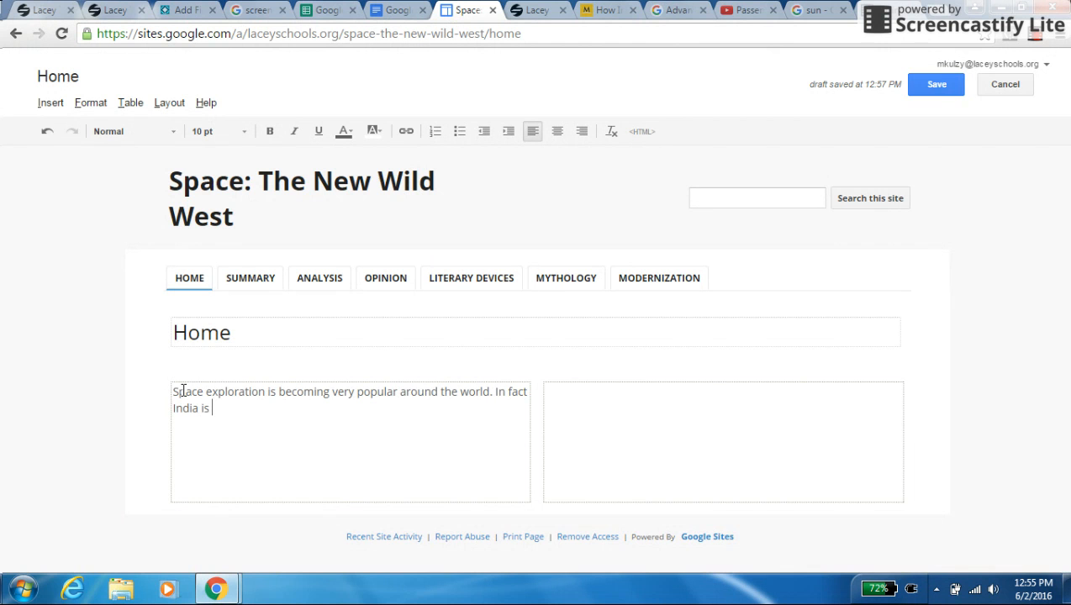
type("develop")
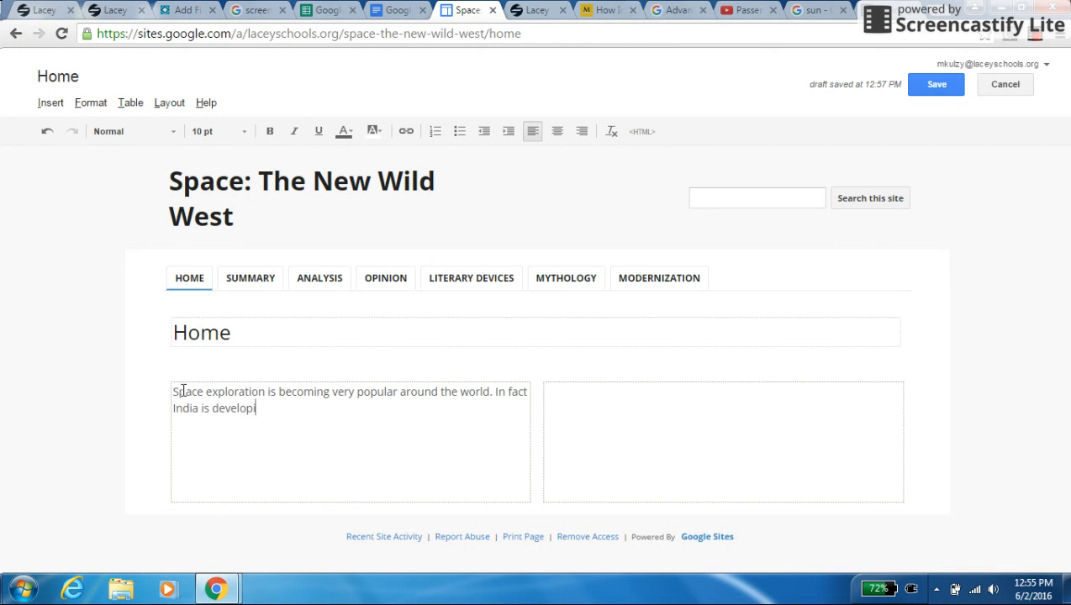
type("ng a")
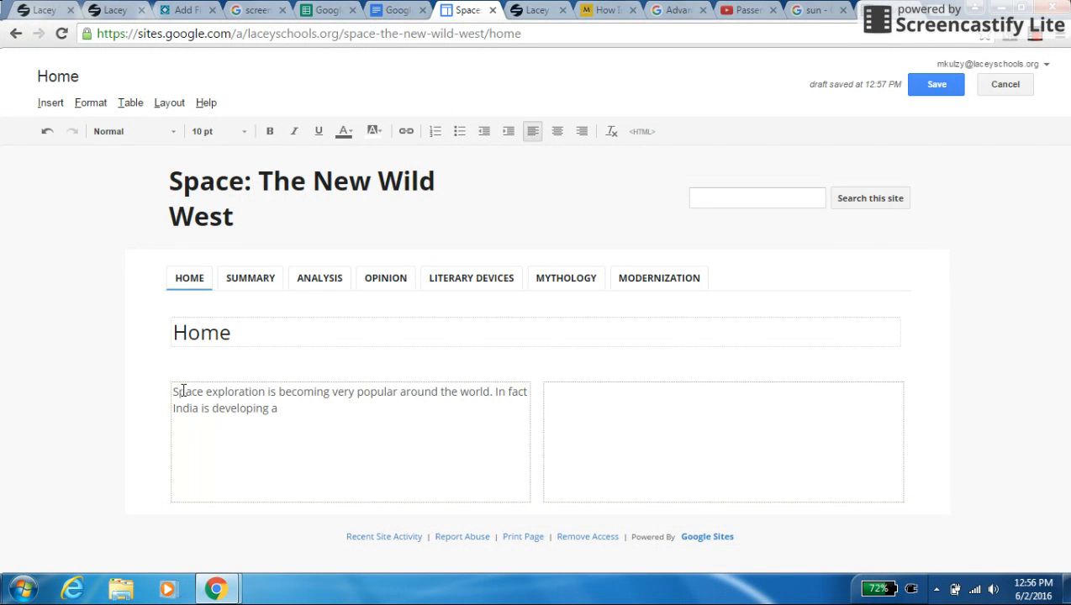
type("n awes")
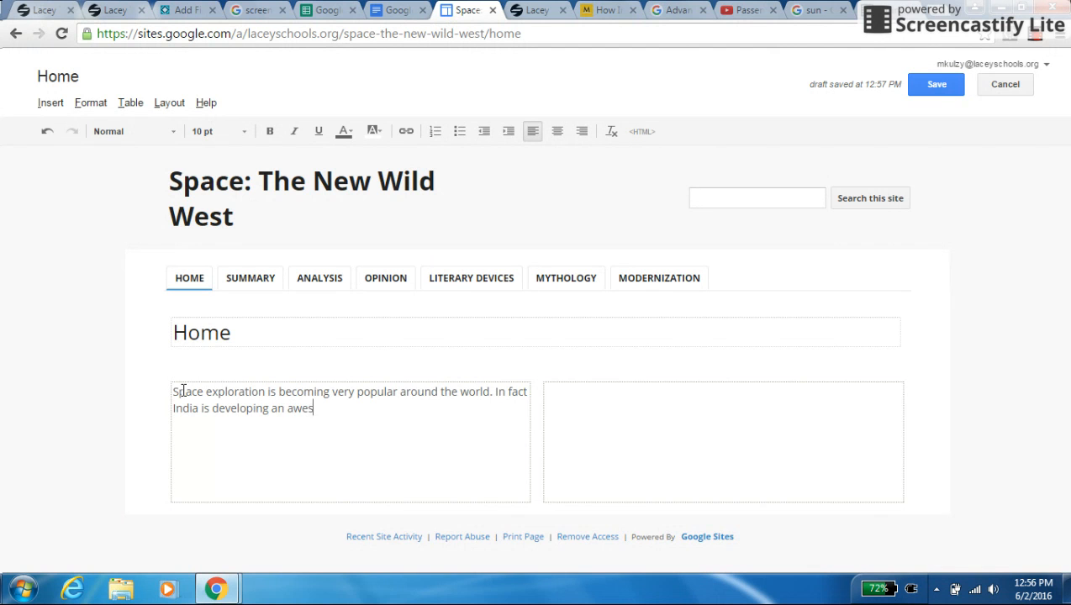
type("ome space")
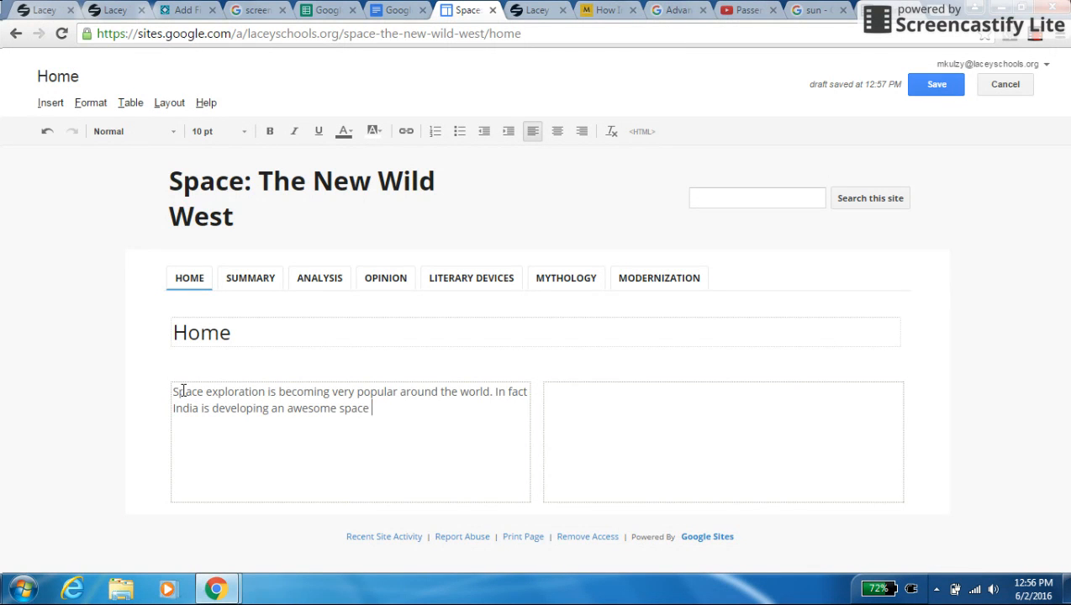
type("prog")
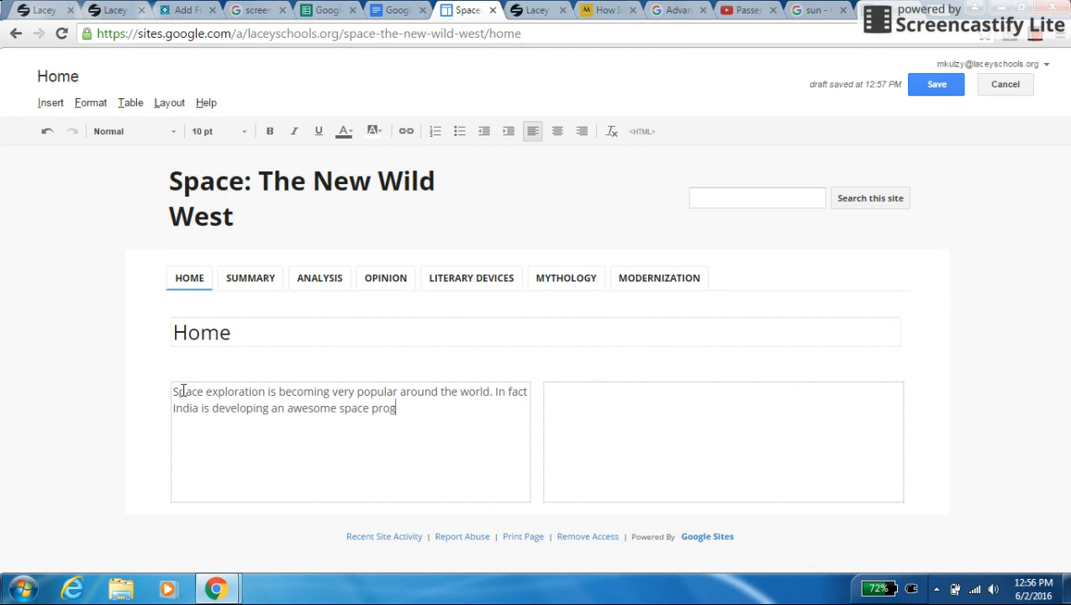
type("ra")
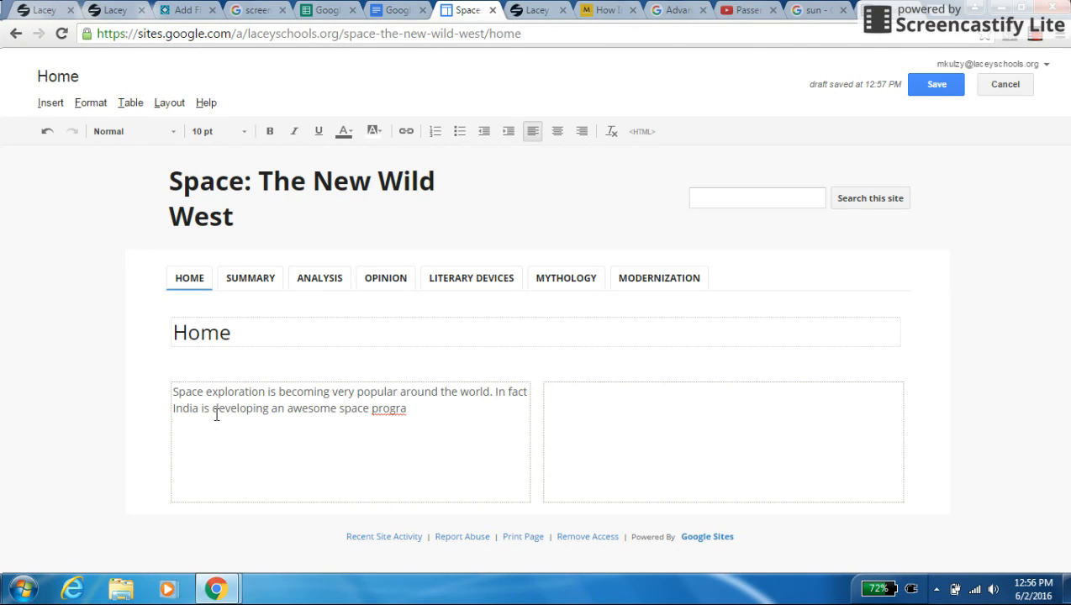
type("m.")
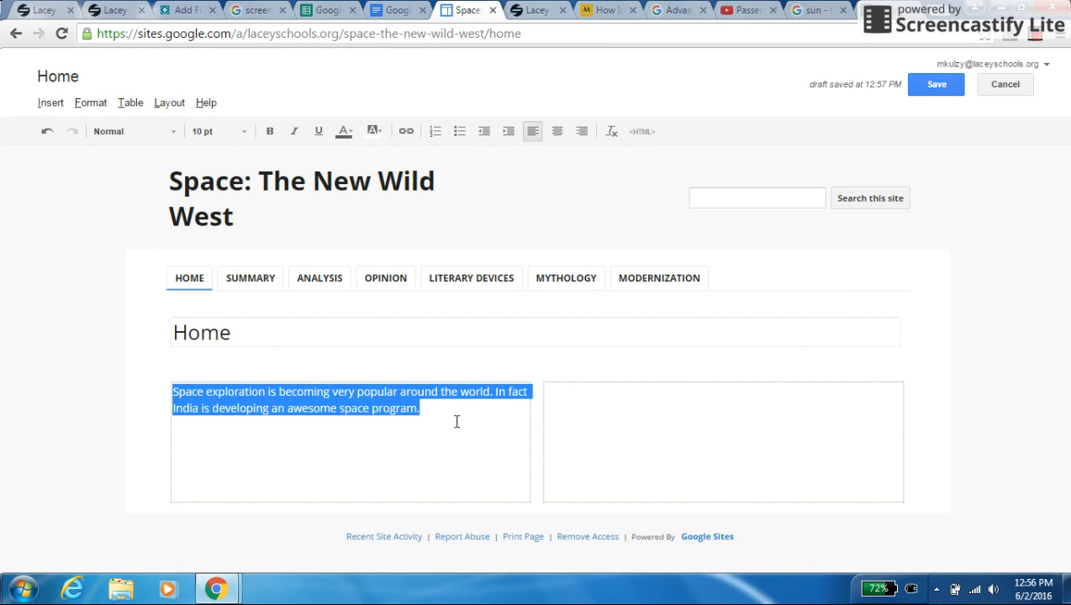
Set the intro paragraph to 16 pt, leaving its text colour unchanged after viewing the palette.
left_click(217, 132)
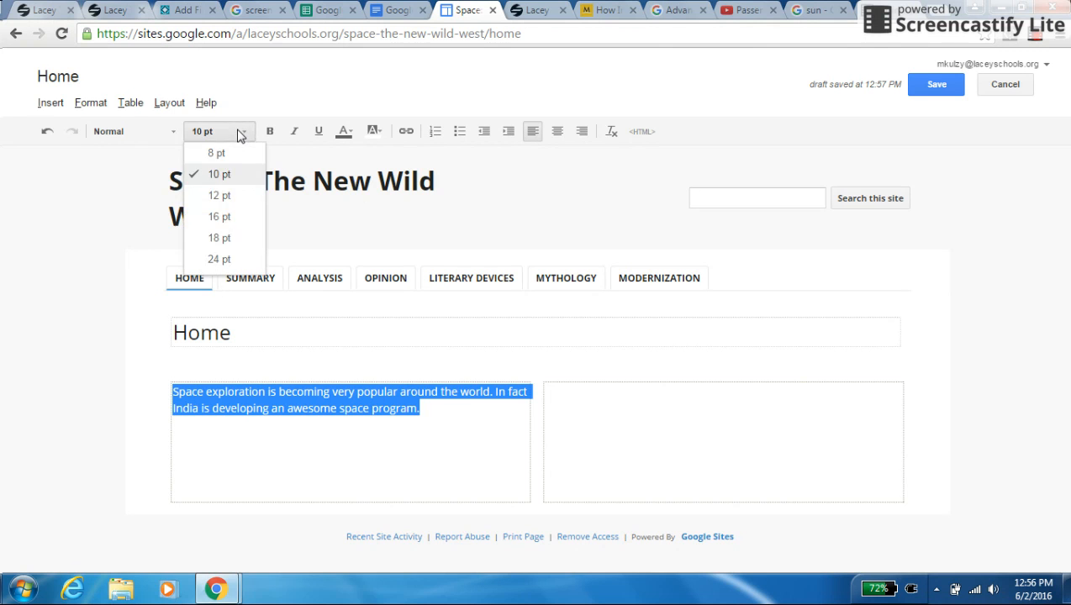
mouse_move(218, 217)
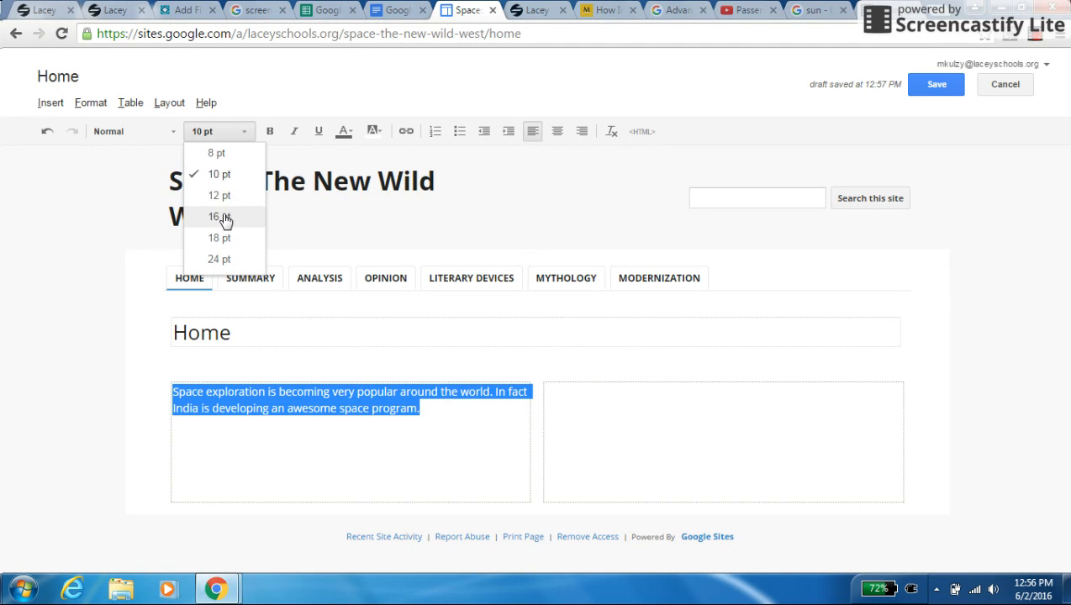
left_click(218, 217)
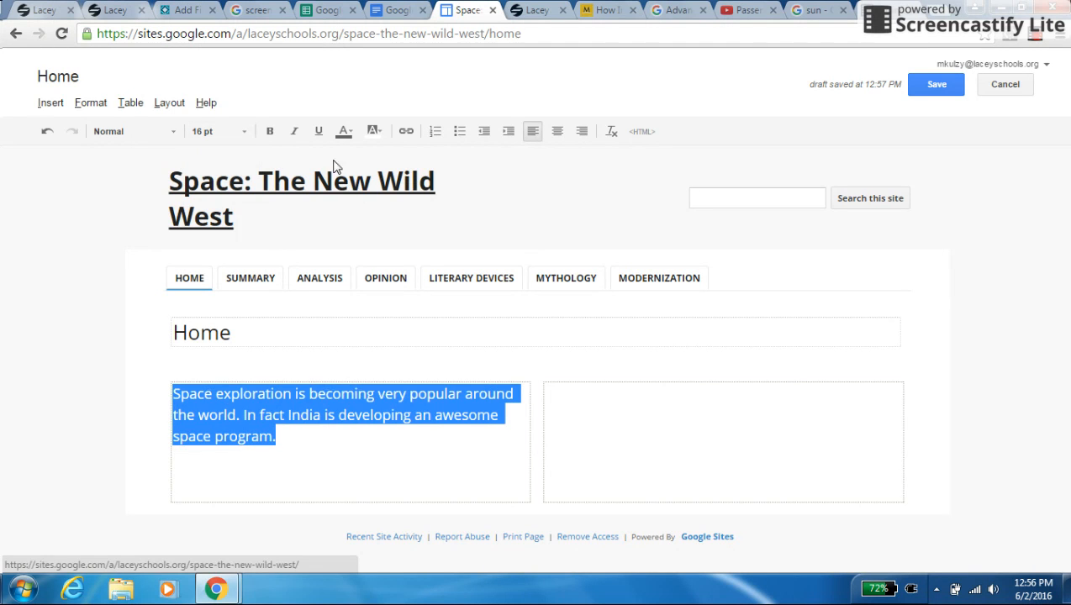
left_click(343, 131)
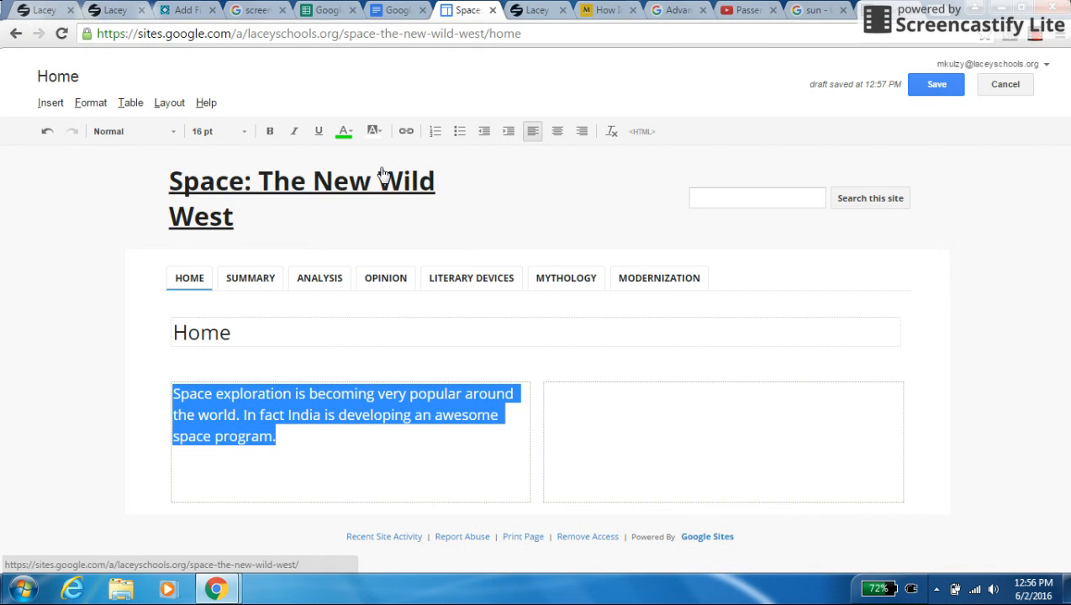
mouse_move(318, 454)
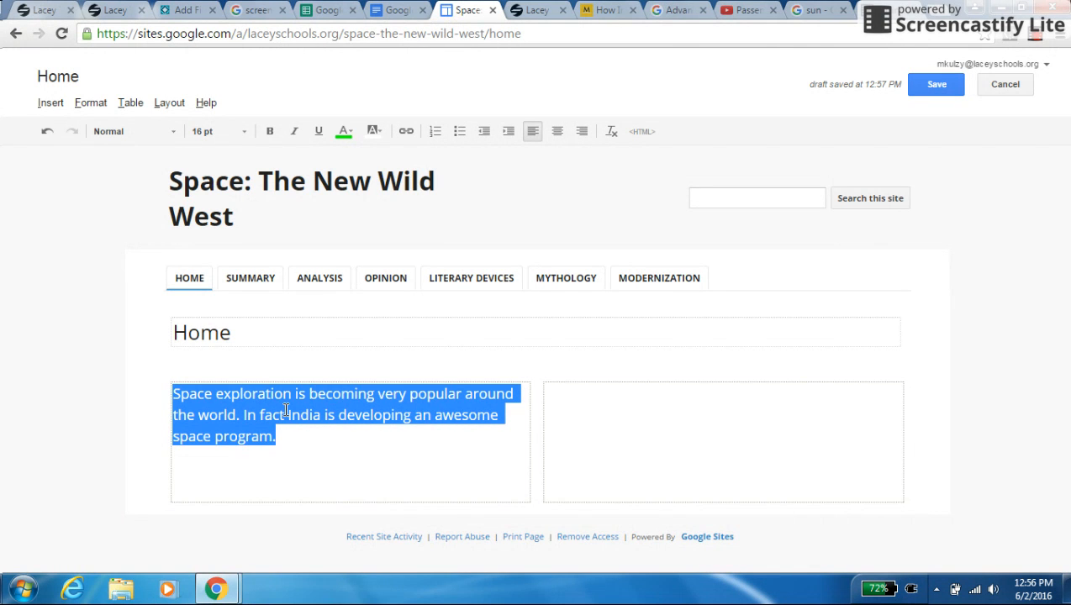
left_click(341, 131)
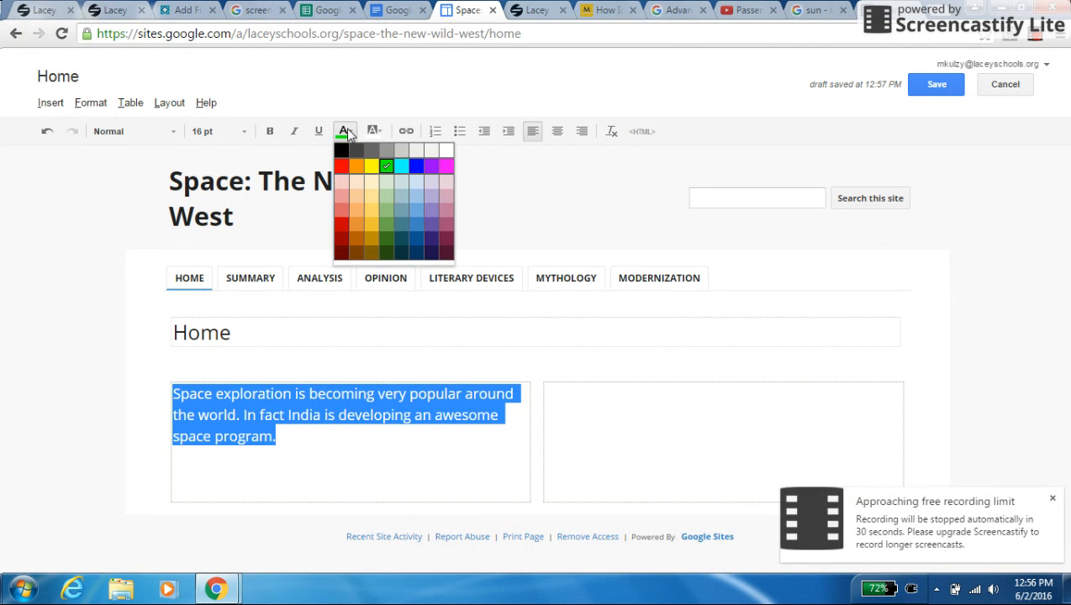
left_click(343, 155)
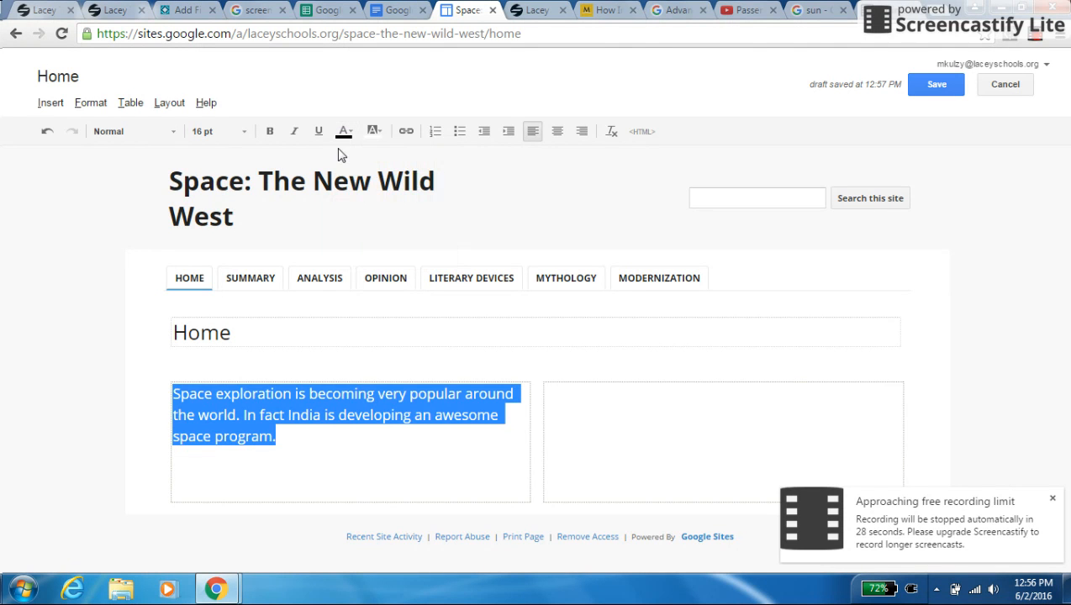
left_click(309, 380)
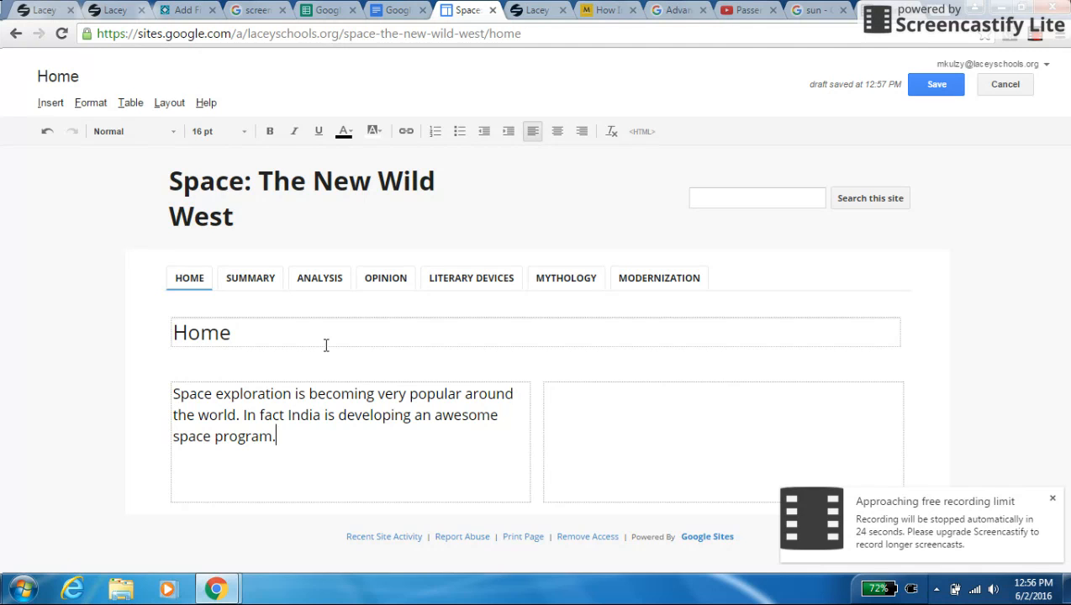
mouse_move(457, 371)
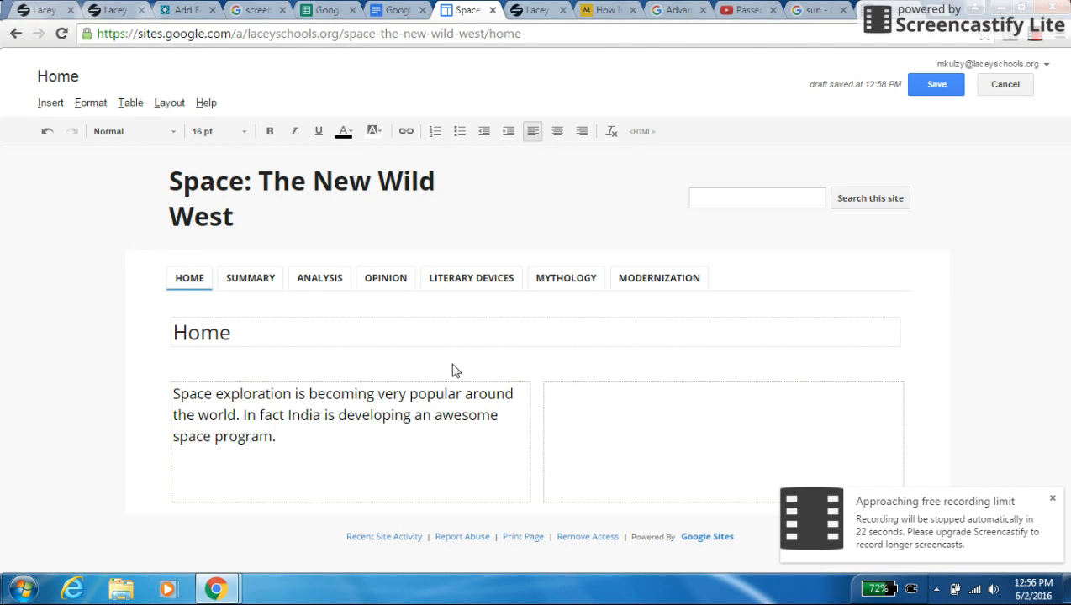
mouse_move(914, 227)
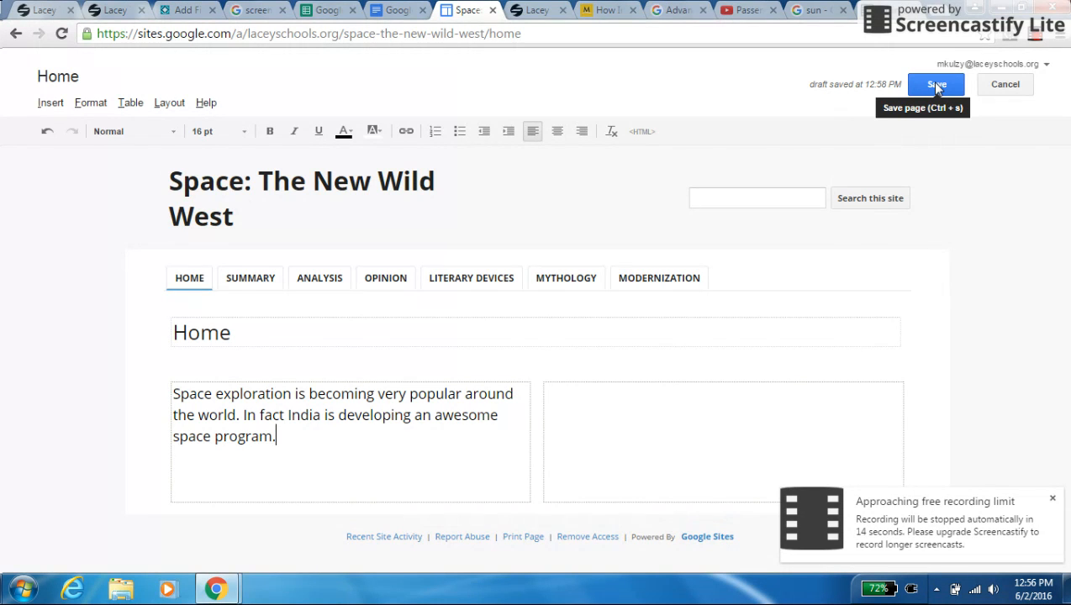
Save the Home page and reopen it in the editor.
left_click(935, 84)
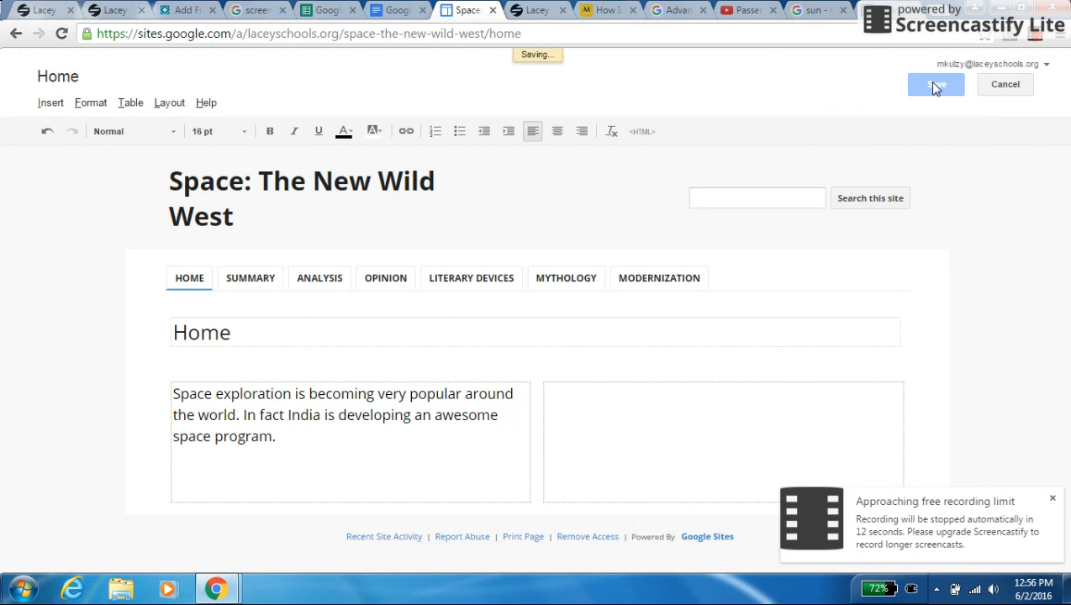
left_click(935, 84)
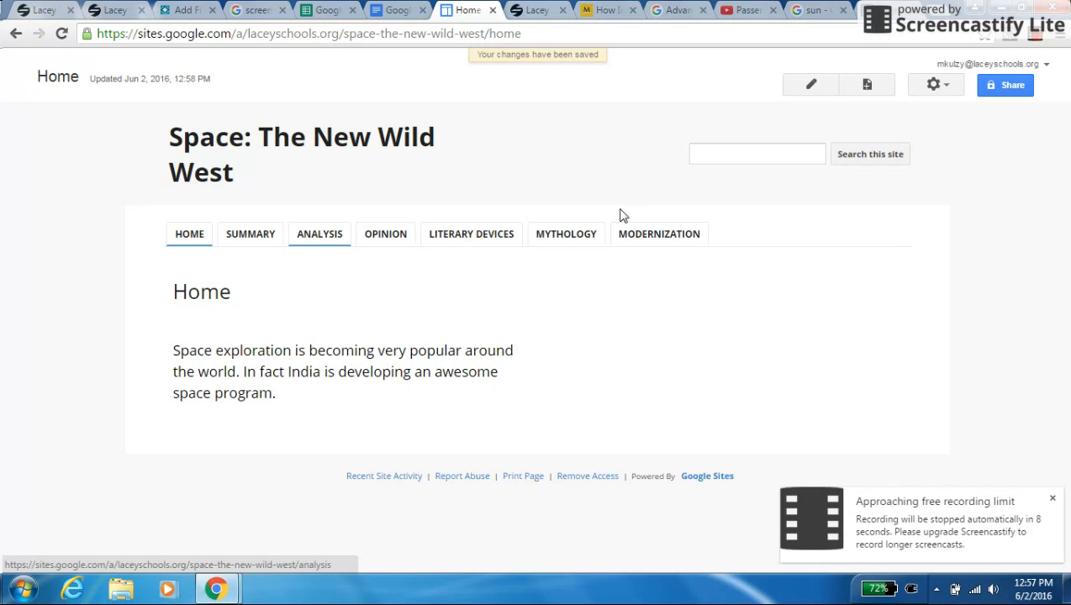
mouse_move(810, 85)
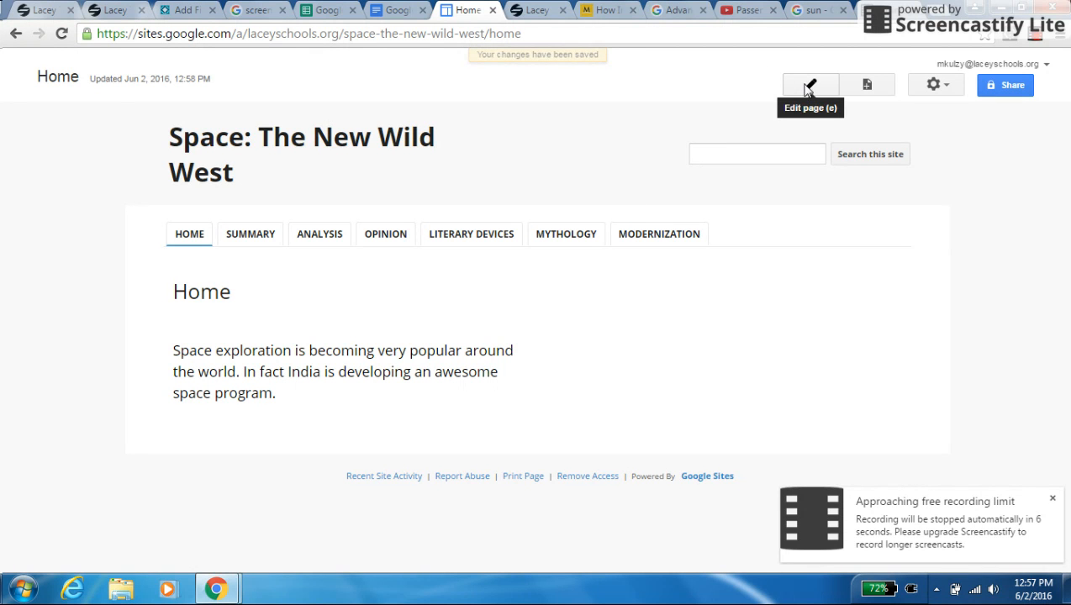
left_click(811, 84)
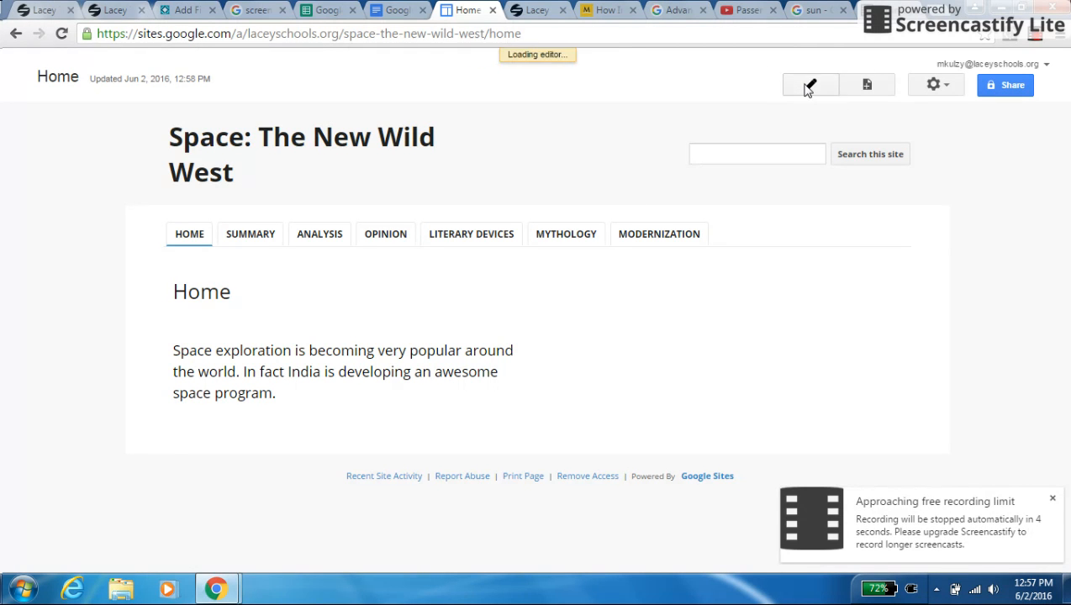
left_click(811, 84)
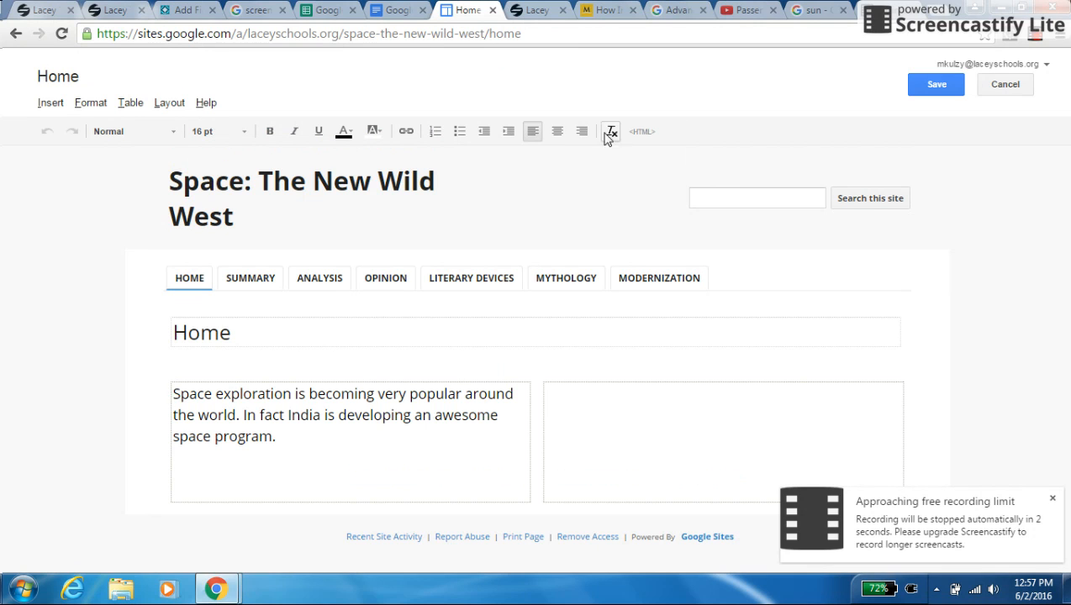